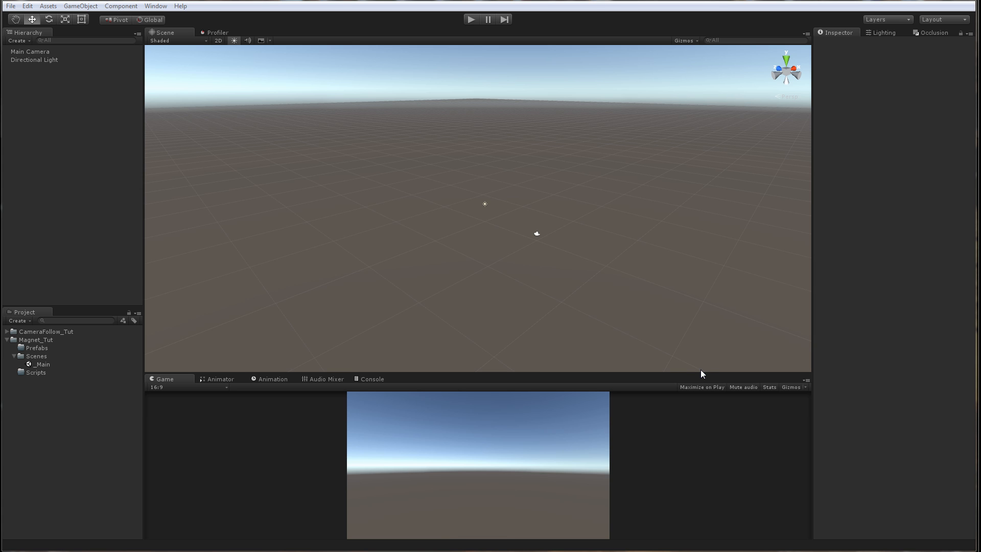
{"action": "mouse_move", "coordinate": [513, 377]}
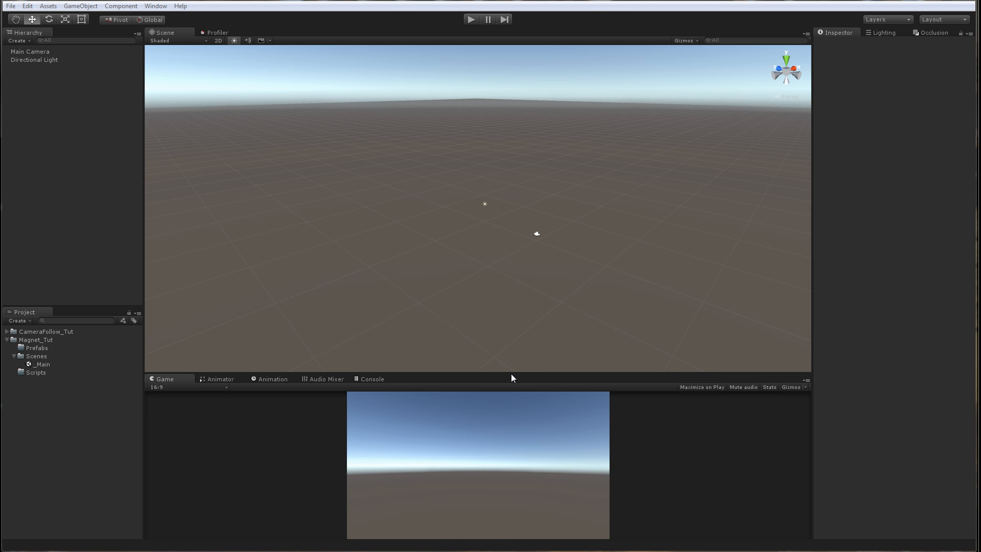
{"action": "mouse_move", "coordinate": [503, 372]}
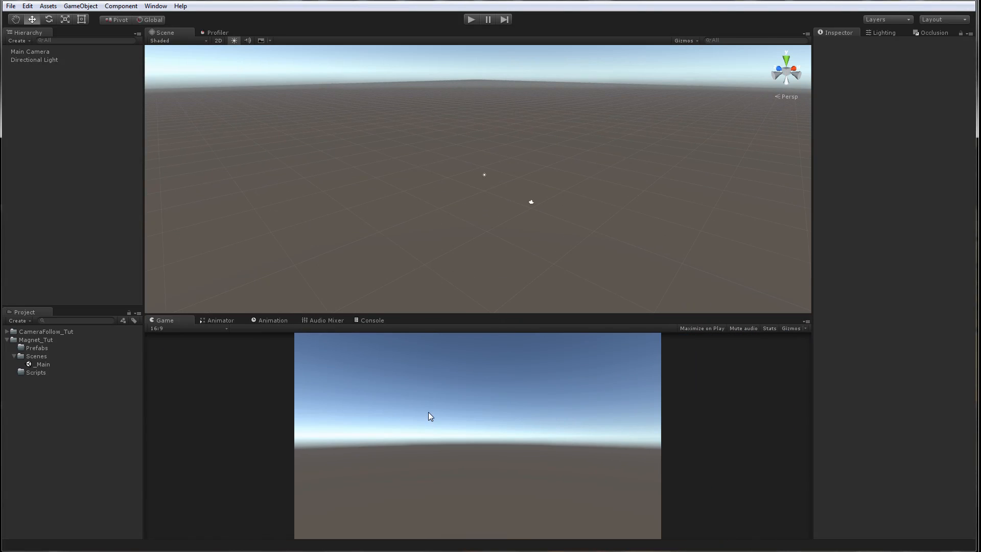
{"action": "mouse_move", "coordinate": [479, 304]}
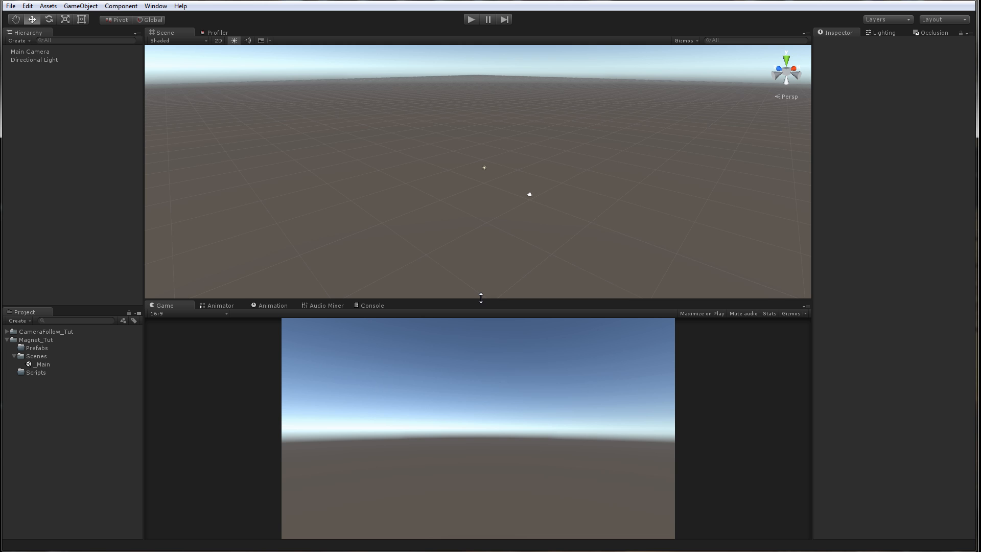
{"action": "mouse_move", "coordinate": [510, 301]}
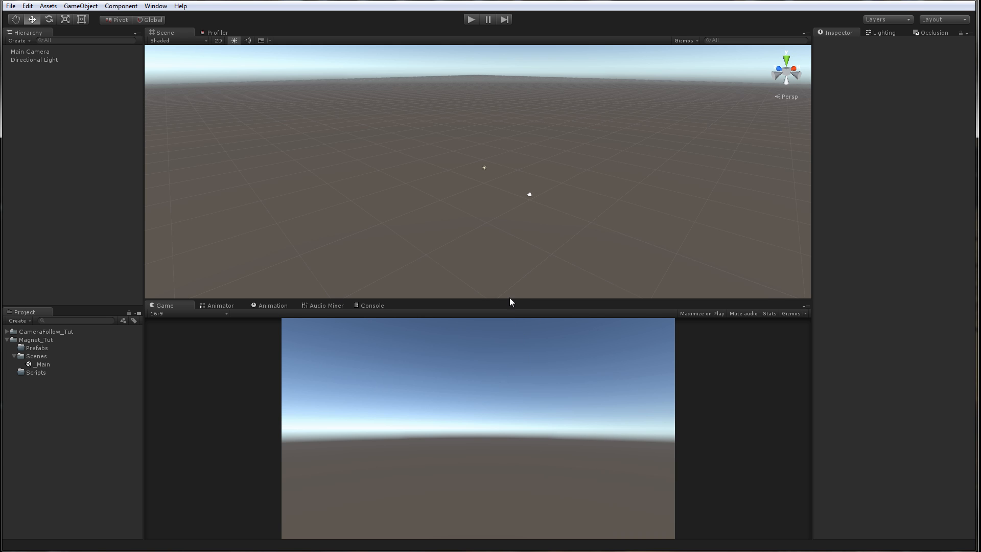
- Widen the scene view, add a cube to the scene and reset its transform
{"action": "left_click_drag", "start_coordinate": [512, 302], "coordinate": [524, 312]}
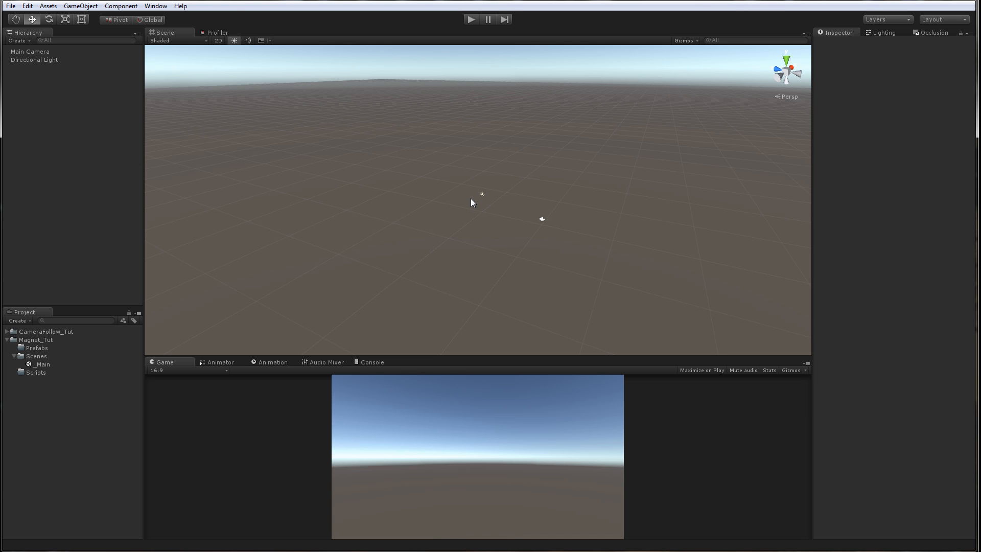
{"action": "mouse_move", "coordinate": [374, 242]}
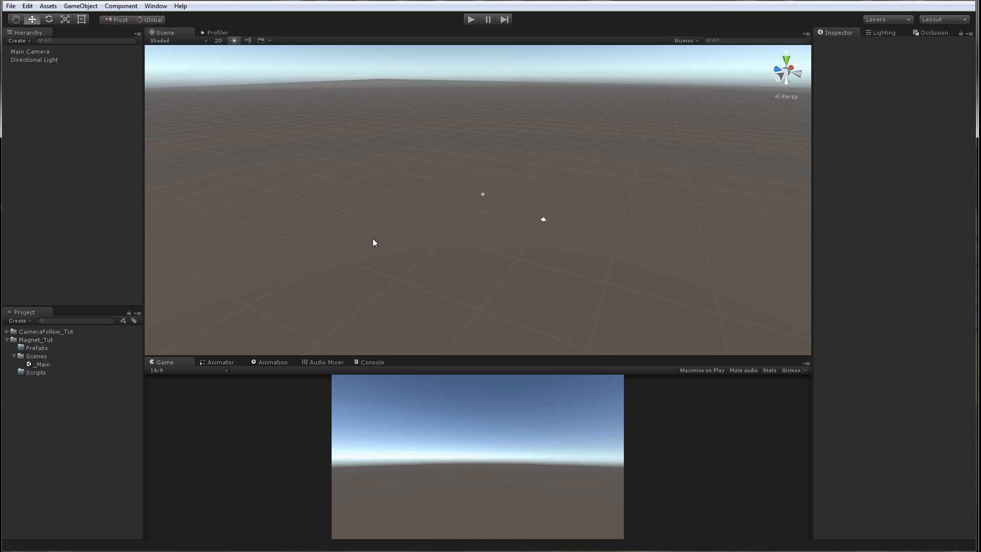
{"action": "right_click", "coordinate": [70, 109]}
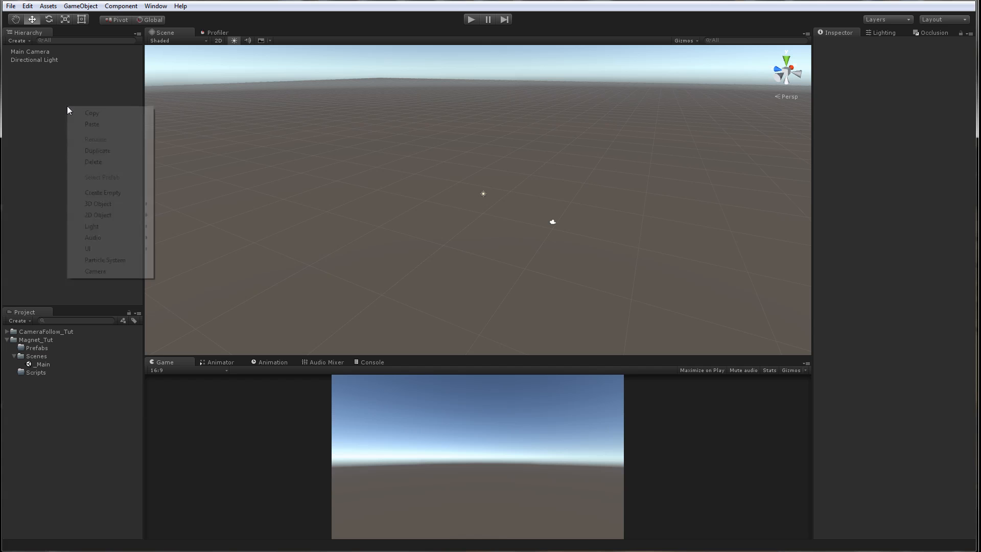
{"action": "left_click", "coordinate": [98, 204]}
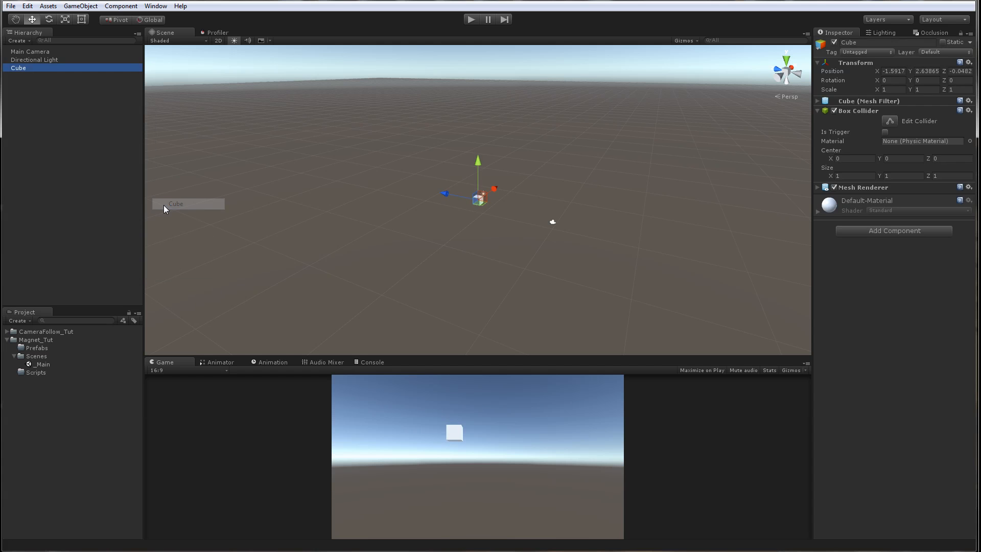
{"action": "right_click", "coordinate": [967, 64]}
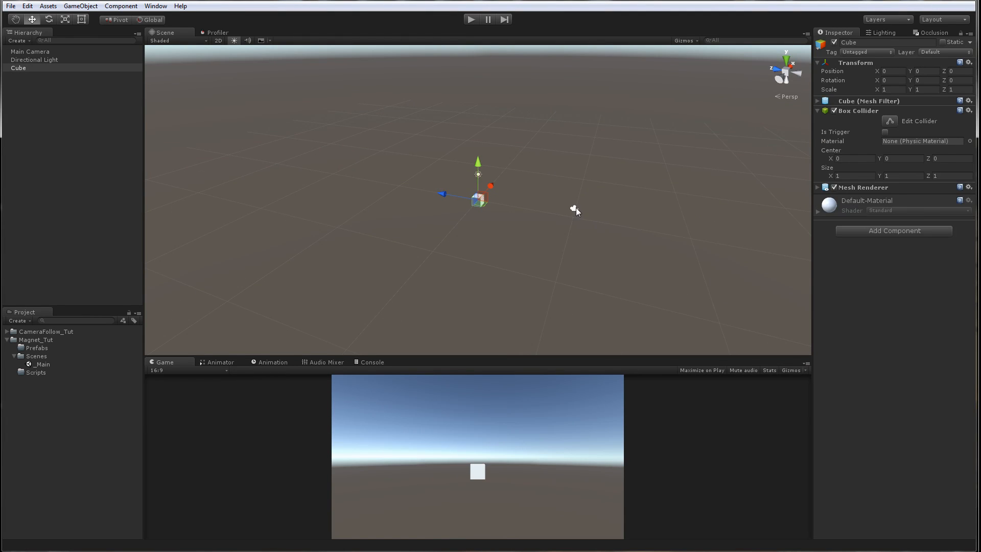
- Move the Main Camera to Z -20 with FOV 30 and raise the cube to Y 5
{"action": "left_click", "coordinate": [30, 51]}
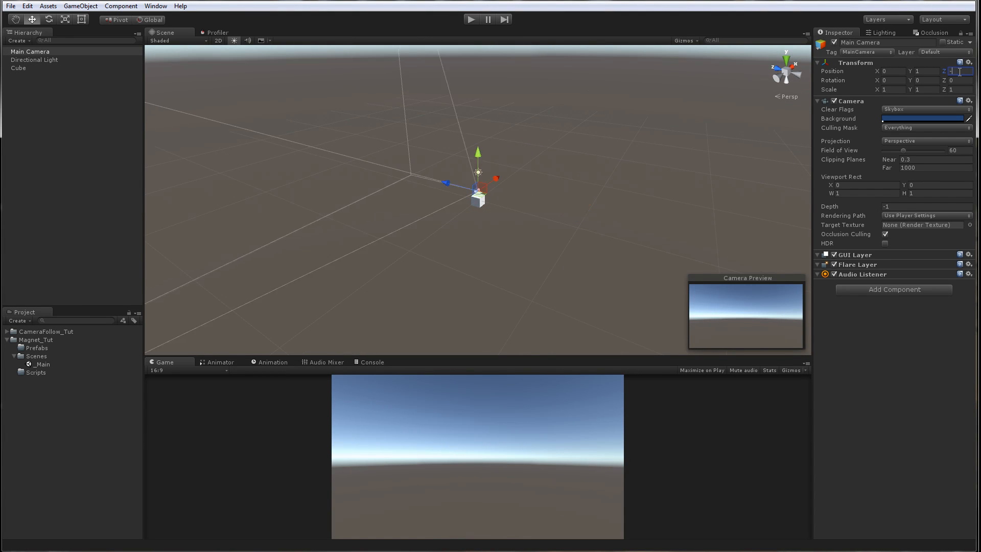
{"action": "type", "text": "-20"}
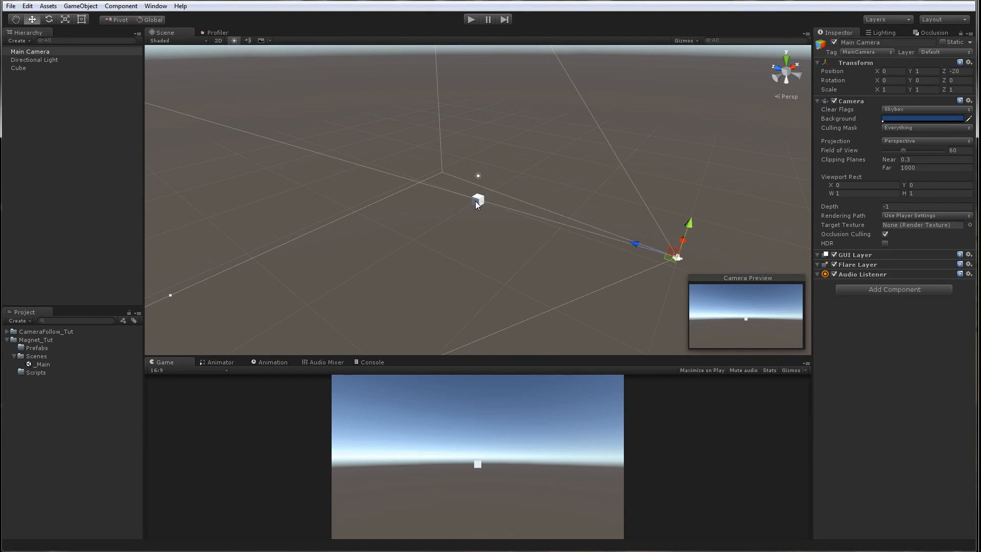
{"action": "left_click", "coordinate": [17, 69]}
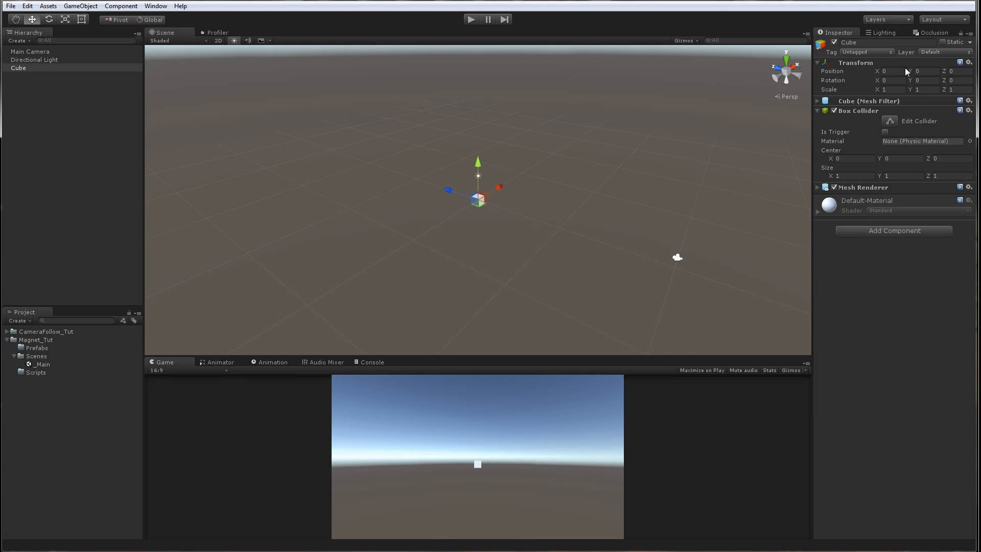
{"action": "left_click", "coordinate": [888, 80]}
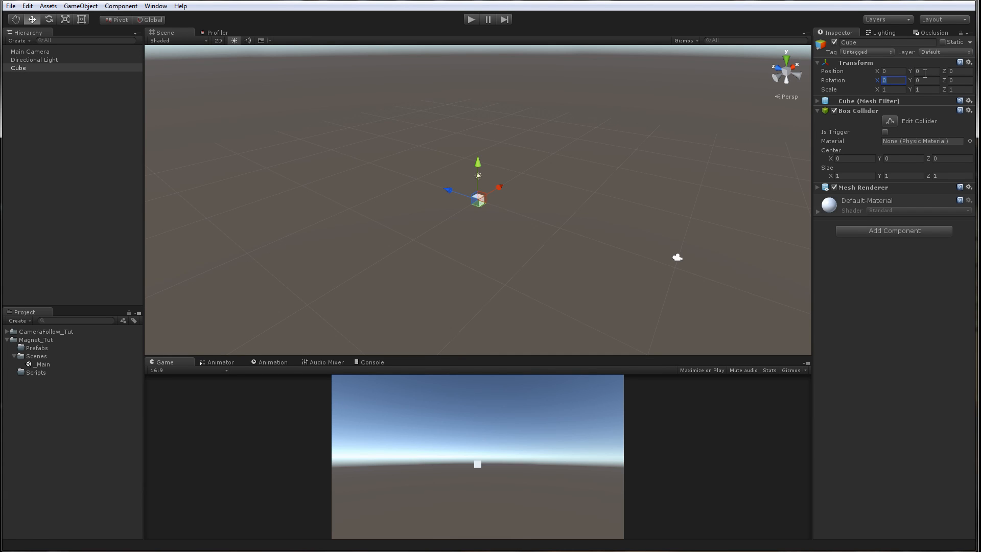
{"action": "type", "text": "5"}
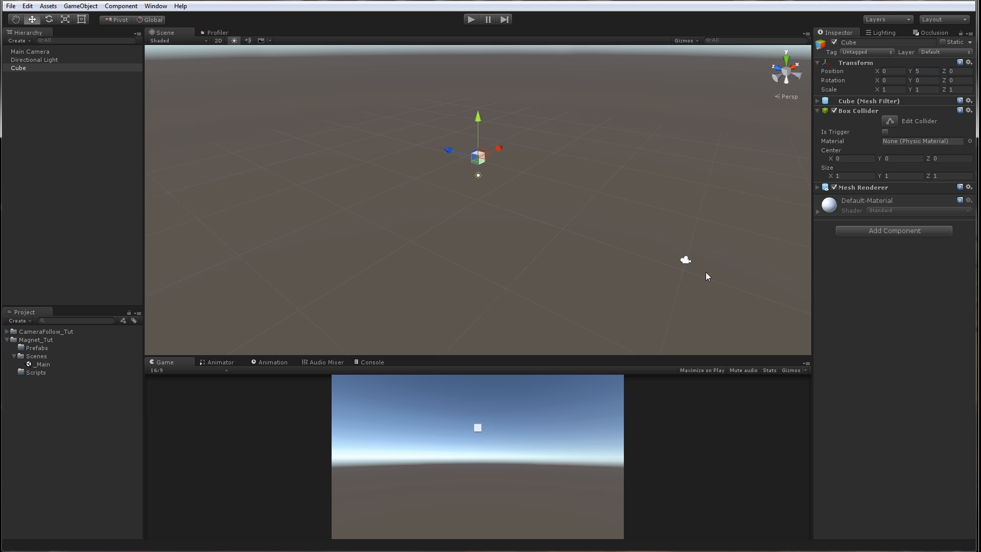
{"action": "left_click", "coordinate": [25, 52]}
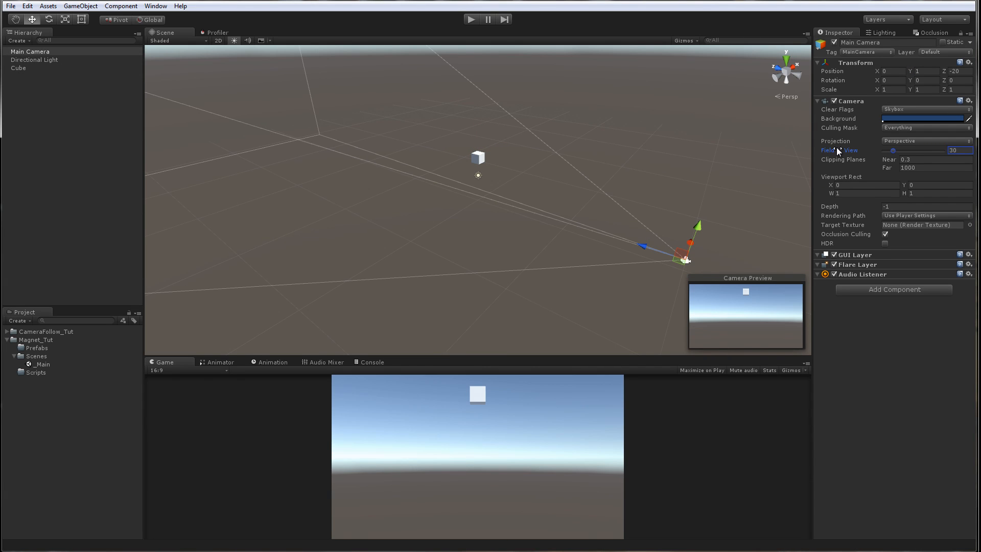
{"action": "left_click", "coordinate": [16, 68]}
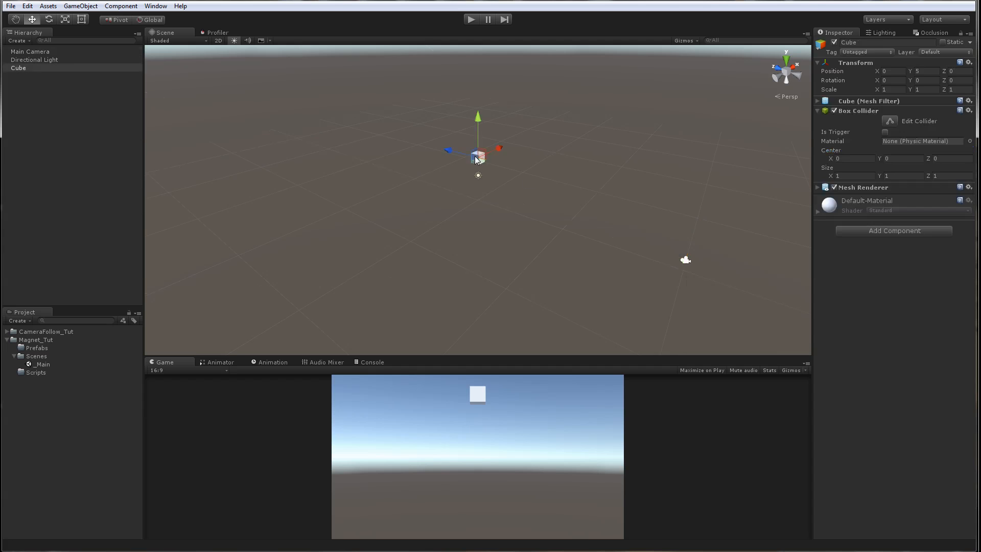
{"action": "left_click_drag", "start_coordinate": [479, 159], "coordinate": [413, 169]}
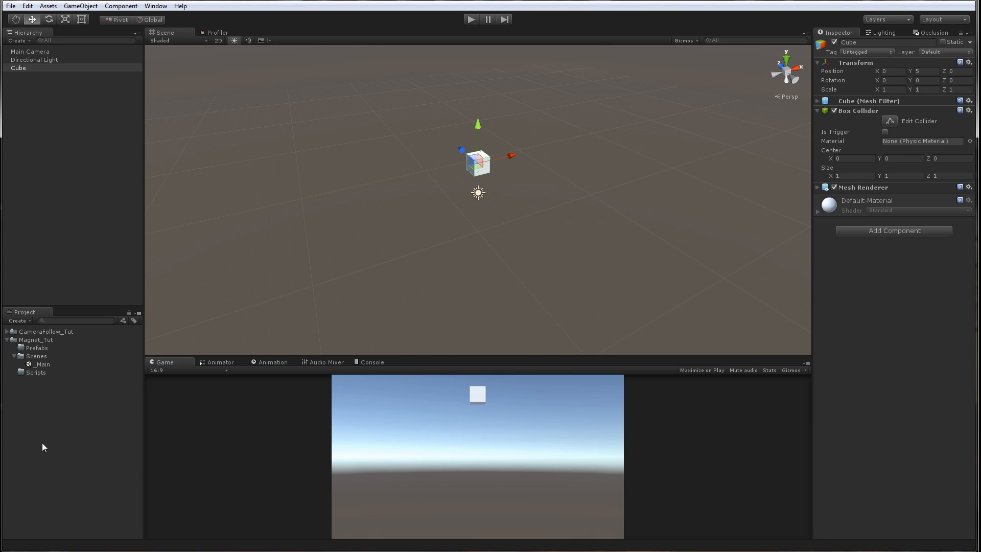
- Create the MagnetActions_CS C# script in Scripts, attach it to the Cube, and open it
{"action": "right_click", "coordinate": [32, 373]}
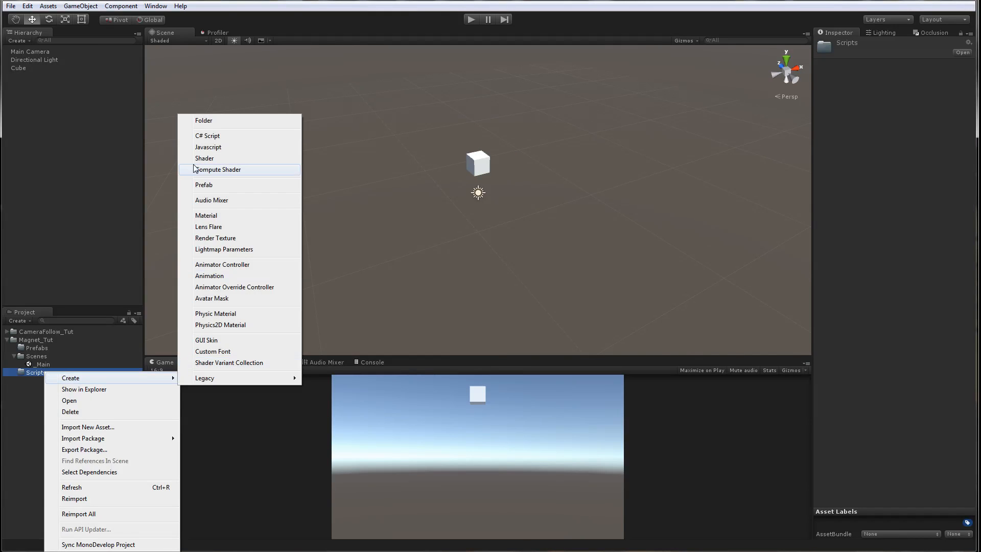
{"action": "left_click", "coordinate": [207, 135]}
{"action": "type", "text": "M"}
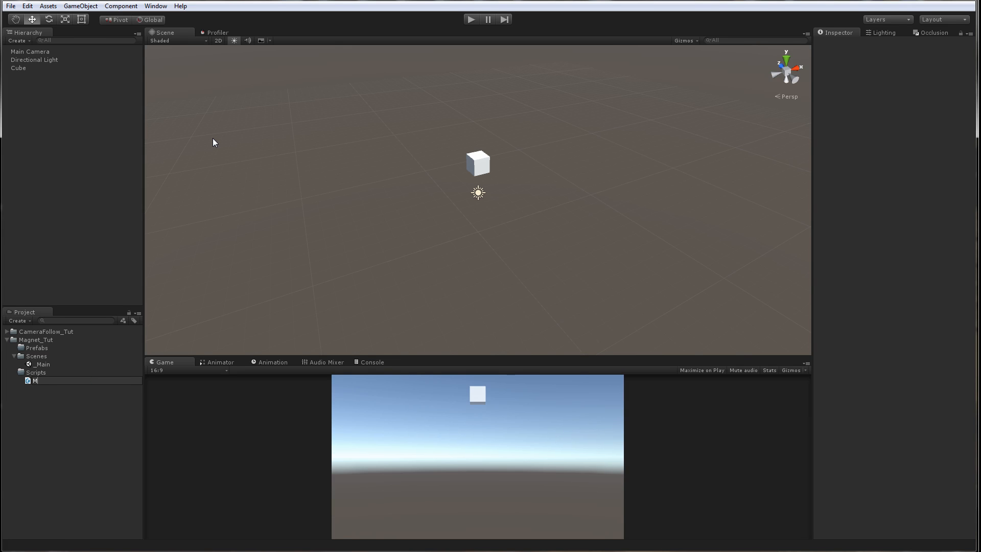
{"action": "type", "text": "agnetActions_C"}
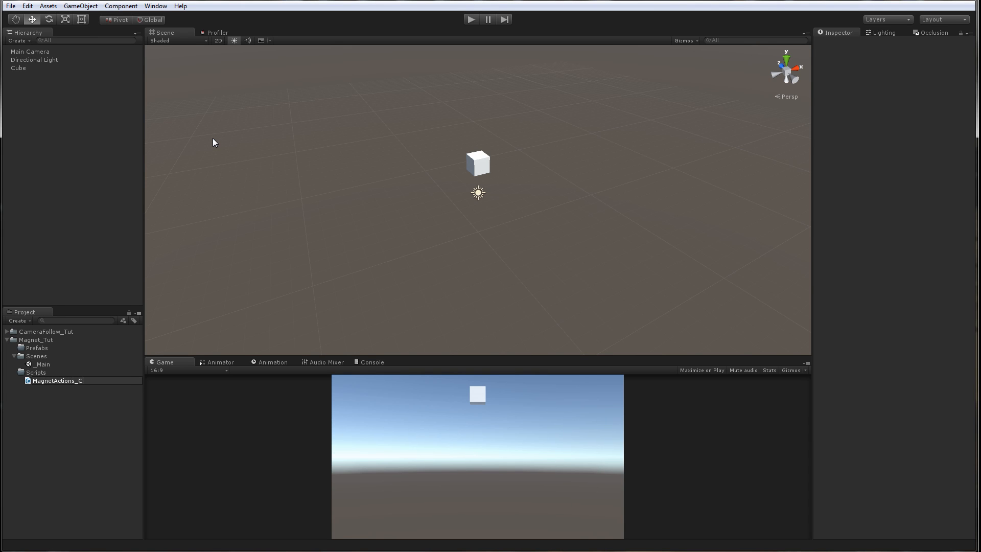
{"action": "left_click", "coordinate": [55, 380]}
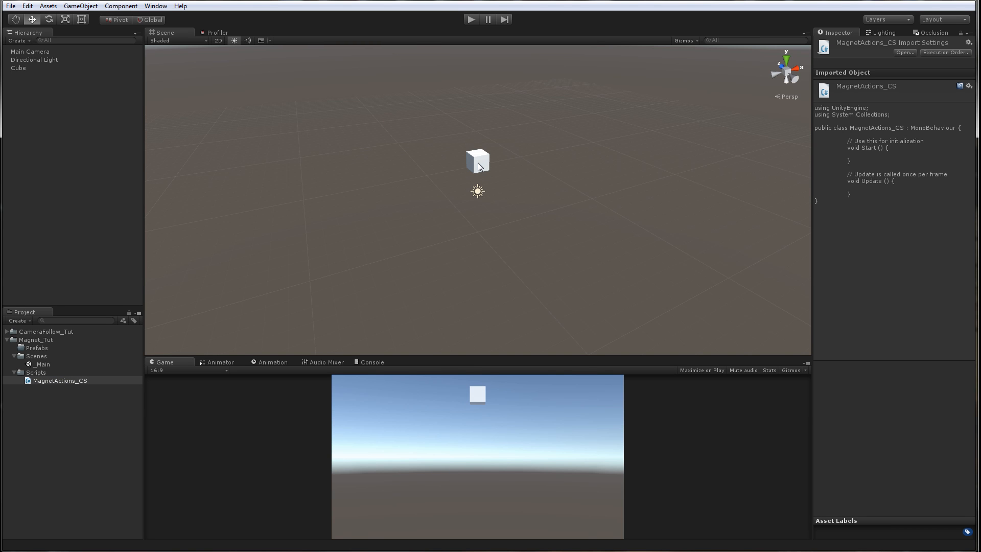
{"action": "left_click", "coordinate": [16, 68]}
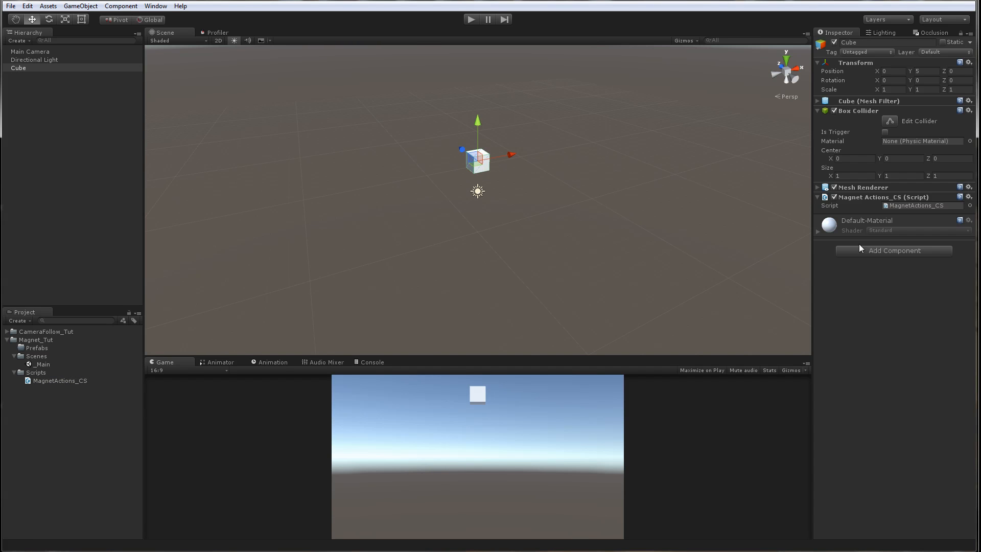
{"action": "double_click", "coordinate": [55, 381]}
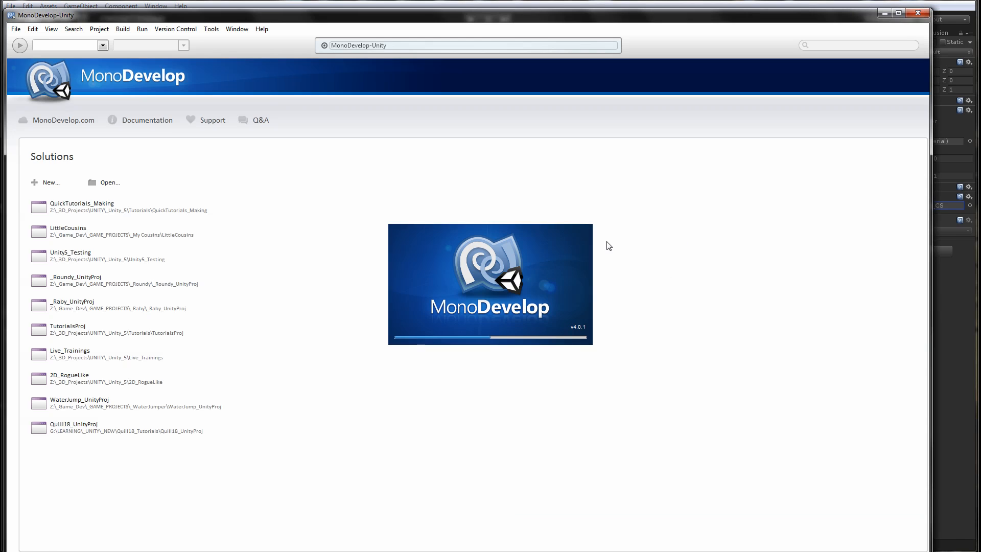
- Delete the default Start and Update stubs from MagnetActions_CS once MonoDevelop loads
{"action": "left_click", "coordinate": [80, 207]}
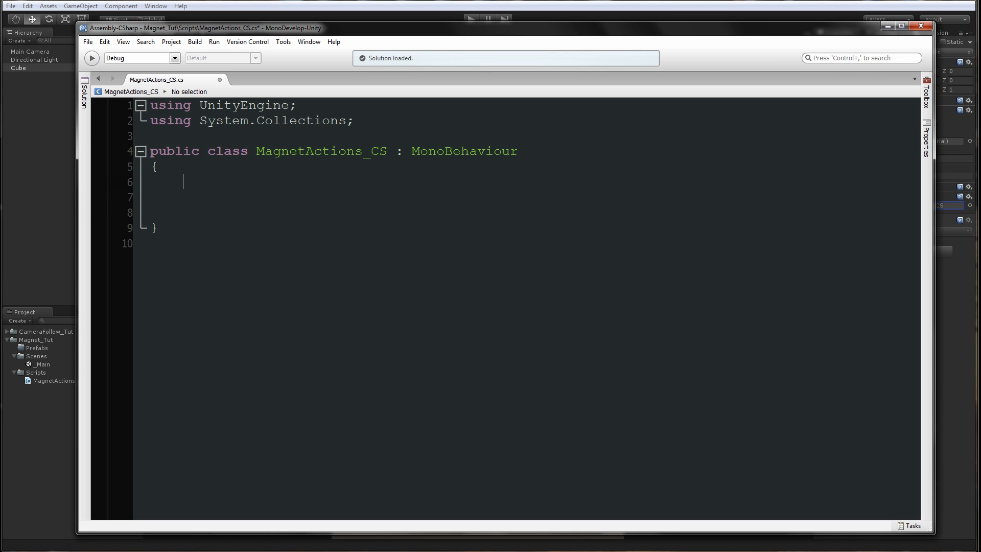
- Add comments 'Script for managing Magnet', 'Public Variables' and 'Private Variables'
{"action": "type", "text": "// Script"}
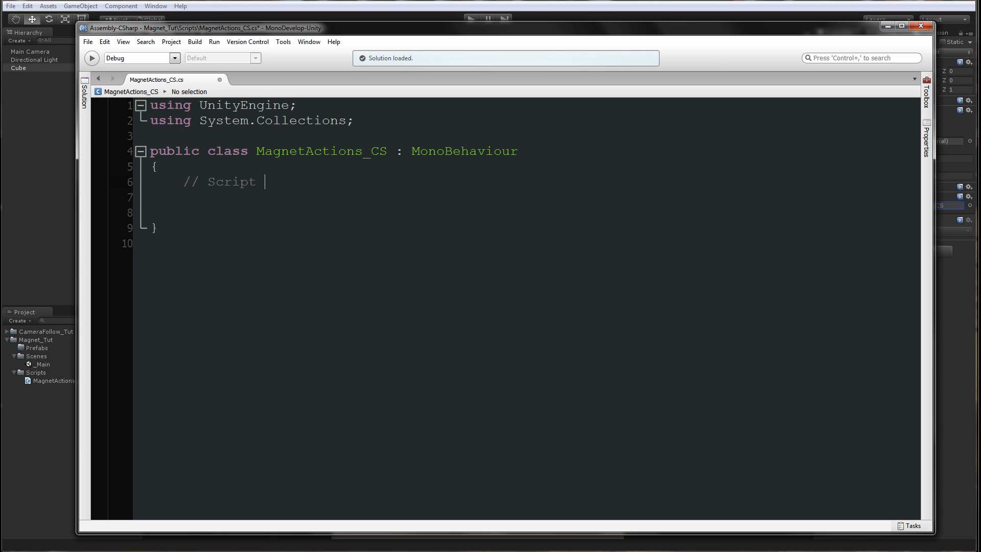
{"action": "type", "text": "for mana"}
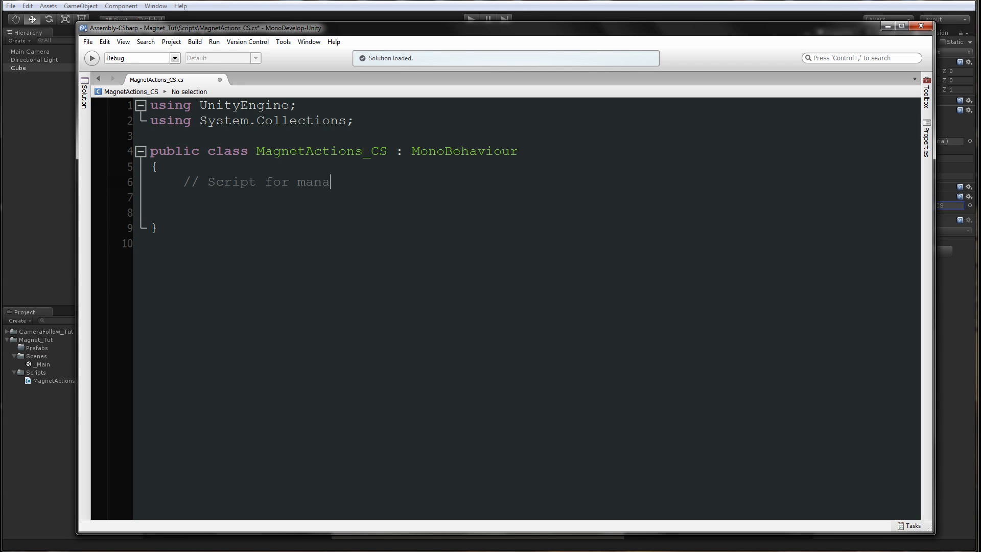
{"action": "type", "text": "ging Magnet movement"}
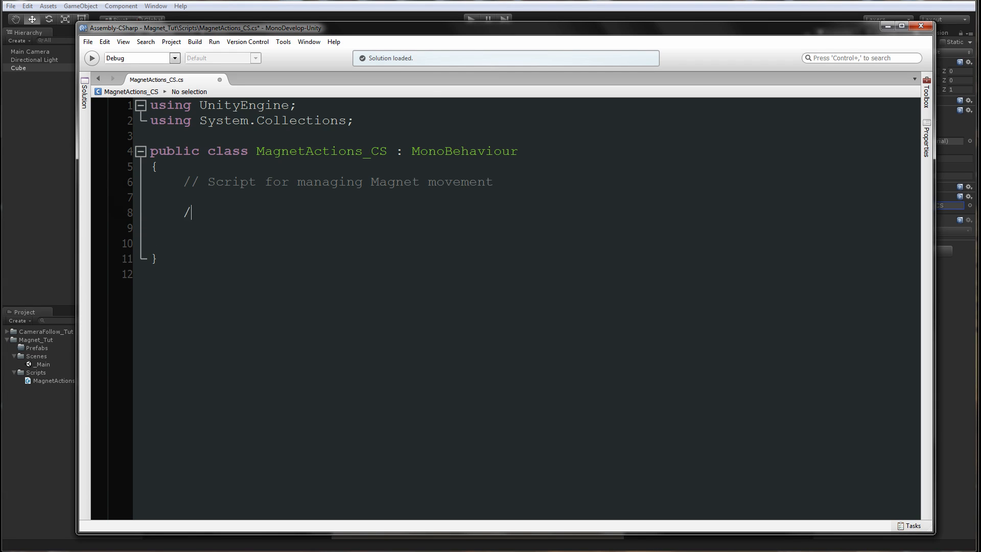
{"action": "type", "text": "/ Public Variabl"}
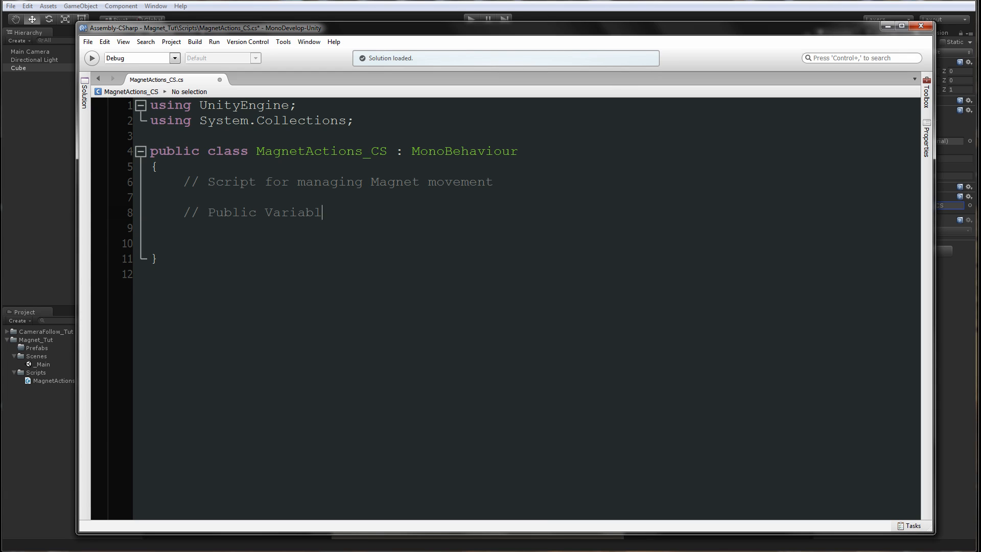
{"action": "type", "text": "es"}
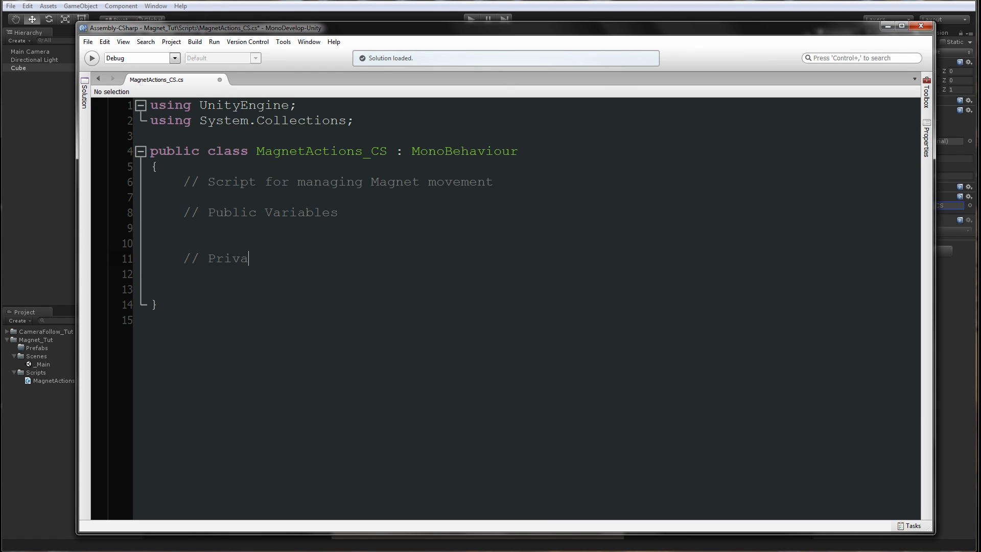
{"action": "type", "text": "te Variables"}
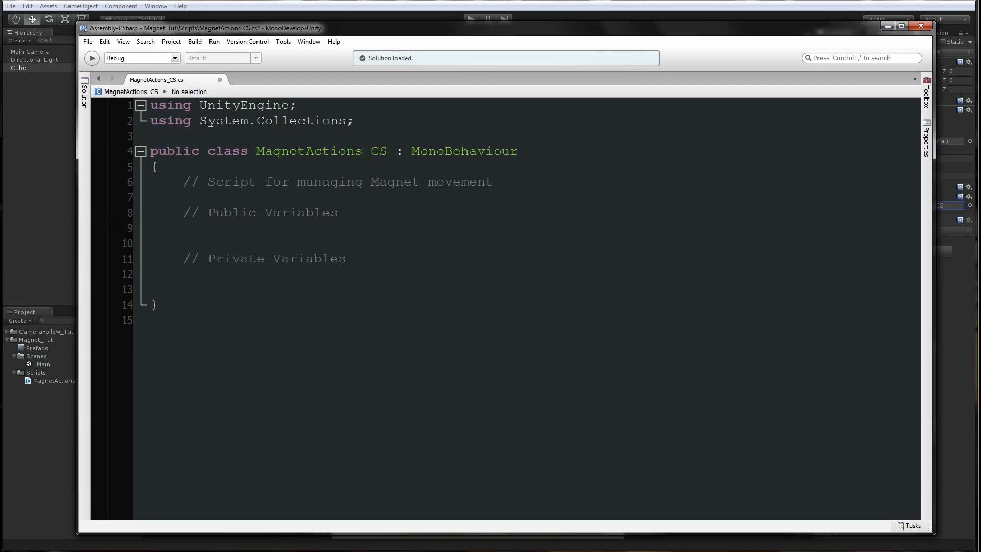
- Declare commented fields public Vector3 newPosition and private Transform trans
{"action": "type", "text": "public"}
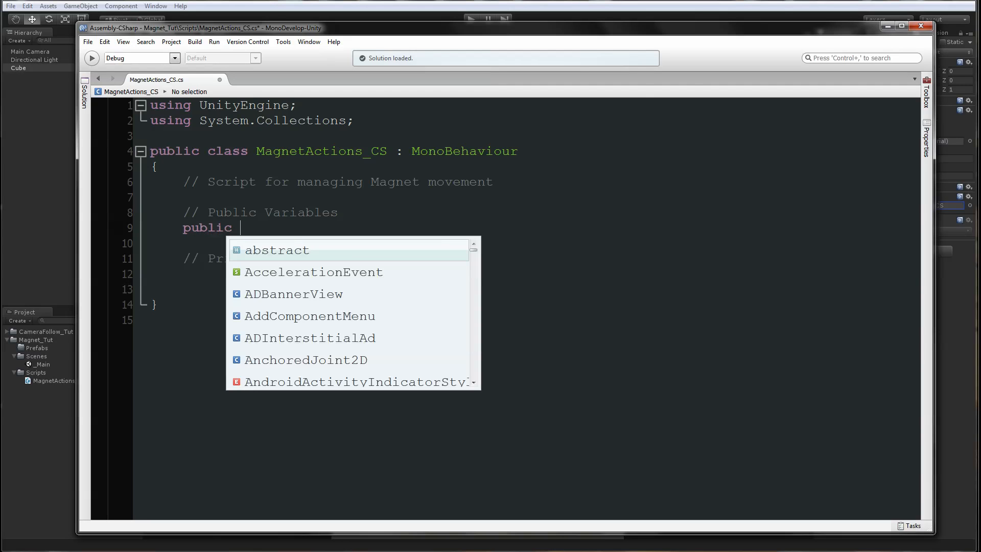
{"action": "type", "text": "Vector3"}
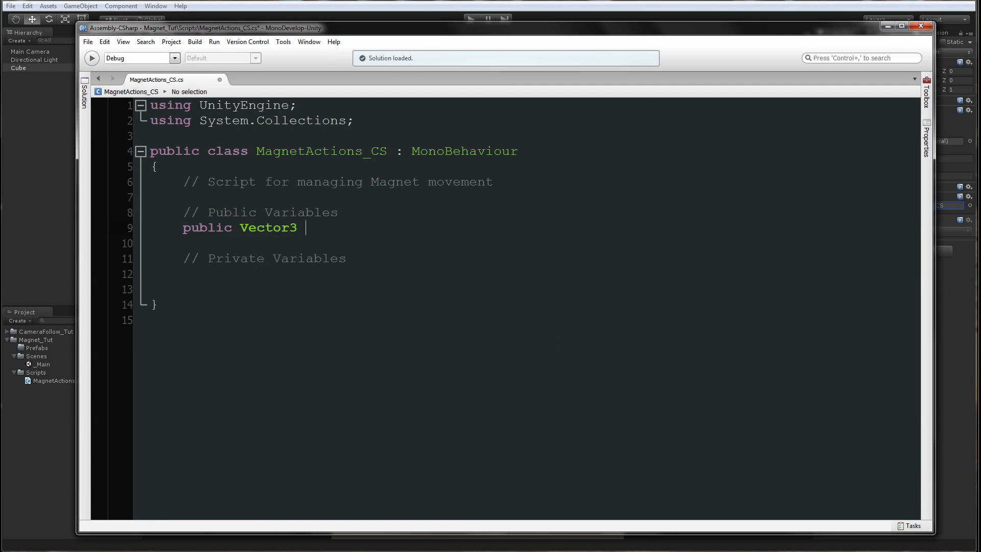
{"action": "type", "text": "newPosition"}
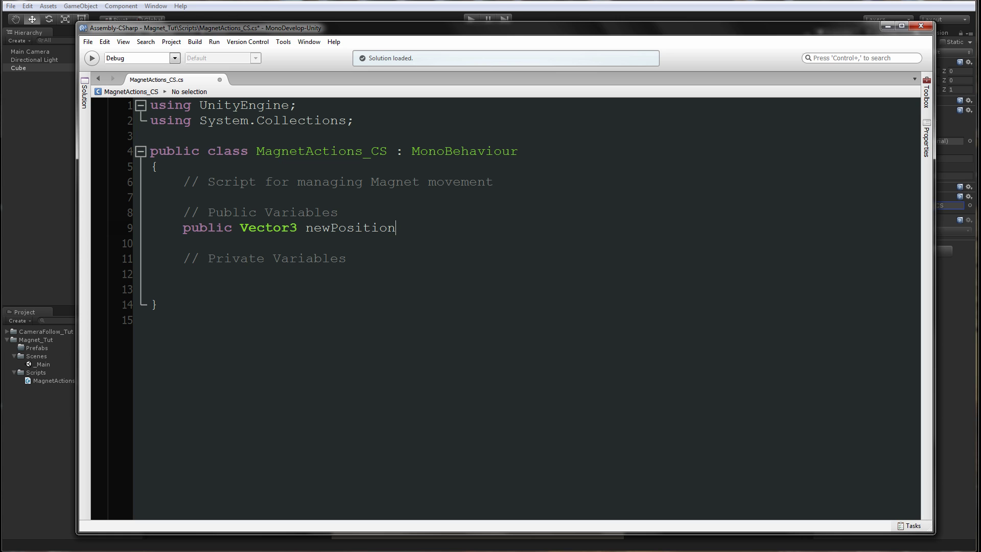
{"action": "type", "text": "; // The target"}
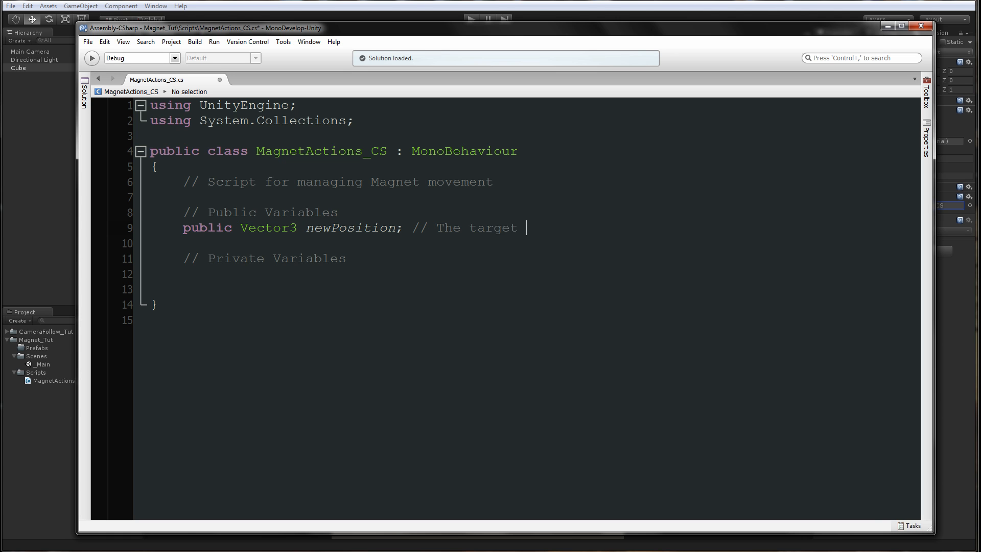
{"action": "type", "text": "position"}
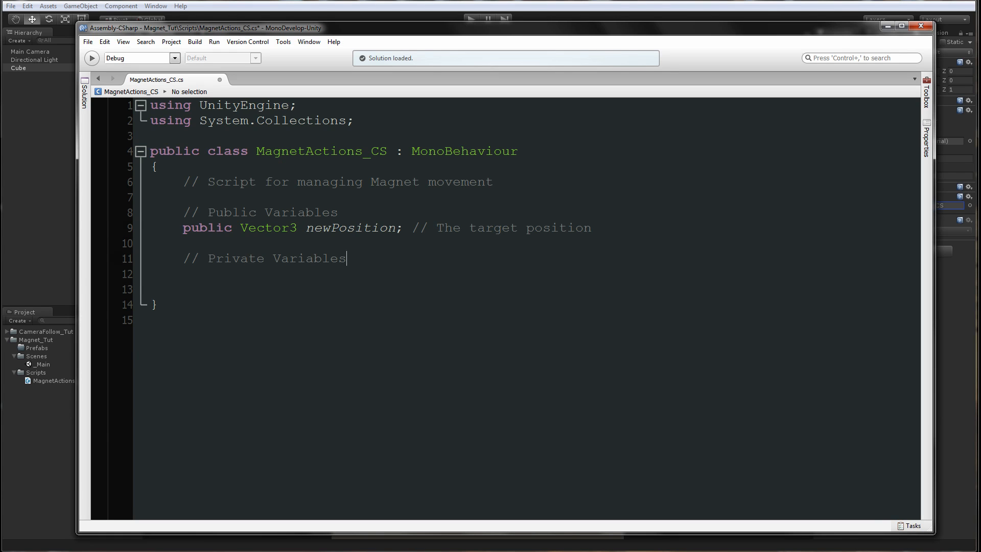
{"action": "type", "text": "p"}
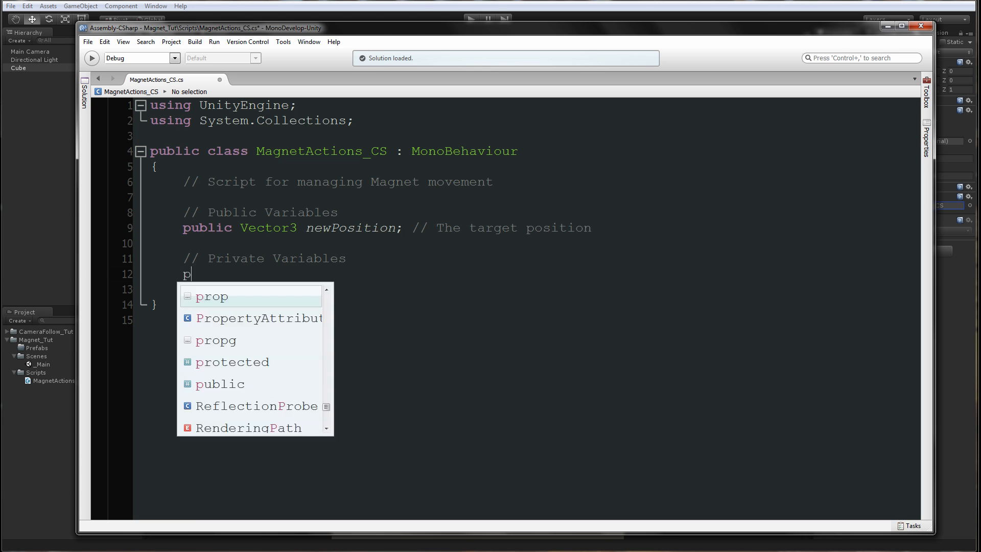
{"action": "type", "text": "rivate Transform"}
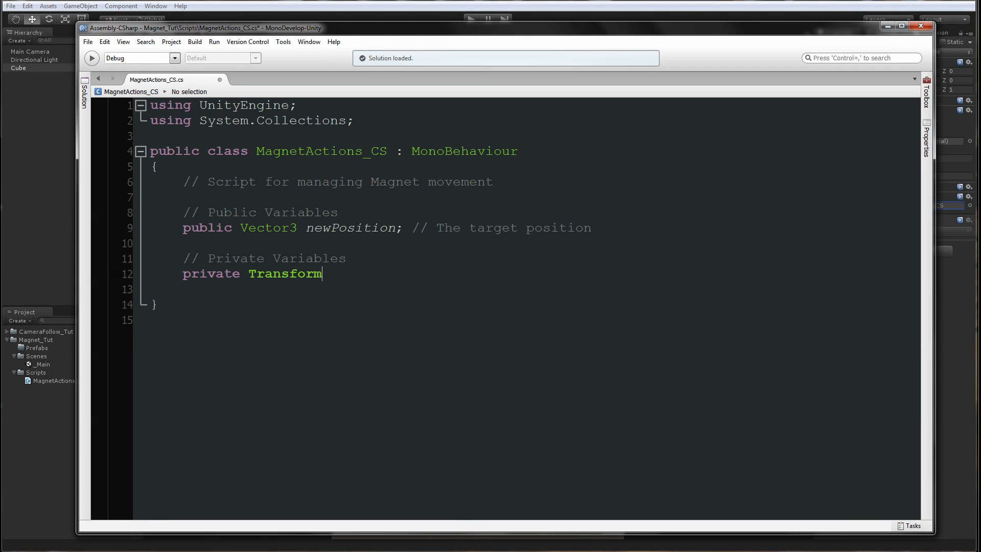
{"action": "type", "text": "trans;    //"}
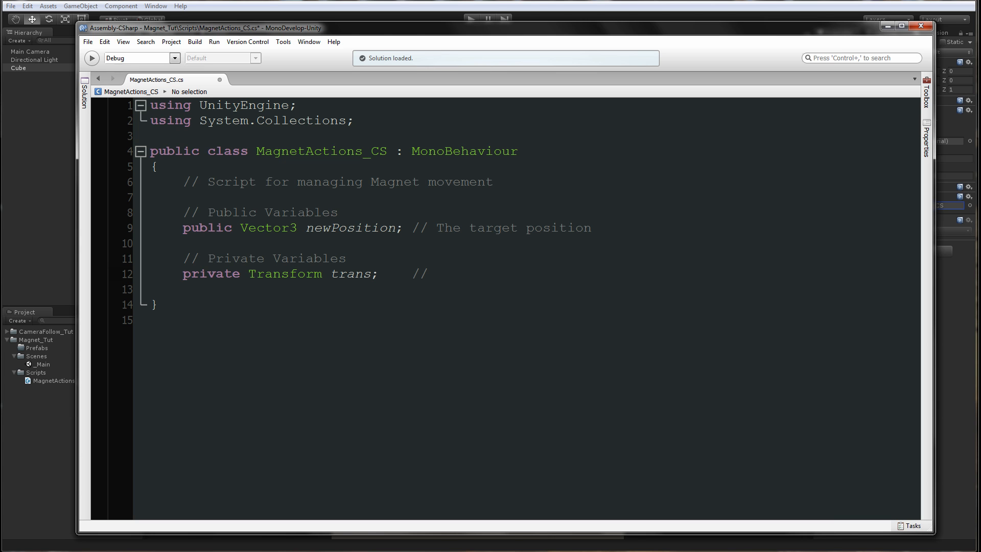
{"action": "type", "text": "Will hold"}
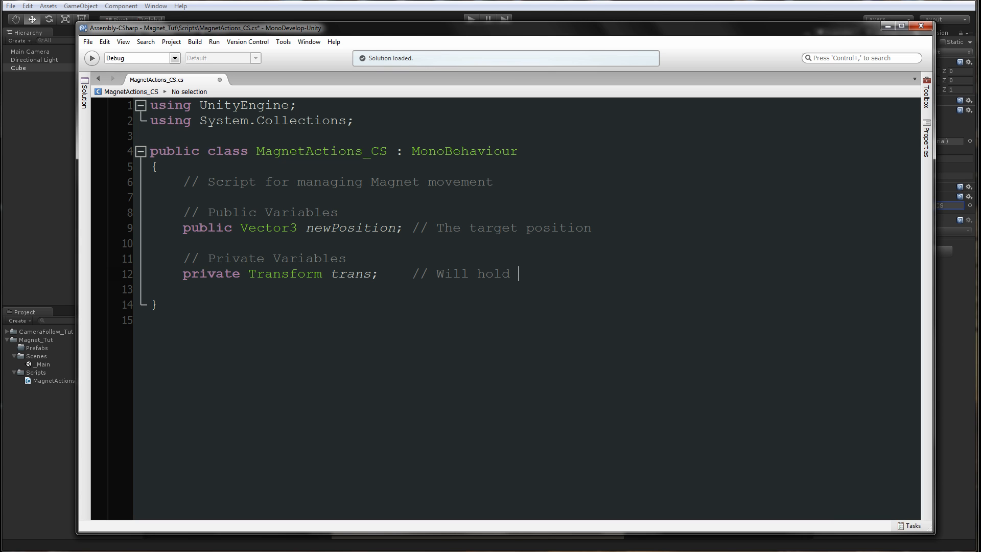
{"action": "type", "text": "this.transgo"}
{"action": "type", "text": "void Awake("}
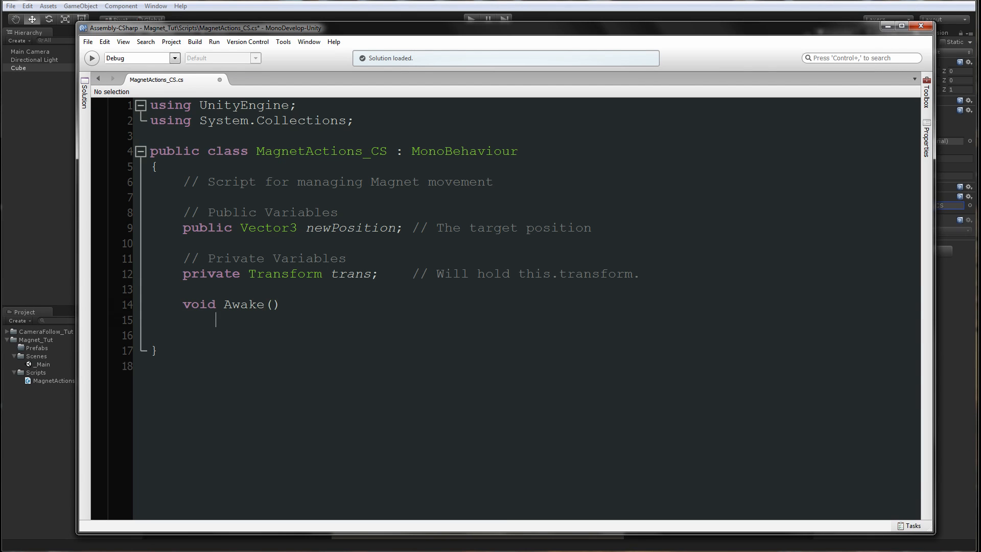
- Finish Awake with trans = transform and declare an Update method
{"action": "type", "text": "trans = transform;"}
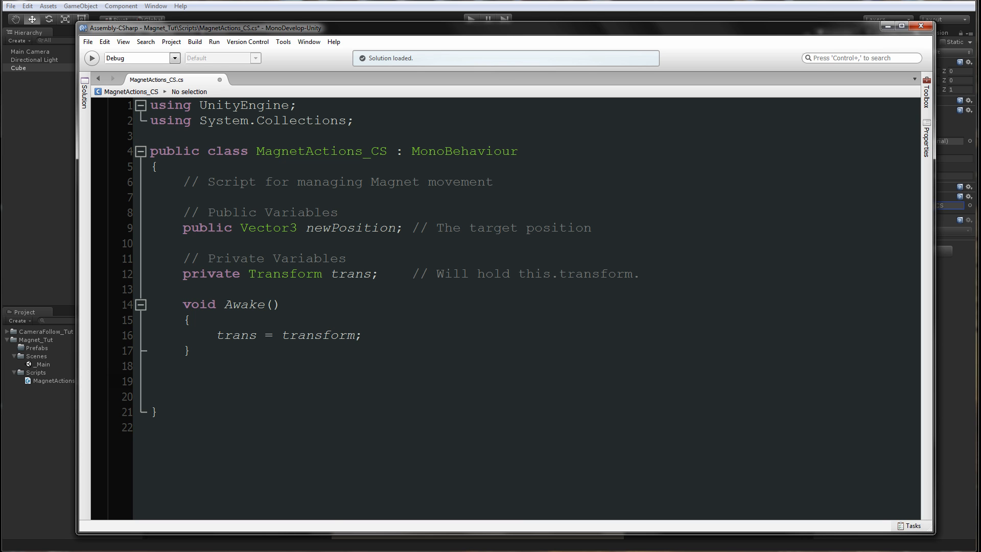
{"action": "type", "text": "void Up"}
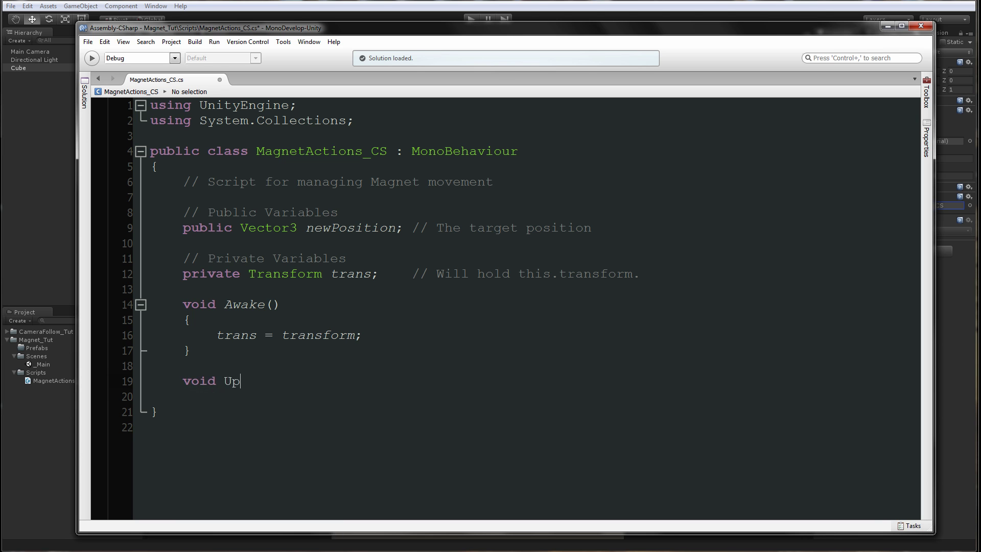
{"action": "type", "text": "date()"}
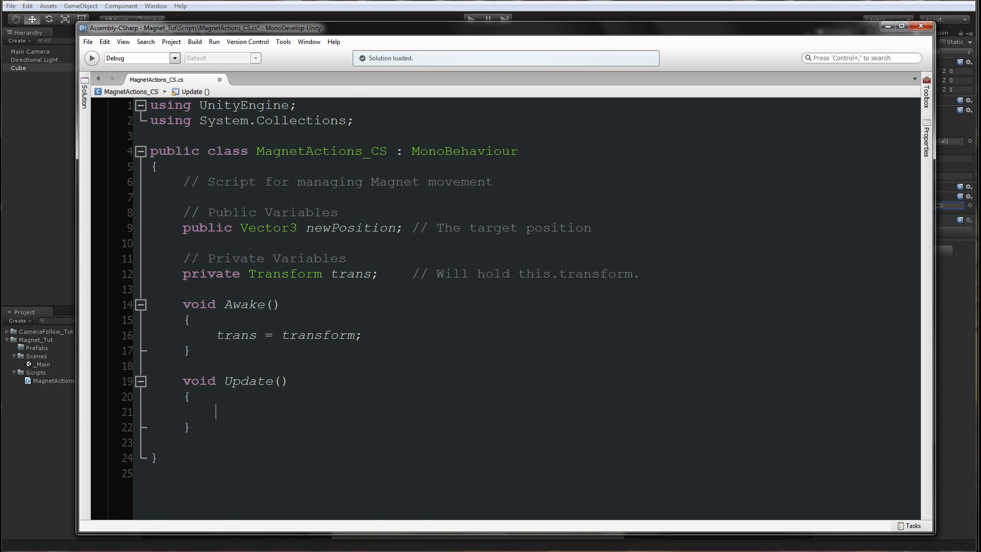
- Make Update lerp trans.position toward newPosition at Time.deltaTime * 1.5f
{"action": "type", "text": "trans.position ="}
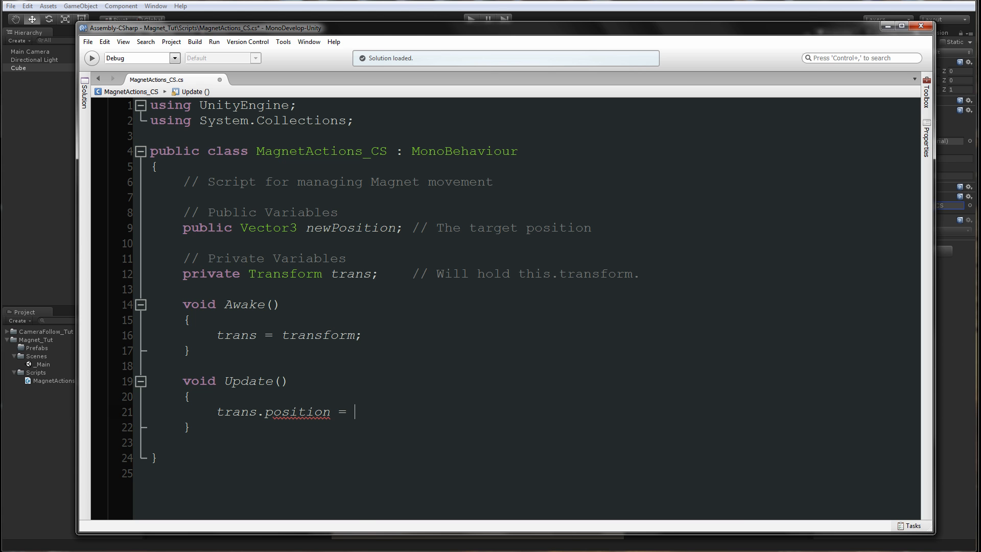
{"action": "type", "text": "Vector3.Lerp"}
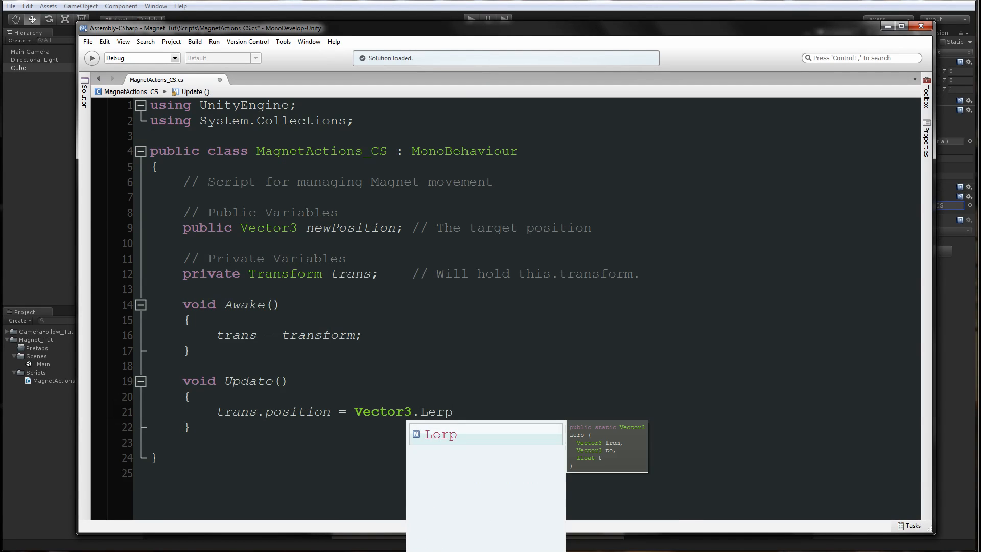
{"action": "type", "text": "("}
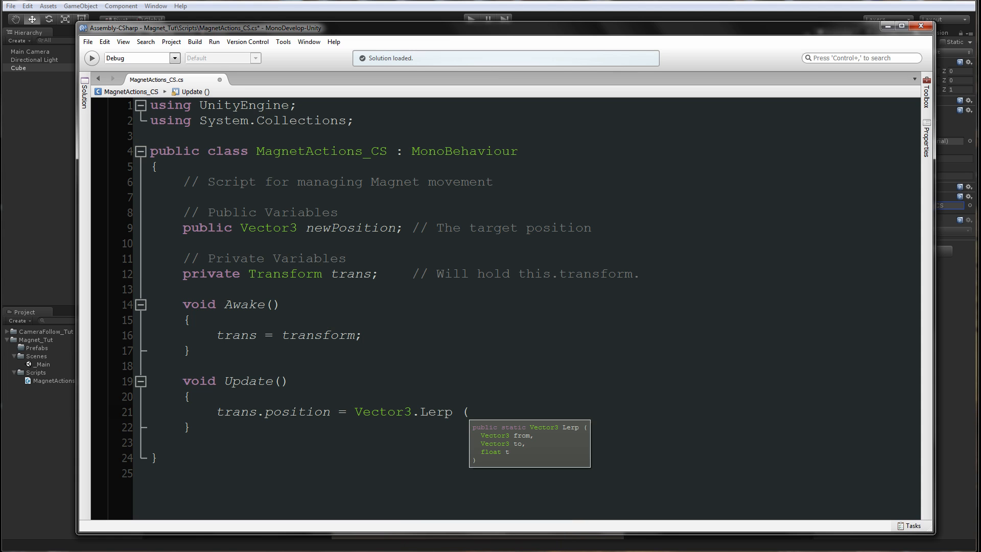
{"action": "type", "text": "t"}
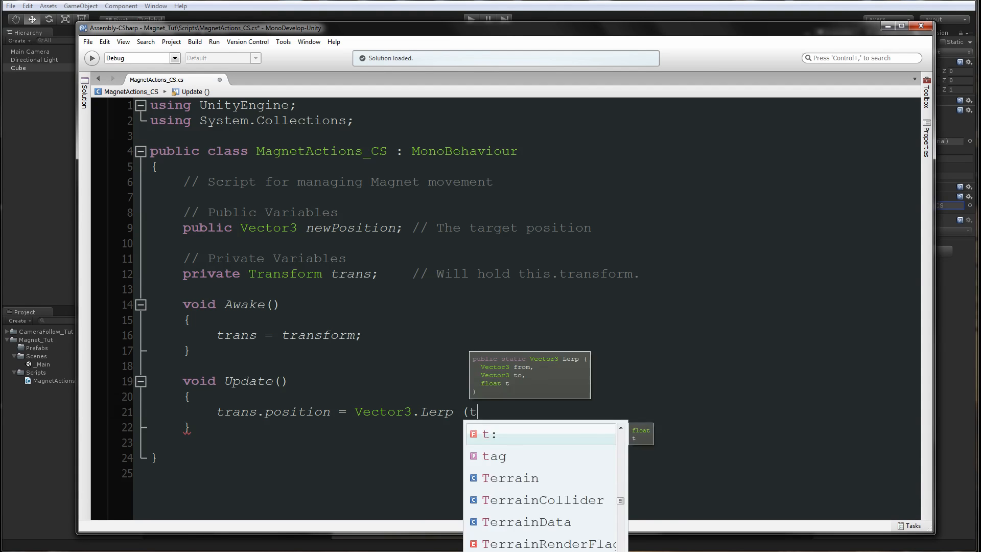
{"action": "type", "text": "rans.position"}
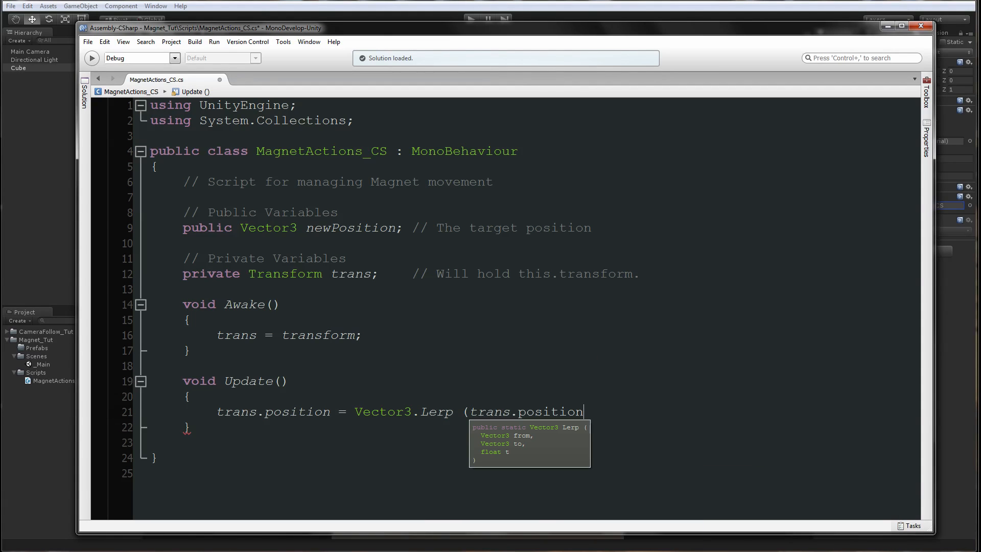
{"action": "type", "text": ", new"}
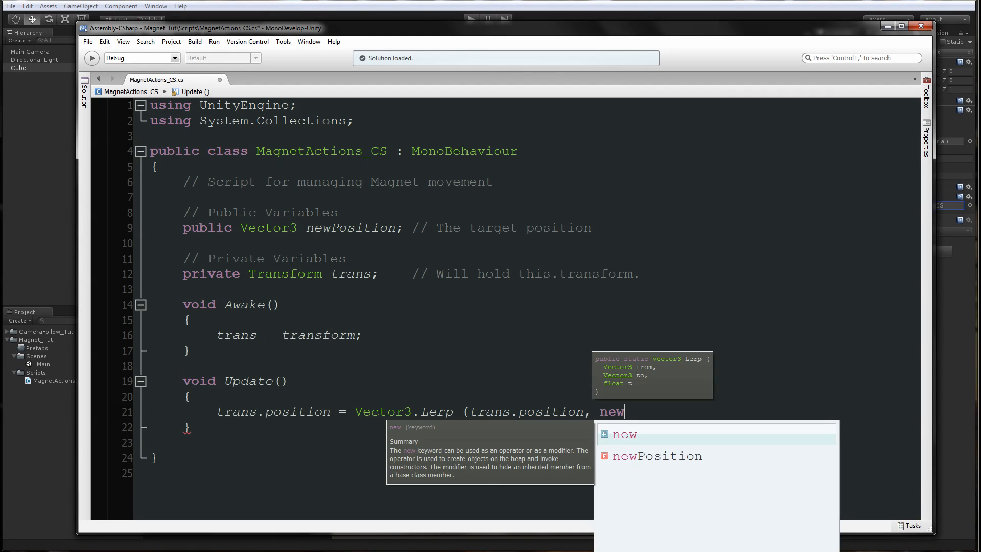
{"action": "key", "text": "Tab"}
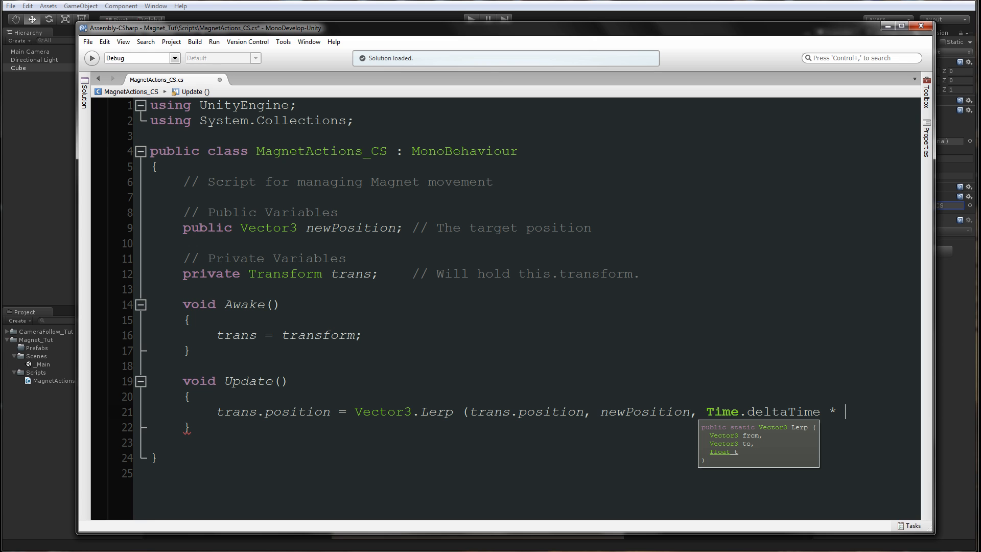
{"action": "type", "text": "1.5f"}
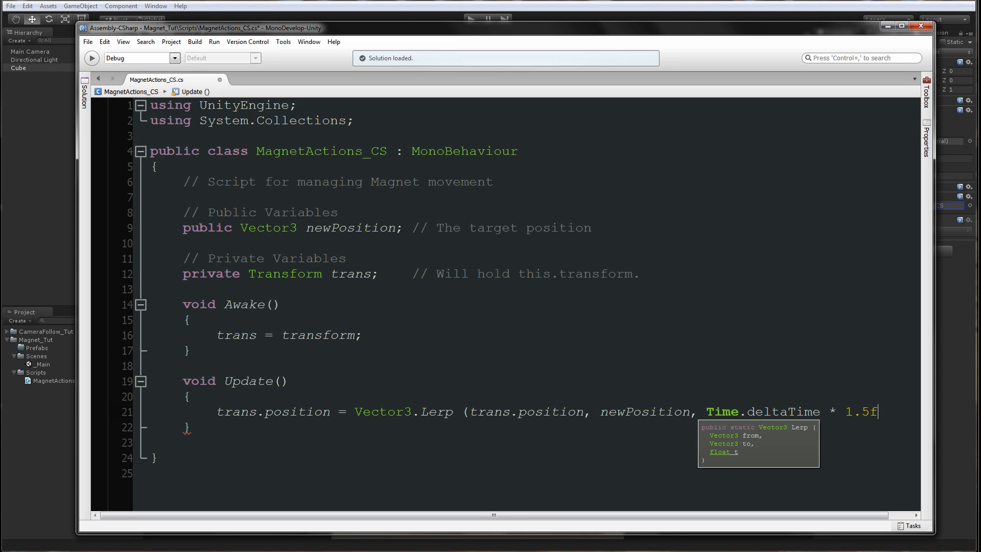
{"action": "type", "text": ");"}
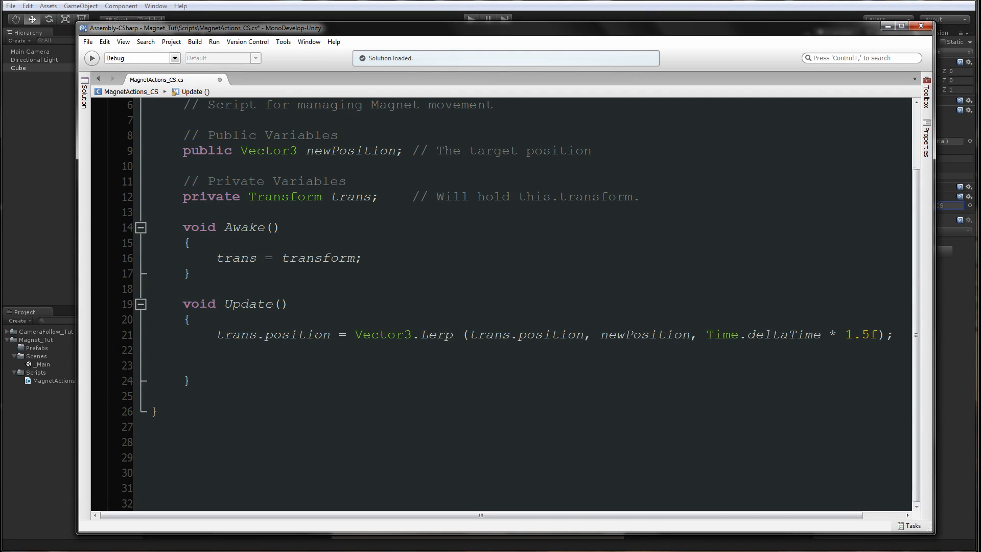
- Add an if that sets trans.position to newPosition when Mathf.Abs x-difference is under 0.05
{"action": "type", "text": "if ("}
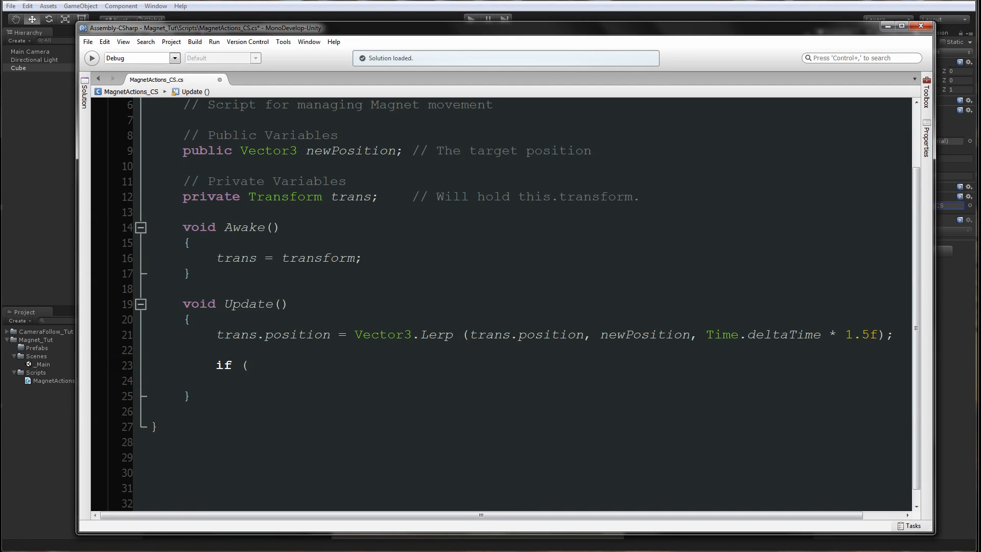
{"action": "type", "text": "Mathf"}
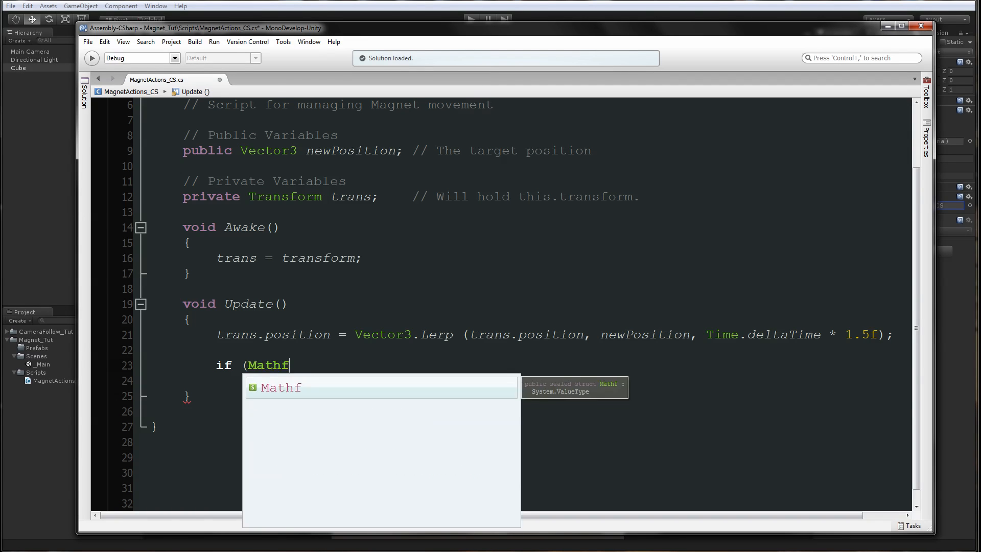
{"action": "type", "text": ".Abs"}
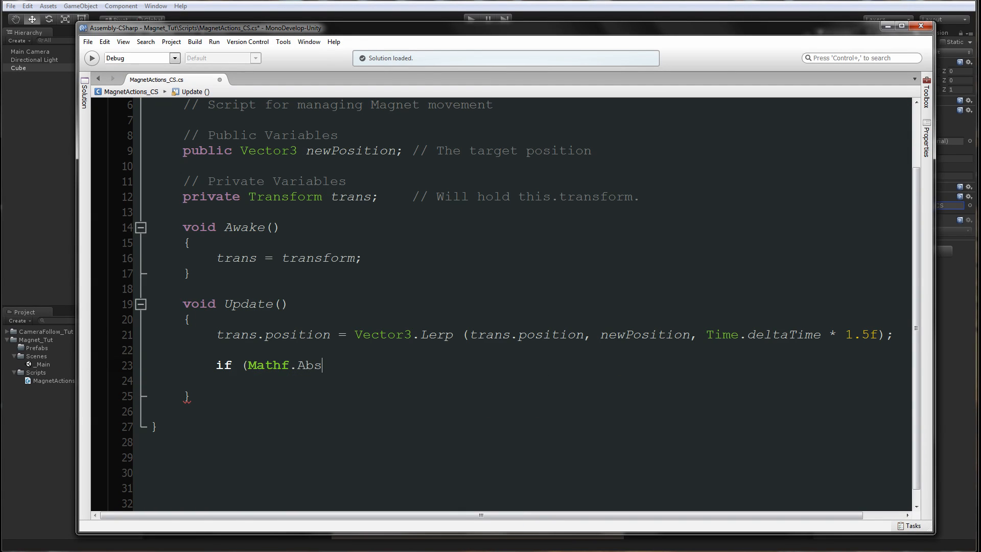
{"action": "type", "text": "(newPosition.x"}
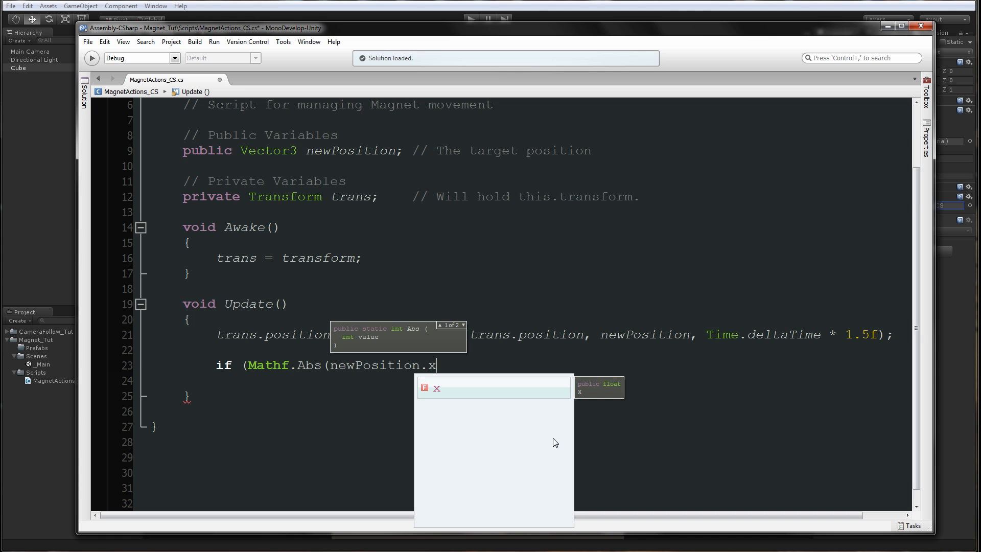
{"action": "type", "text": "-"}
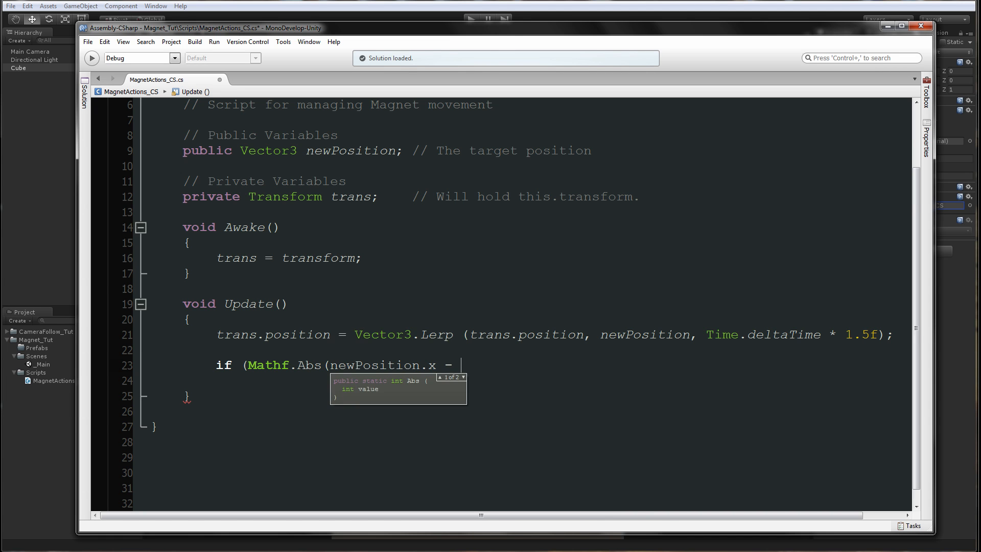
{"action": "type", "text": "Transform."}
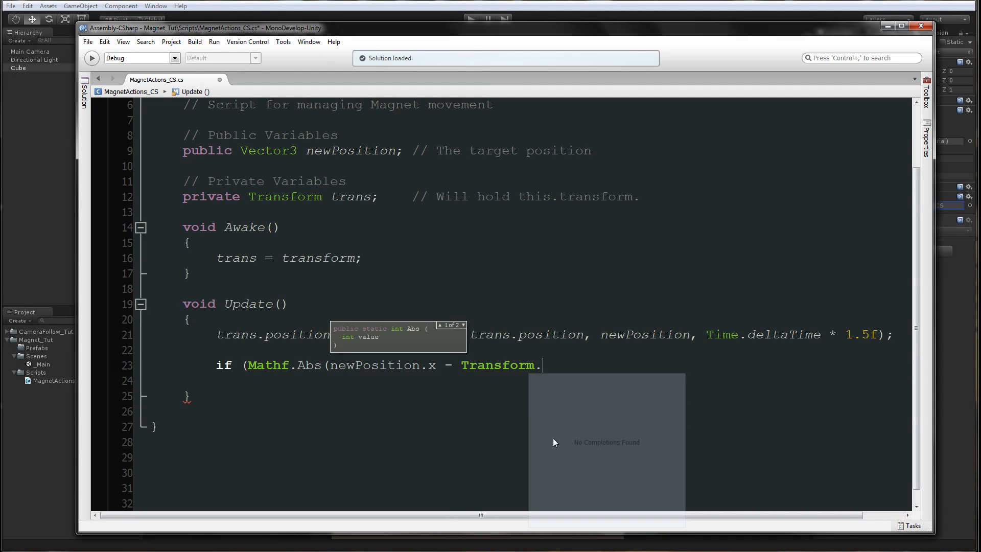
{"action": "type", "text": "rans.position.x) <"}
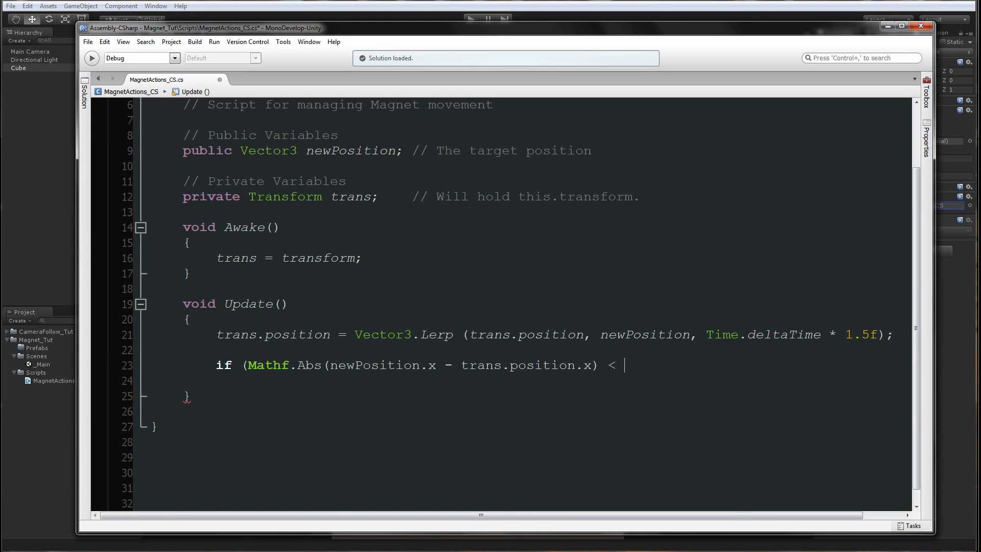
{"action": "type", "text": "0.0"}
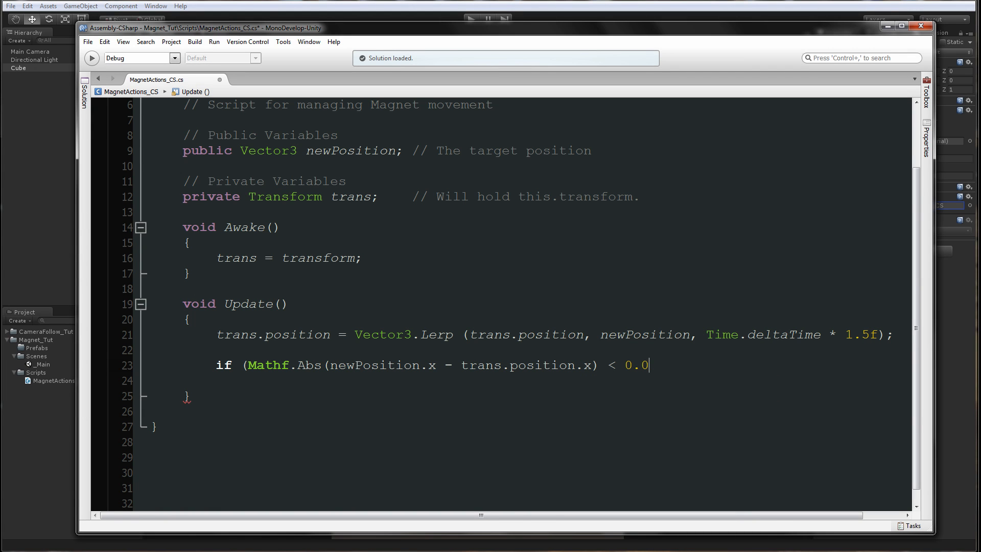
{"action": "type", "text": "5)"}
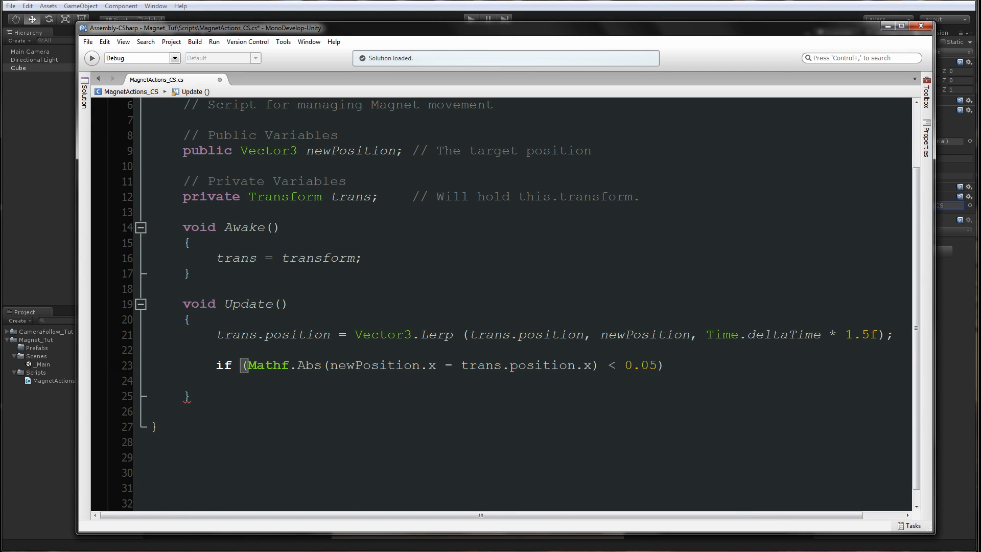
{"action": "type", "text": "trans."}
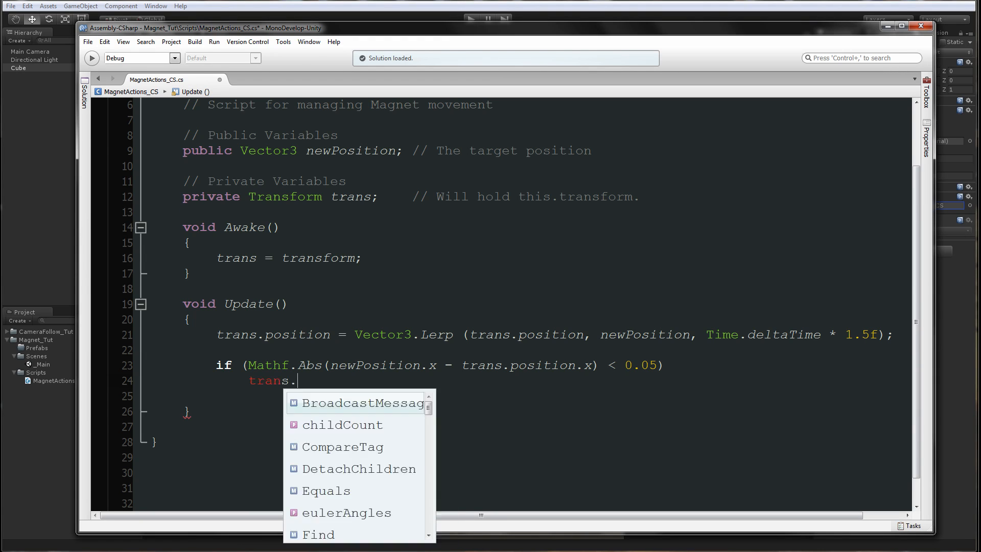
{"action": "type", "text": "position."}
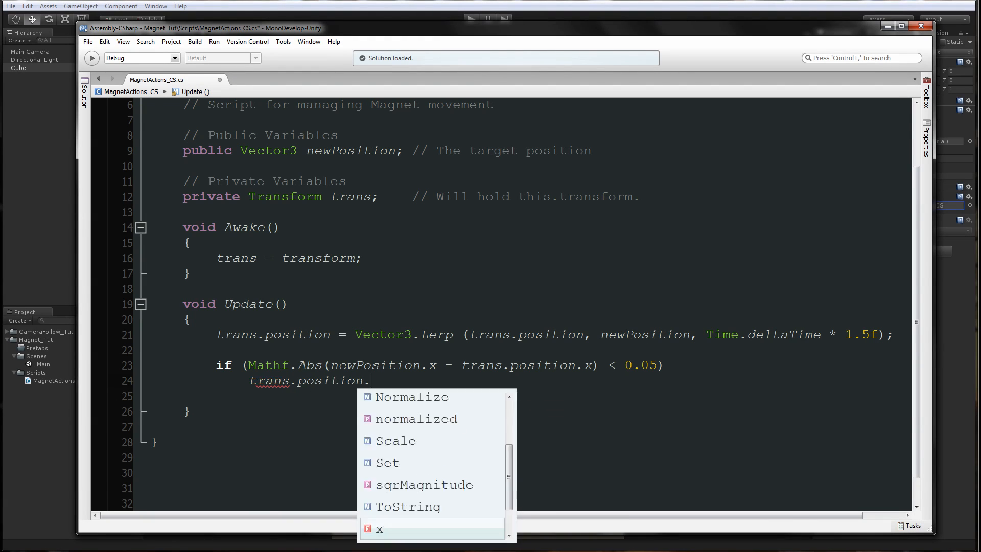
{"action": "type", "text": "= newPosition;"}
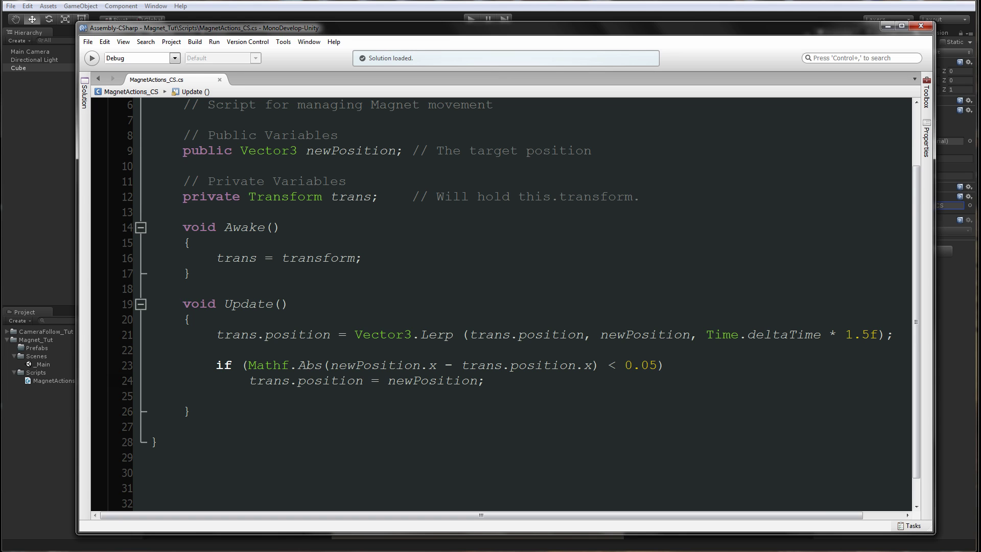
{"action": "left_click", "coordinate": [486, 380]}
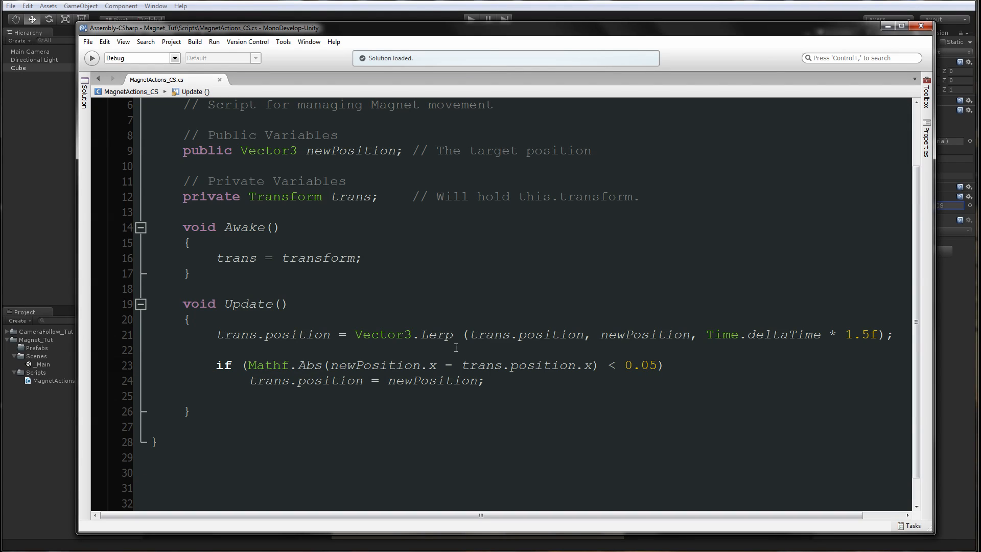
{"action": "left_click_drag", "start_coordinate": [477, 334], "coordinate": [847, 334]}
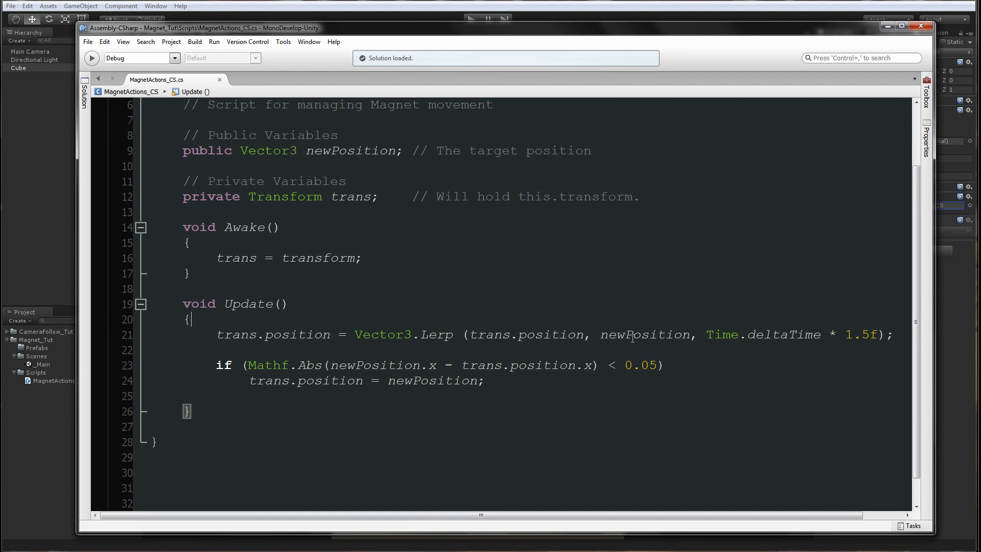
{"action": "double_click", "coordinate": [644, 334]}
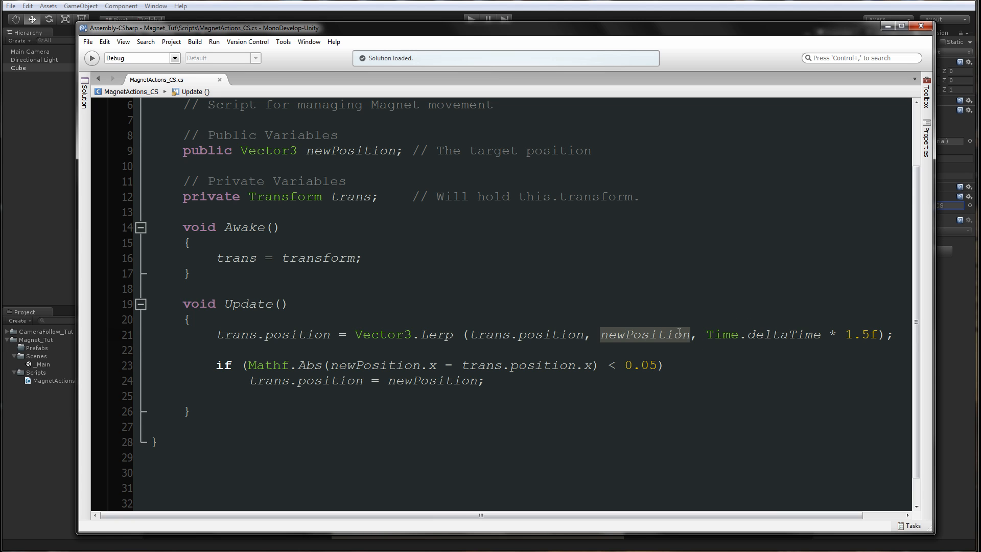
{"action": "mouse_move", "coordinate": [690, 285]}
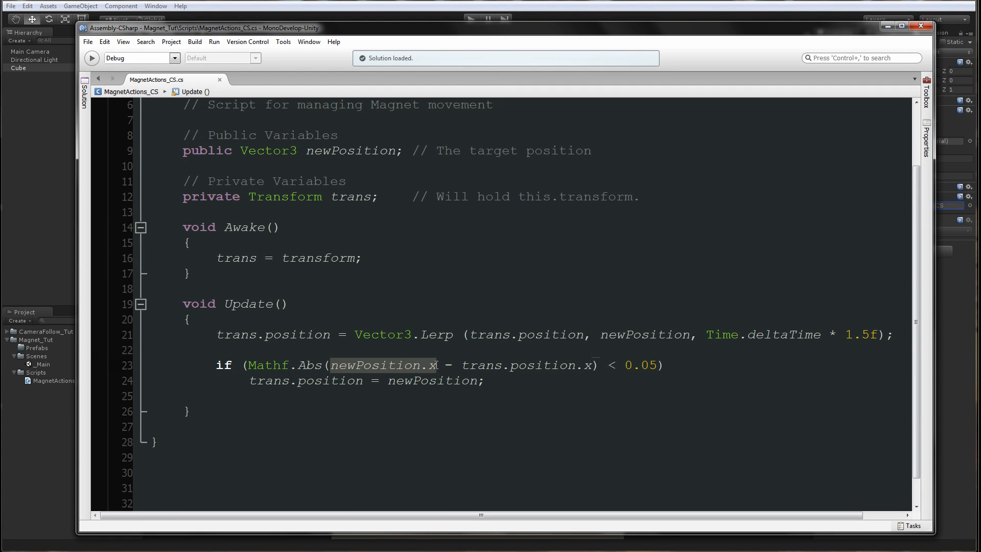
{"action": "left_click", "coordinate": [566, 365]}
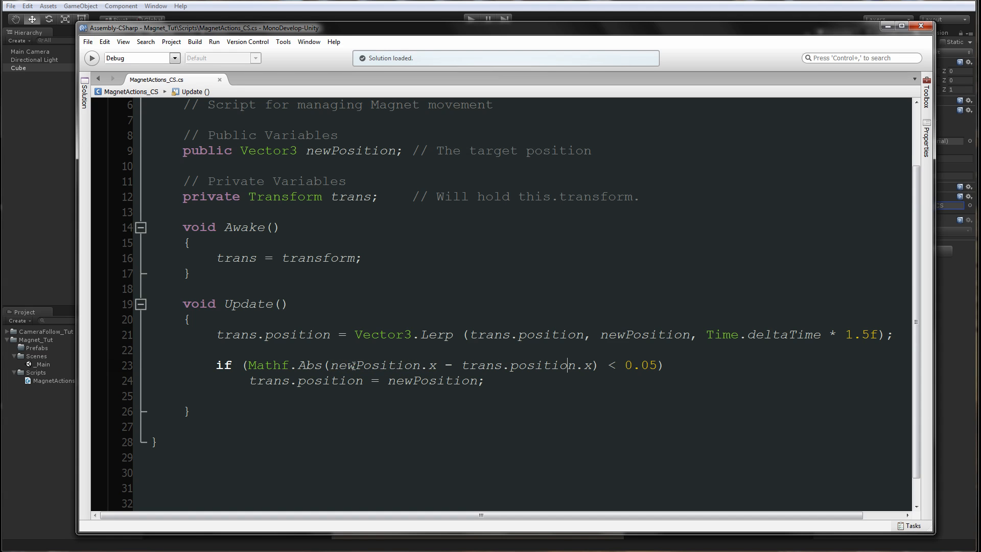
{"action": "double_click", "coordinate": [375, 365]}
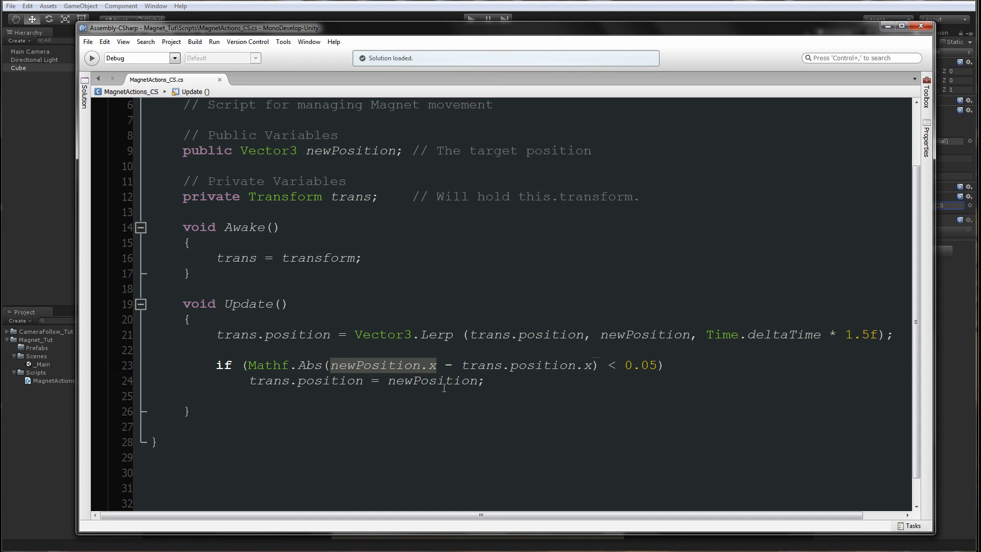
{"action": "mouse_move", "coordinate": [462, 365]}
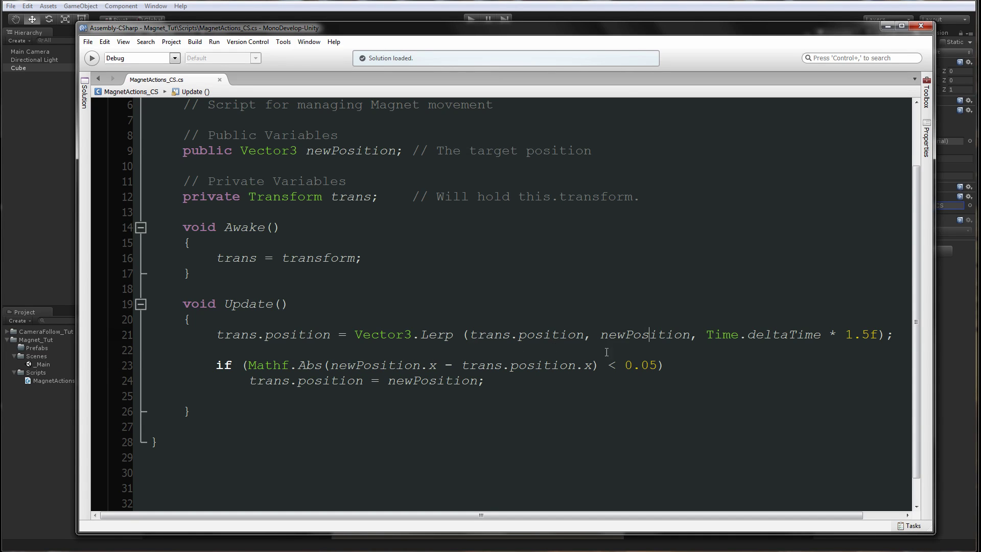
{"action": "double_click", "coordinate": [525, 334]}
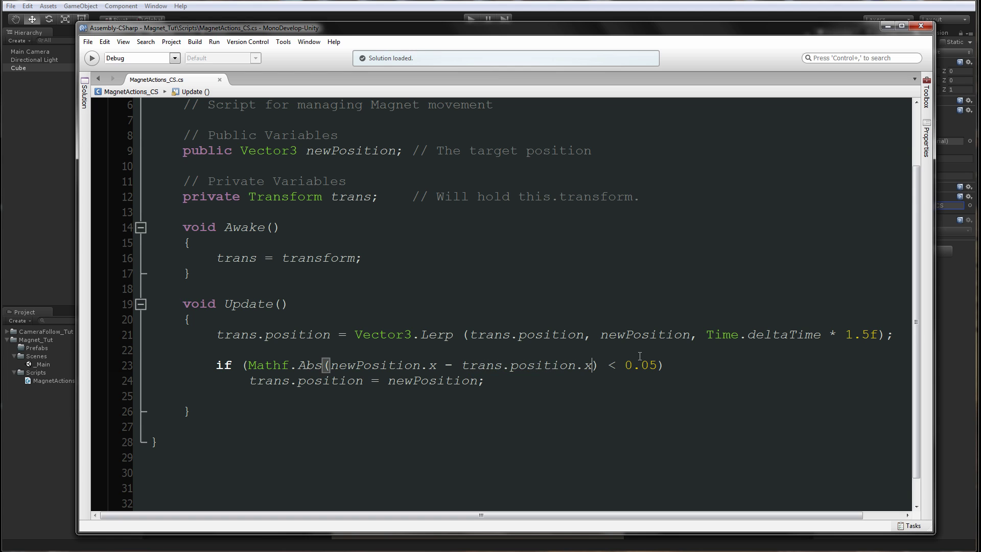
{"action": "double_click", "coordinate": [641, 364]}
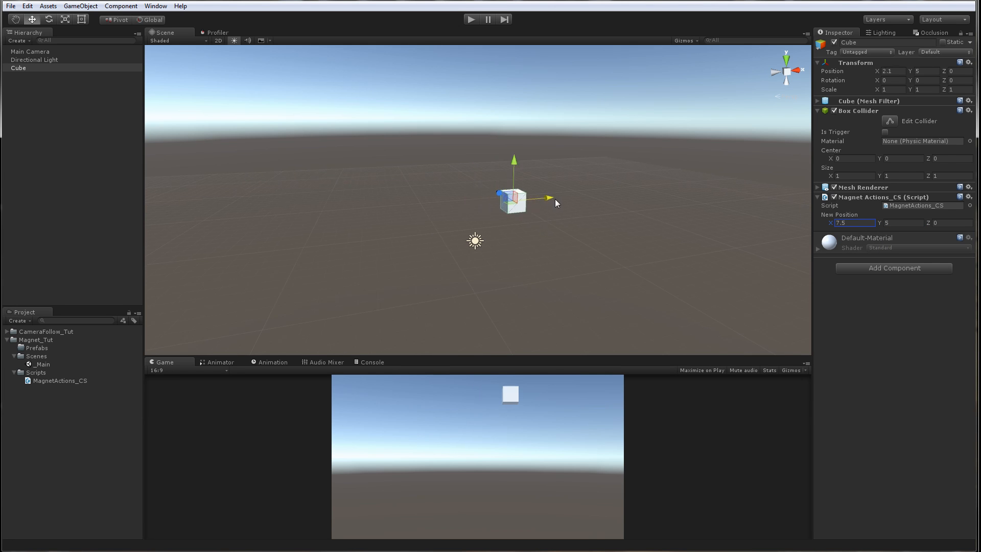
- Confirm New Position X of 7.5, play to watch the cube glide there, then stop
{"action": "left_click", "coordinate": [471, 19]}
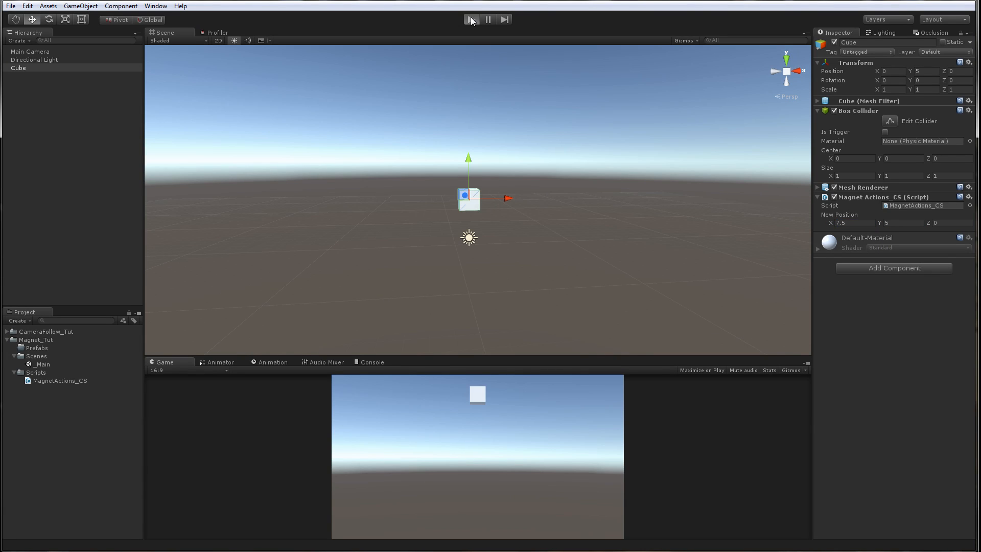
{"action": "left_click", "coordinate": [471, 19]}
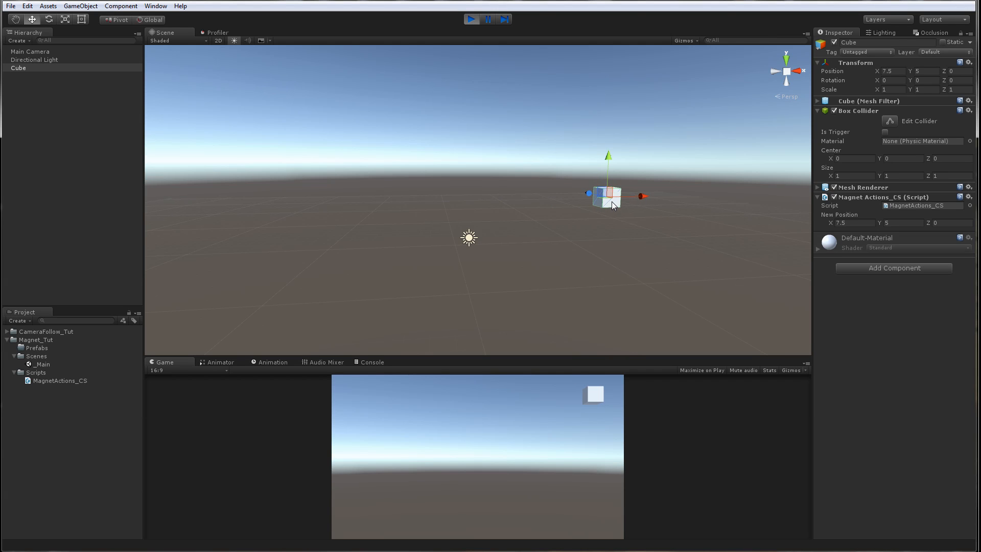
{"action": "left_click", "coordinate": [472, 19]}
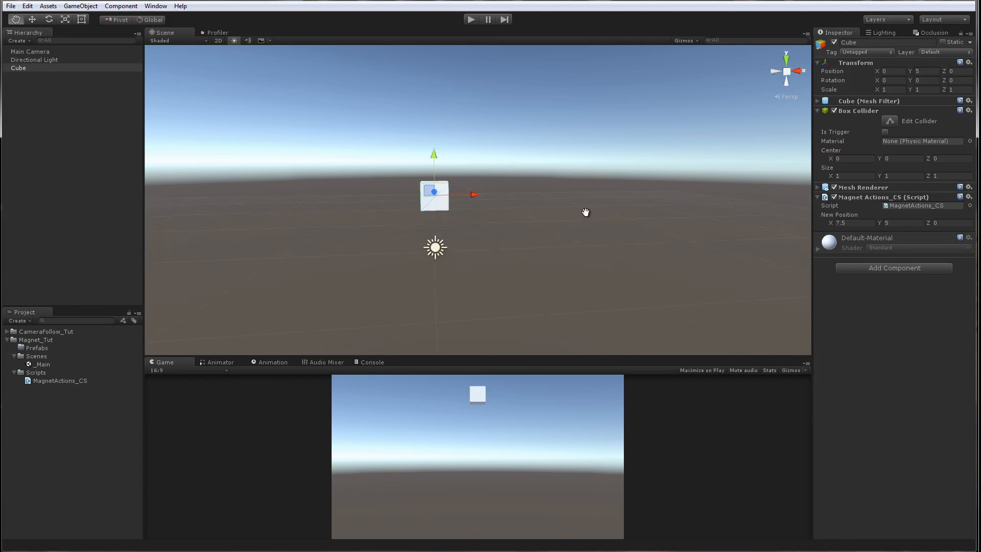
{"action": "double_click", "coordinate": [59, 380]}
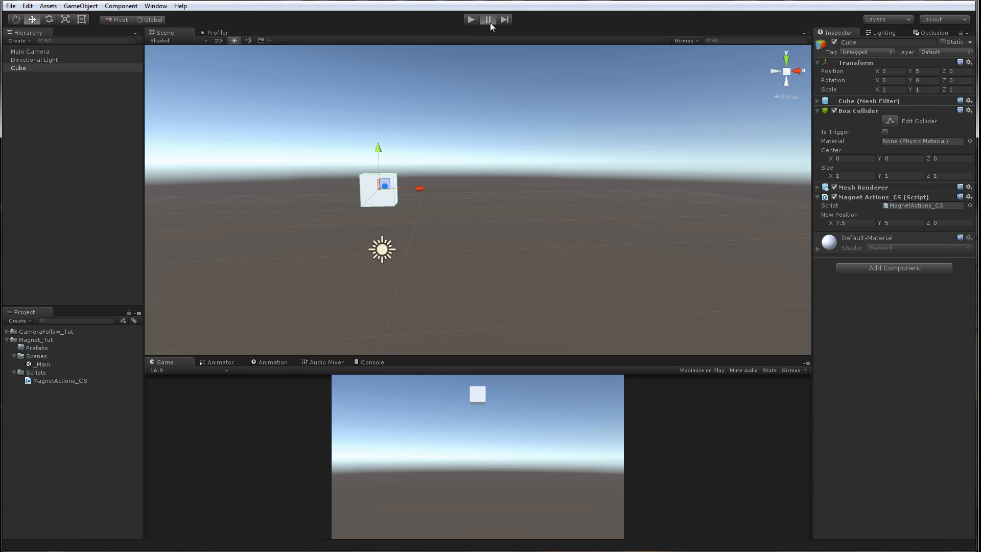
- Play the scene, pausing and stepping frames to watch Position X creep toward about 7.49
{"action": "left_click", "coordinate": [470, 19]}
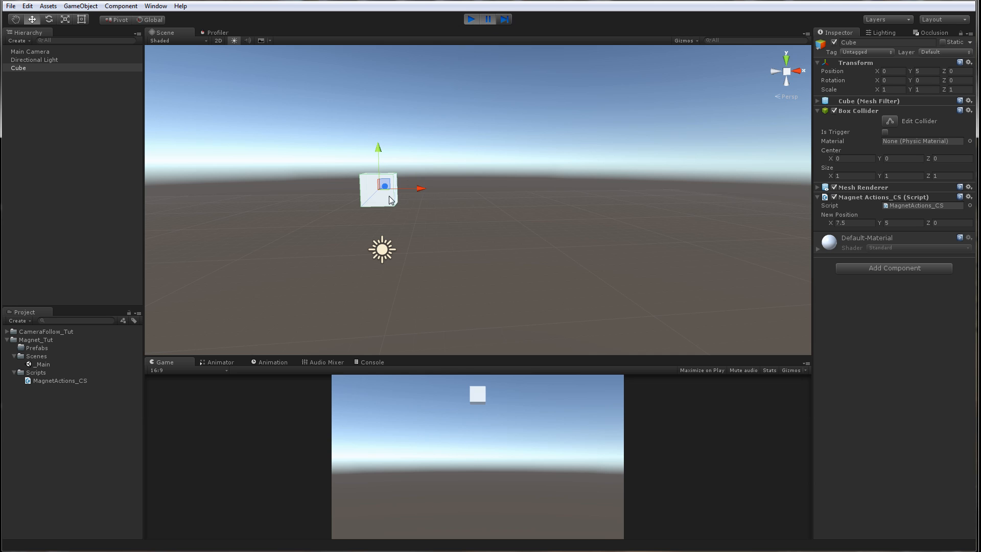
{"action": "mouse_move", "coordinate": [605, 42]}
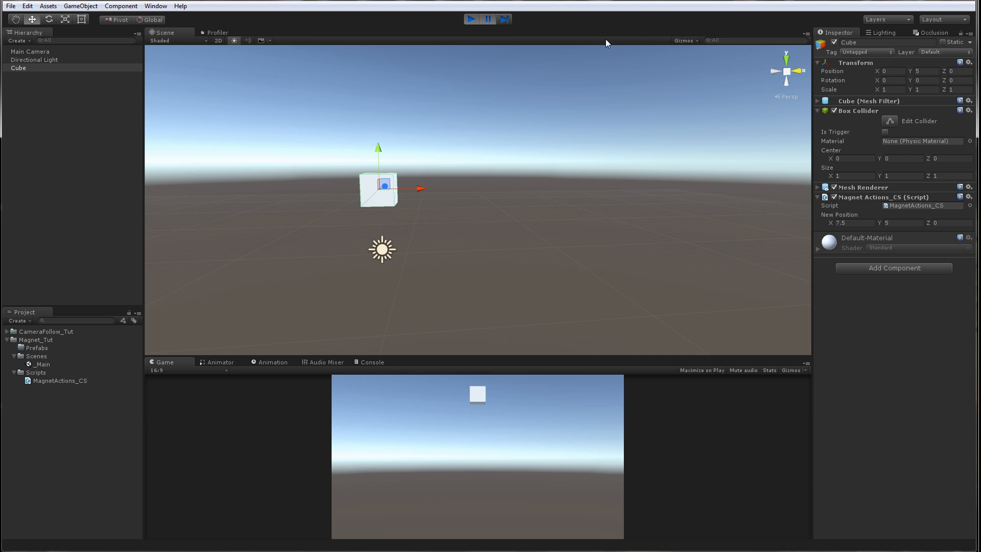
{"action": "left_click", "coordinate": [471, 19]}
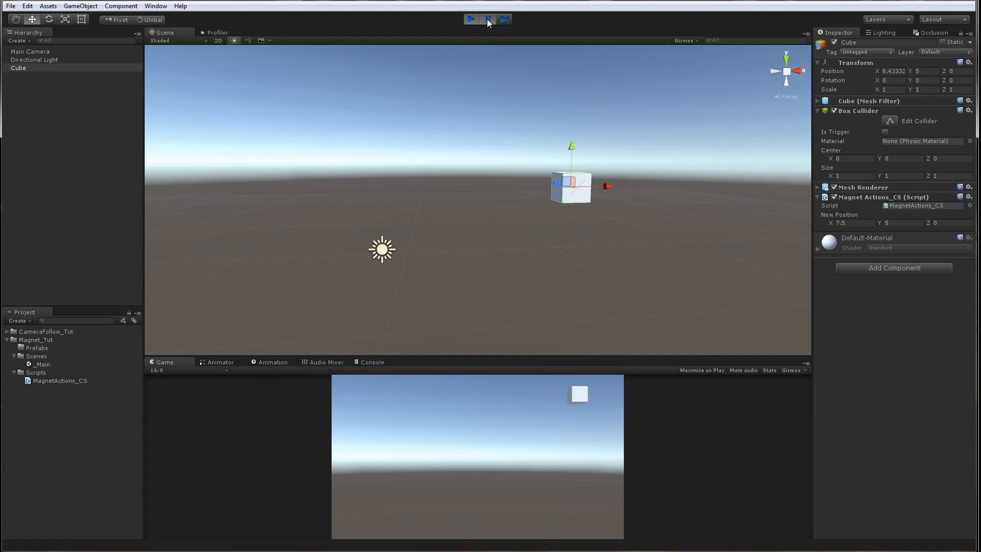
{"action": "left_click", "coordinate": [487, 19]}
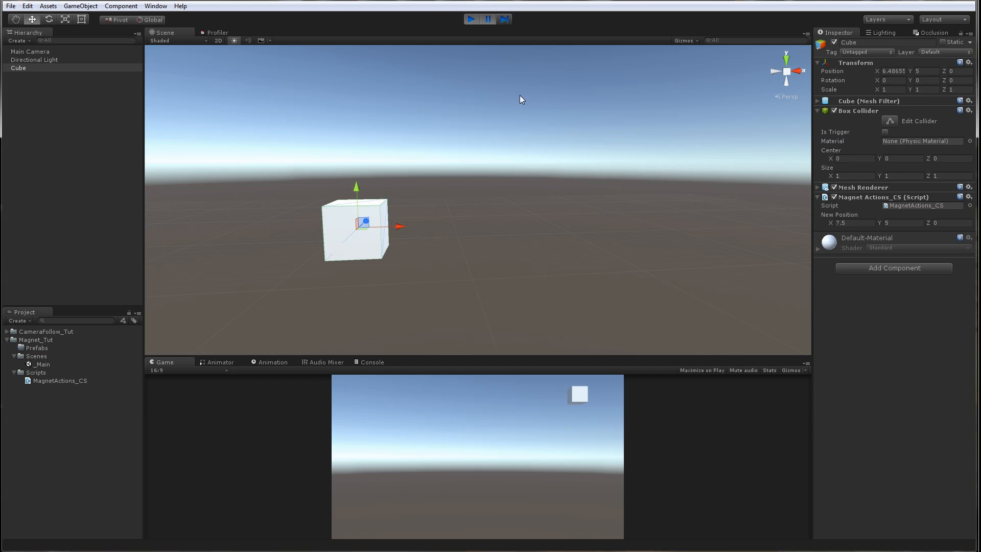
{"action": "left_click", "coordinate": [504, 20]}
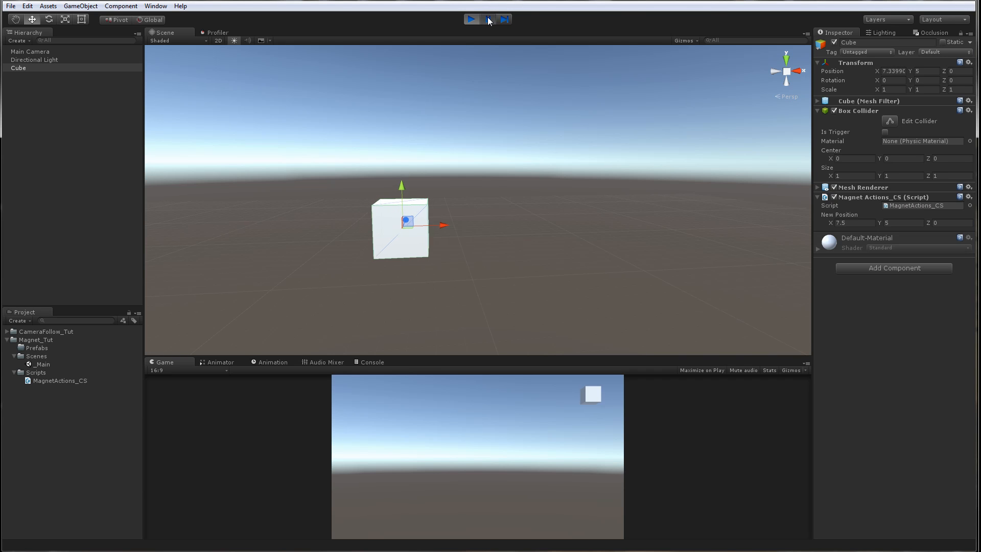
{"action": "left_click", "coordinate": [471, 19]}
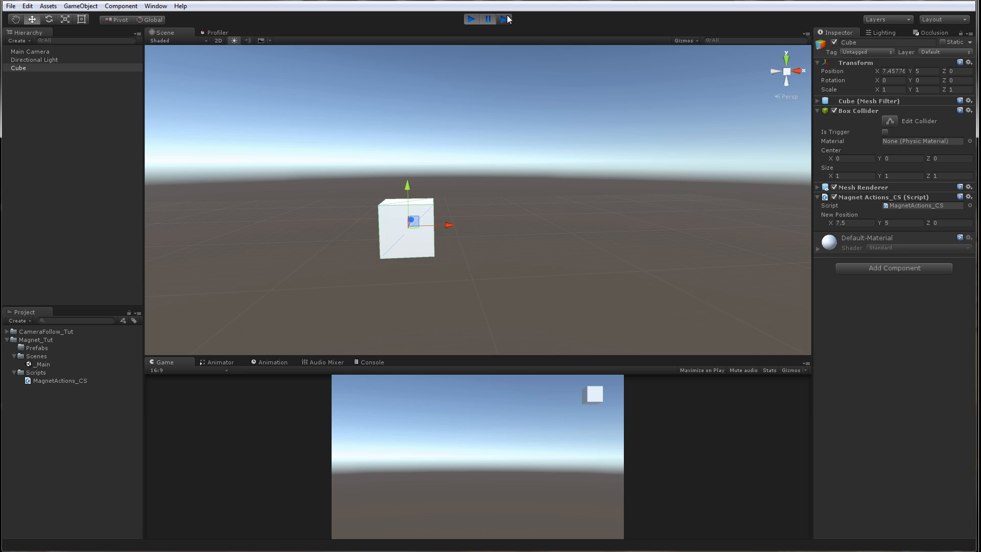
{"action": "left_click", "coordinate": [488, 19]}
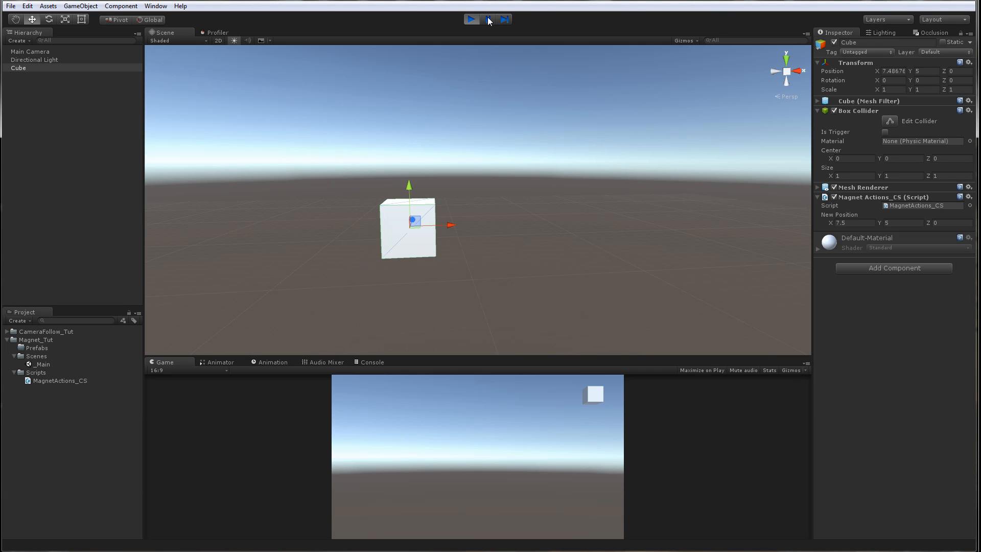
{"action": "left_click", "coordinate": [471, 19]}
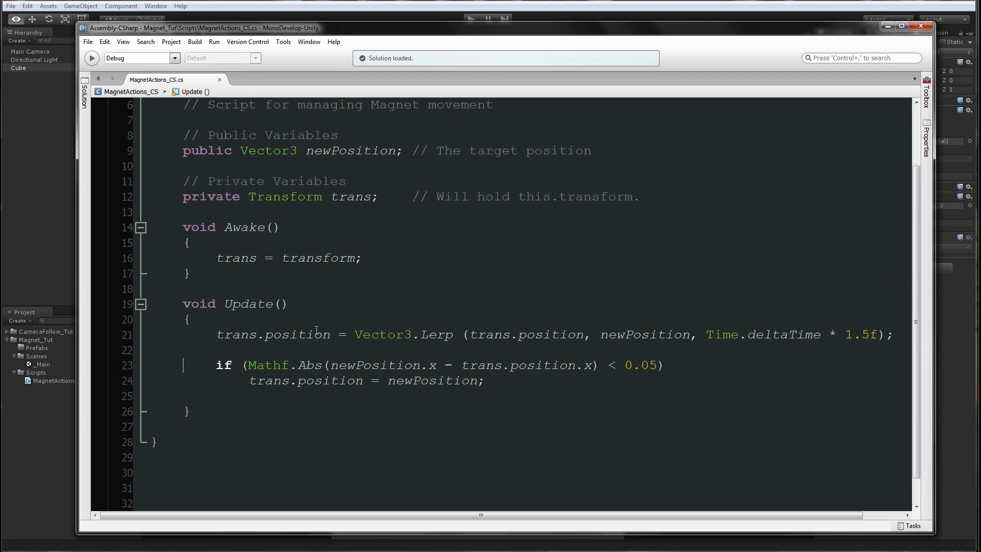
{"action": "mouse_move", "coordinate": [649, 365]}
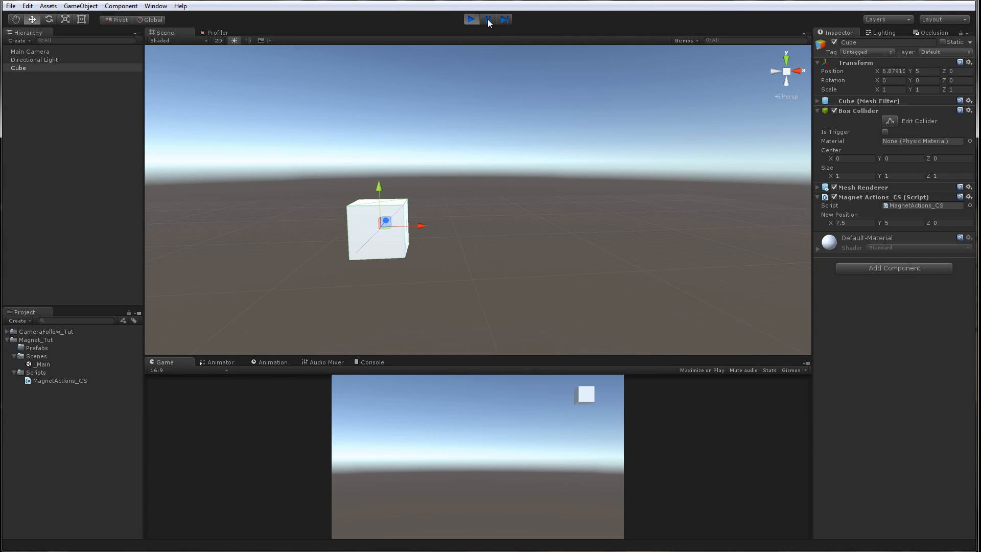
- Play, pause to confirm the cube settles at X 7.5, stop, replay, then exit play mode
{"action": "left_click", "coordinate": [489, 20]}
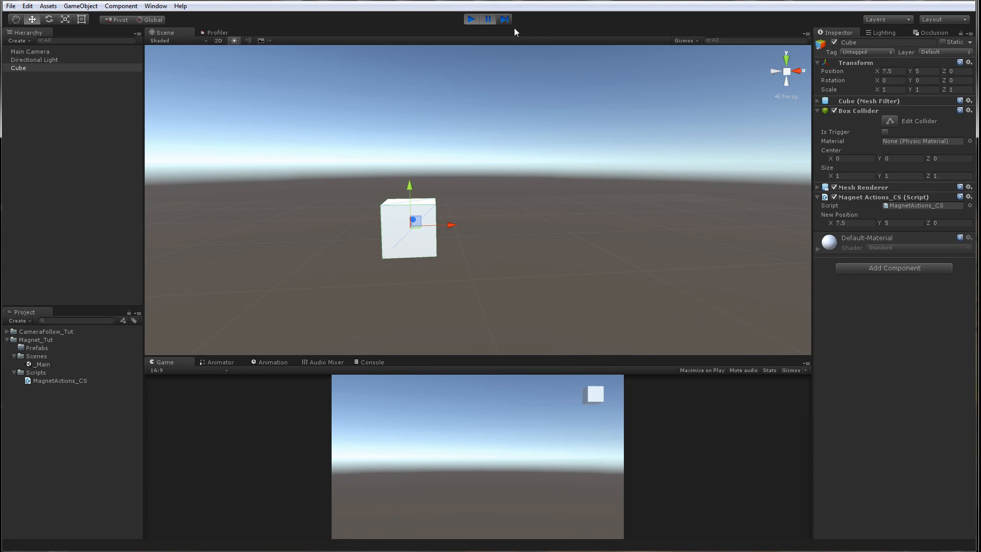
{"action": "left_click", "coordinate": [473, 20]}
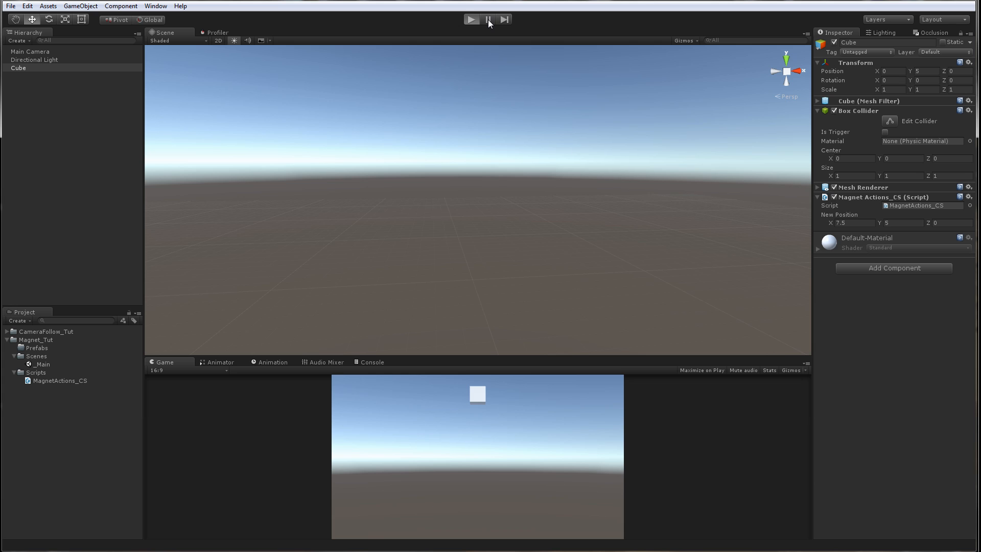
{"action": "left_click", "coordinate": [488, 20]}
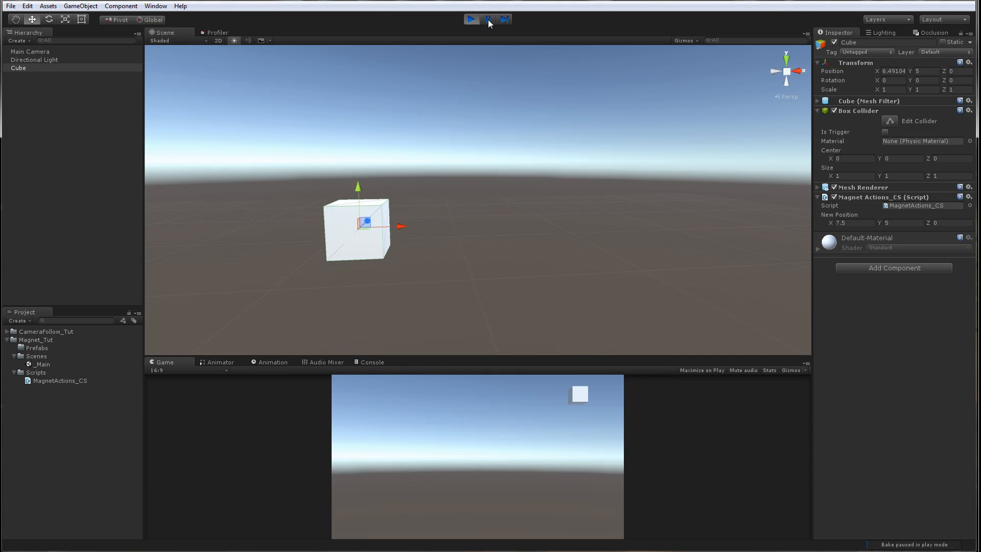
{"action": "left_click", "coordinate": [503, 19]}
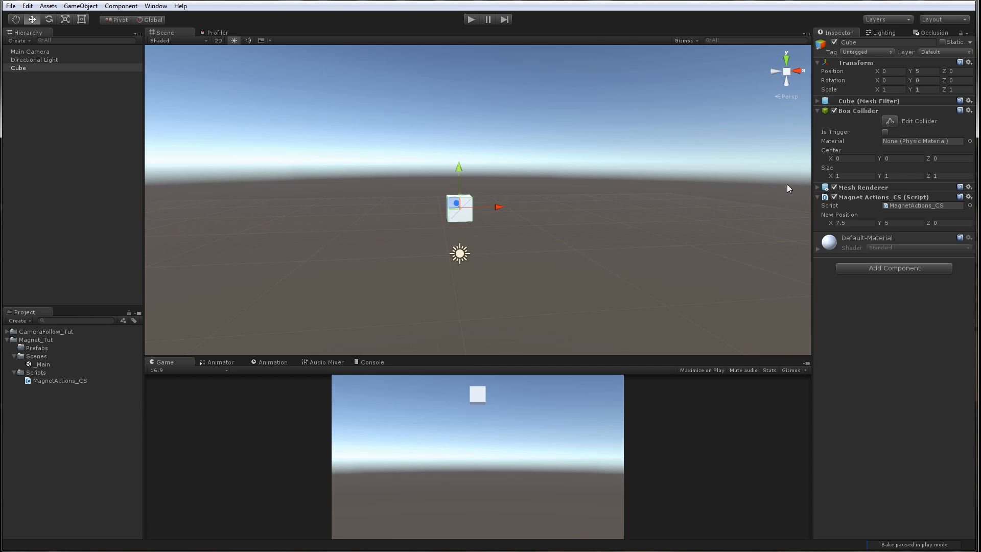
{"action": "mouse_move", "coordinate": [748, 214]}
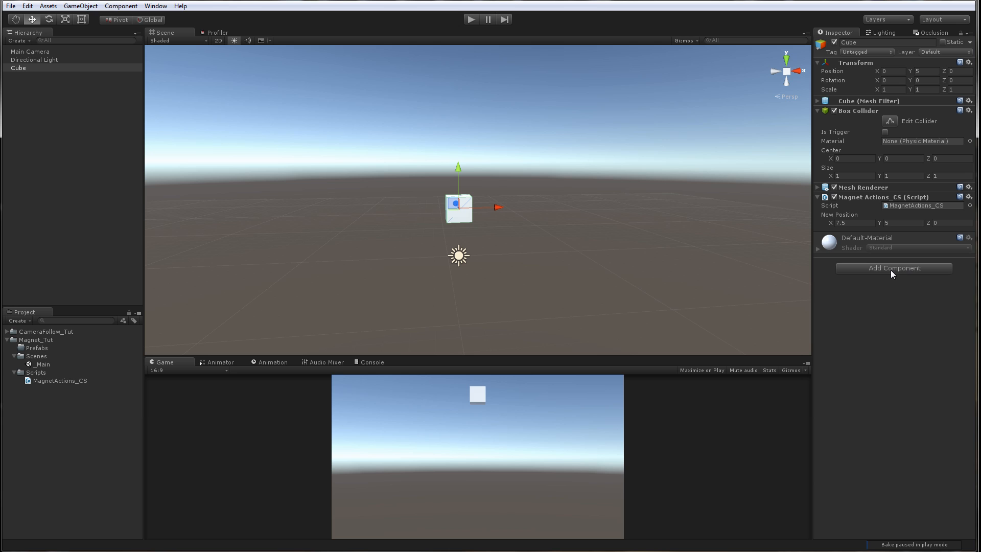
- Add a component to the Magnet cube and create a new Magnet tag
{"action": "left_click", "coordinate": [894, 268]}
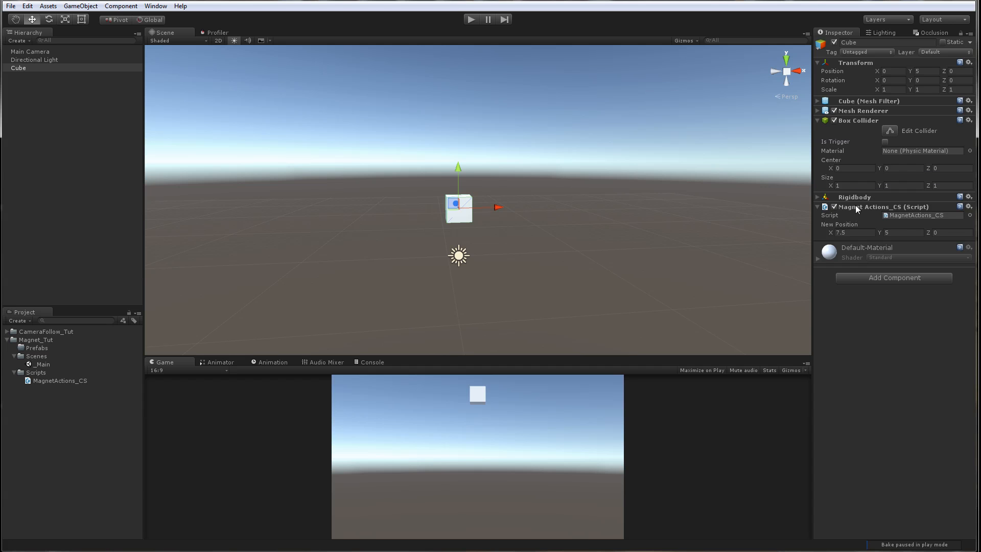
{"action": "left_click", "coordinate": [817, 196]}
{"action": "type", "text": "Magnet"}
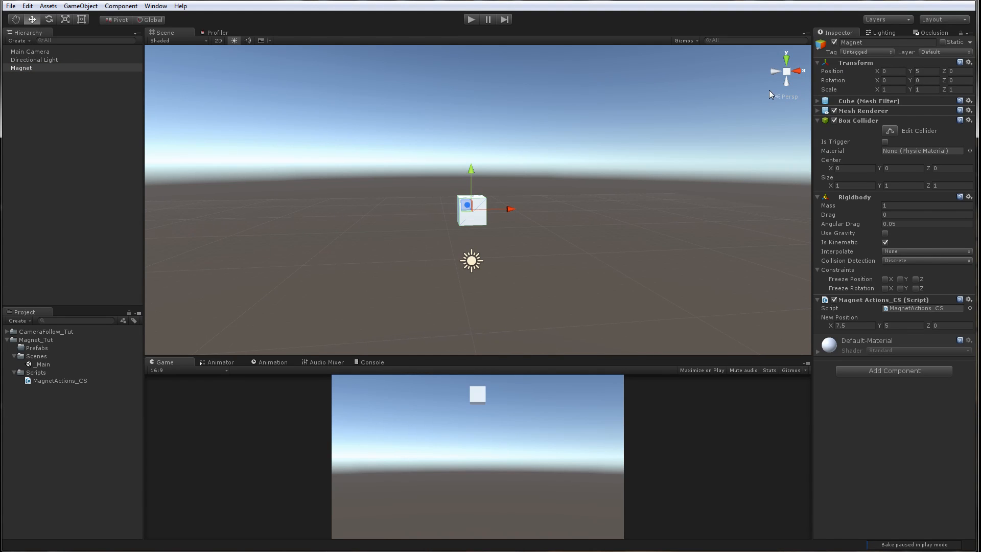
{"action": "left_click", "coordinate": [866, 52]}
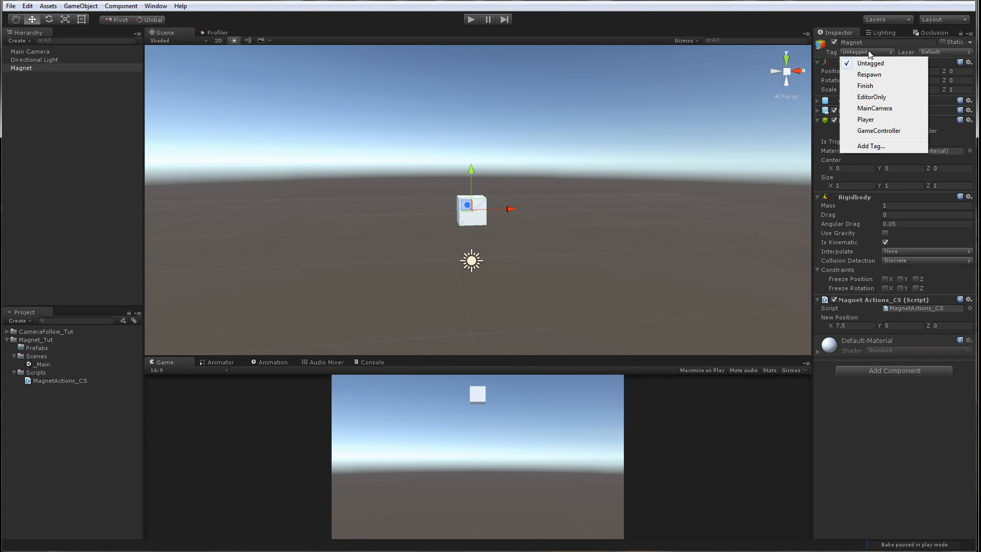
{"action": "left_click", "coordinate": [870, 146]}
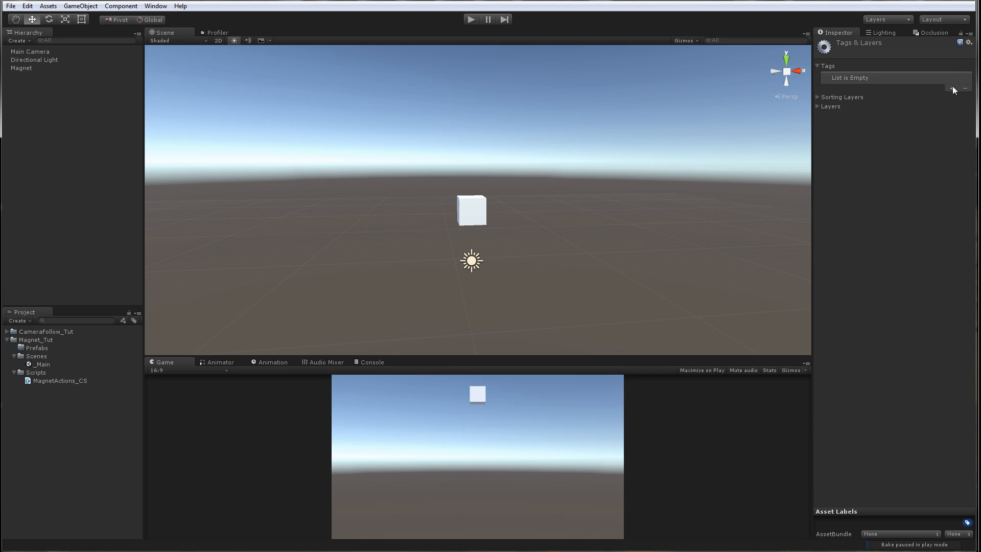
{"action": "left_click", "coordinate": [951, 88]}
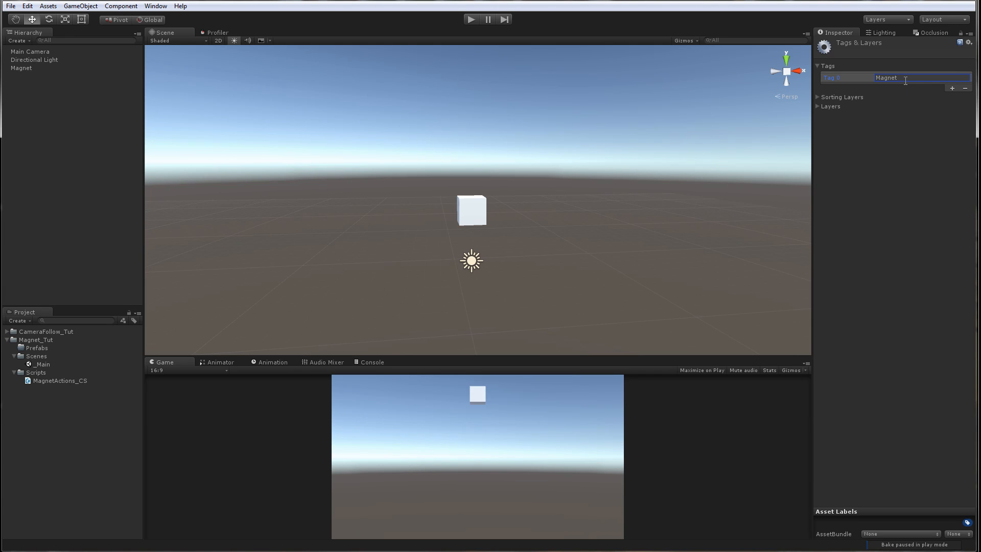
{"action": "left_click", "coordinate": [19, 82]}
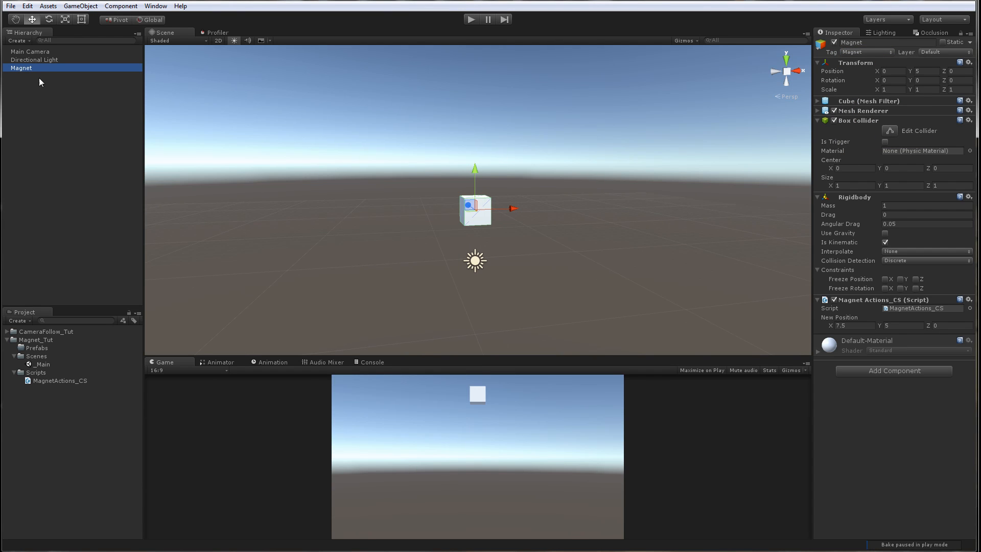
- Save the Magnet cube as a prefab and reset the new empty object's Transform
{"action": "left_click", "coordinate": [37, 347]}
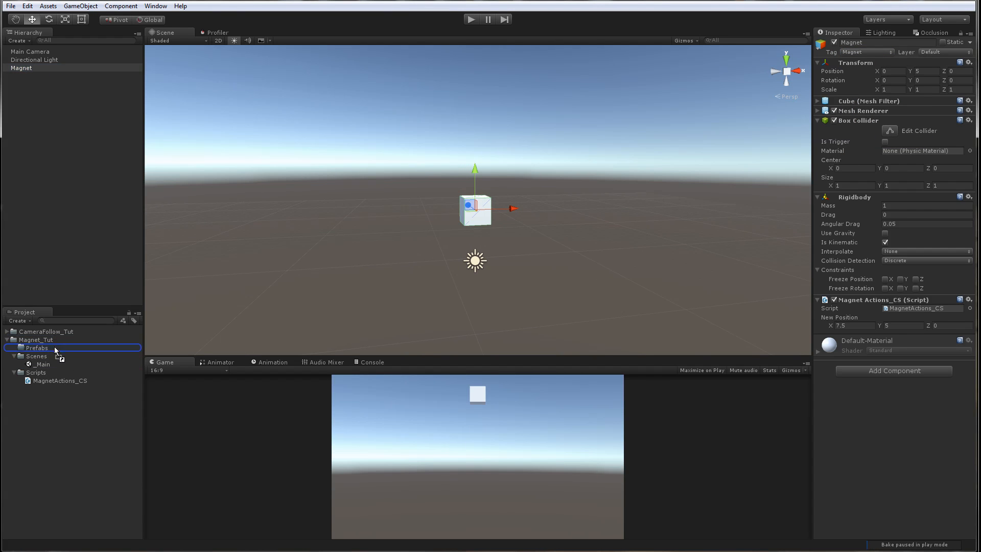
{"action": "left_click", "coordinate": [37, 347]}
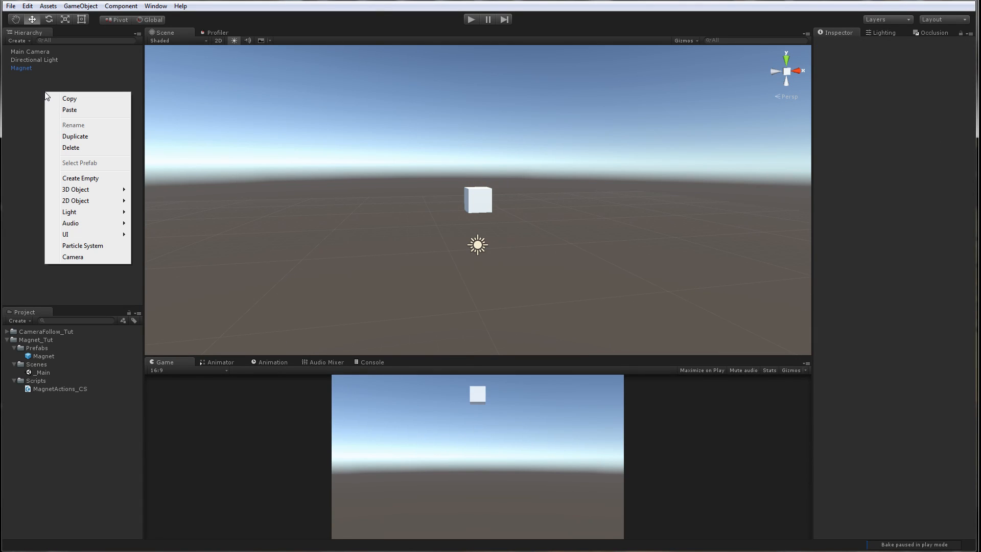
{"action": "mouse_move", "coordinate": [90, 180]}
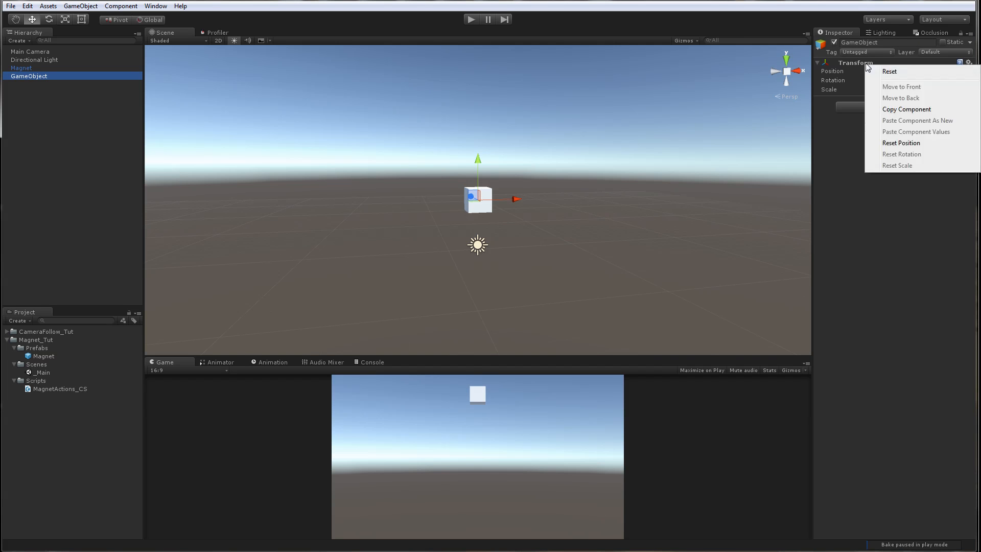
{"action": "left_click", "coordinate": [900, 142]}
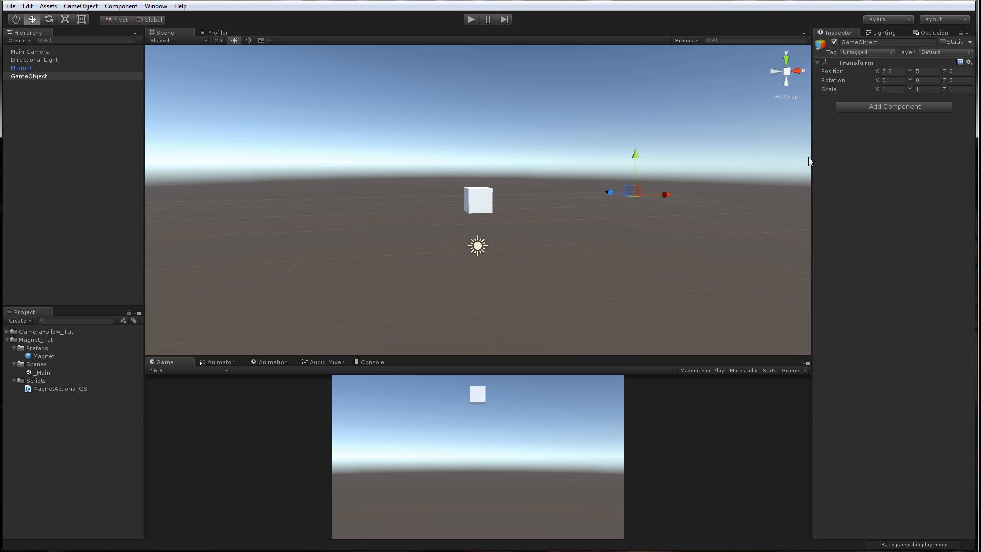
- Place the empty object at 7.5, 5, 0 and give it a Box Collider
{"action": "left_click", "coordinate": [894, 107]}
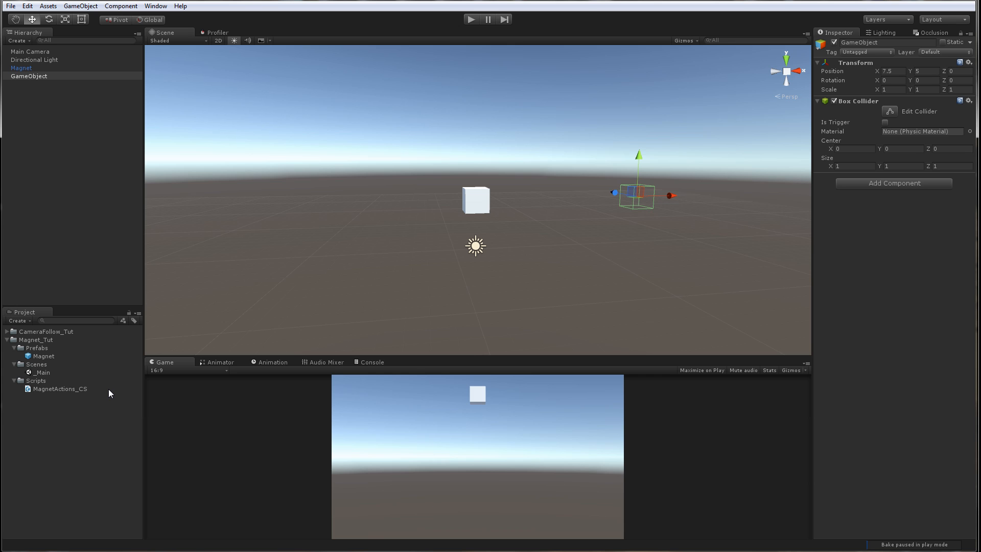
{"action": "right_click", "coordinate": [36, 380]}
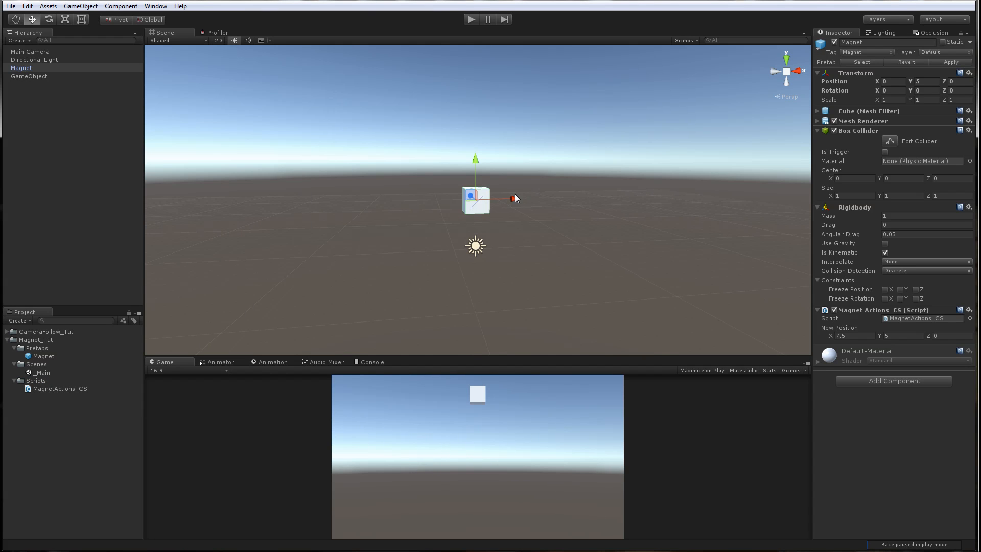
{"action": "mouse_move", "coordinate": [612, 208]}
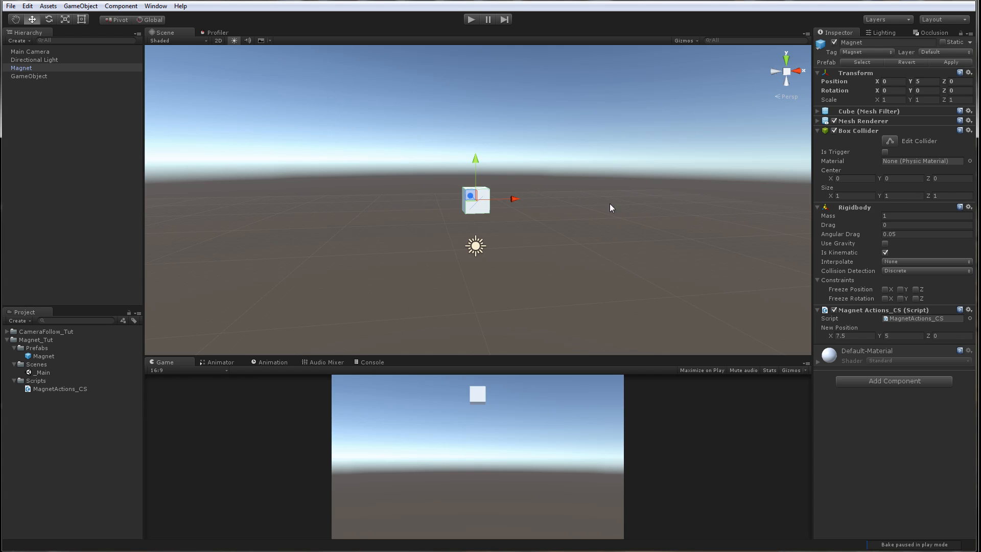
{"action": "mouse_move", "coordinate": [593, 194]}
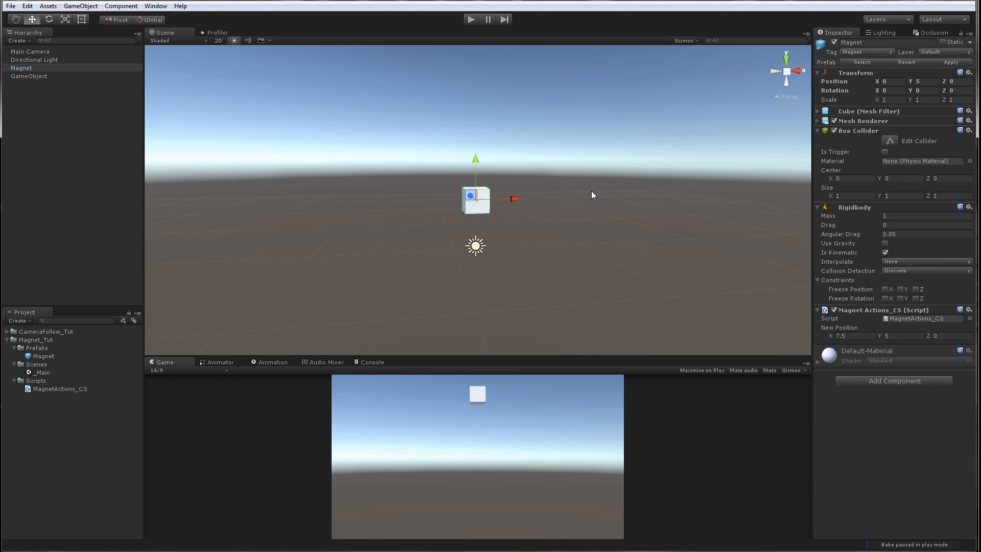
{"action": "left_click", "coordinate": [29, 381]}
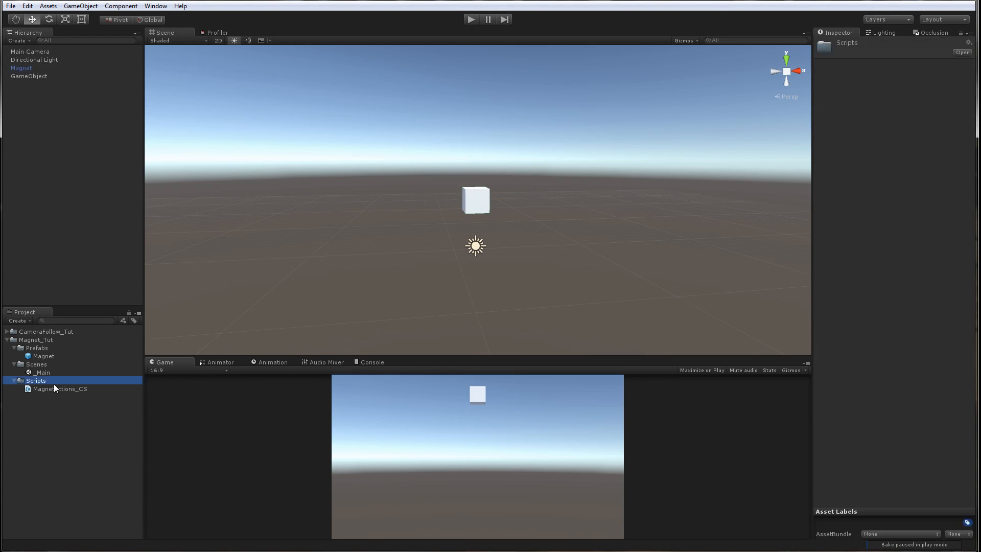
- Create MagnetChangeDir_CS, attach it to the empty object renamed MagnetChangeDir, and save as prefab
{"action": "right_click", "coordinate": [36, 380]}
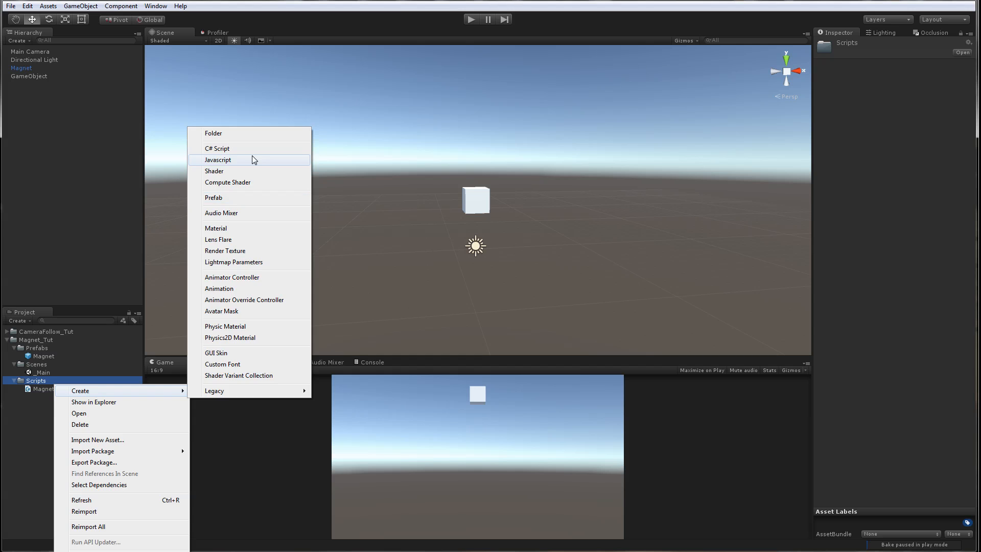
{"action": "left_click", "coordinate": [218, 148]}
{"action": "type", "text": "MagnetChangeDir_CS"}
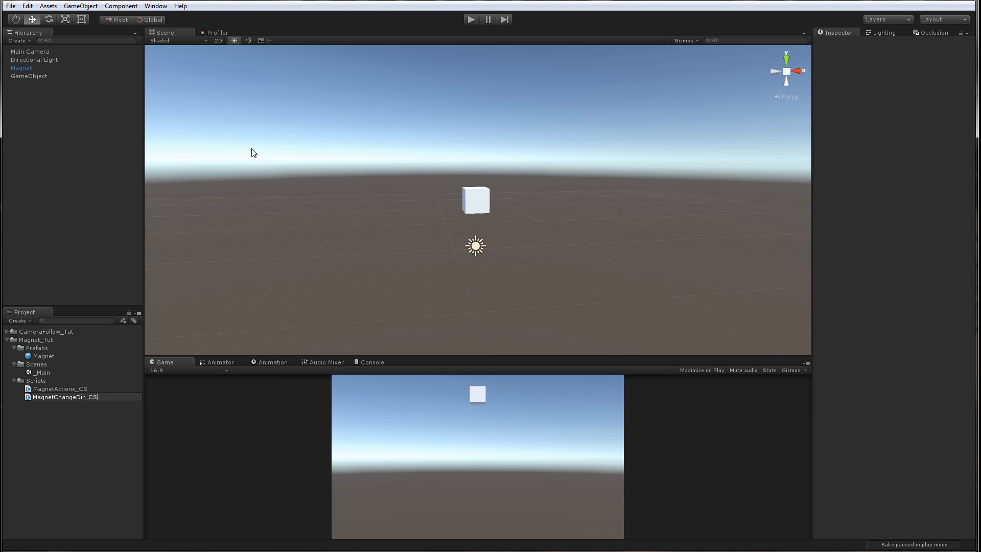
{"action": "left_click", "coordinate": [60, 397]}
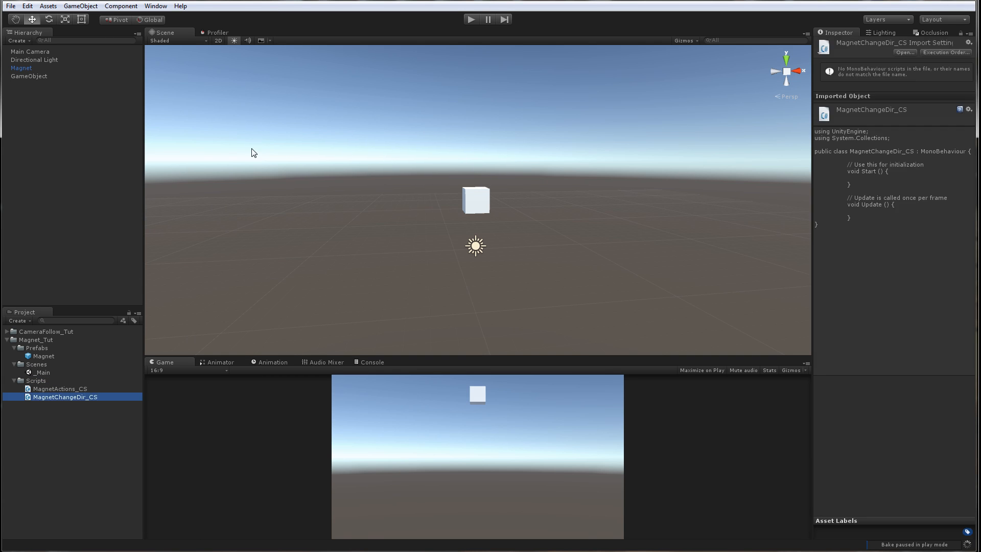
{"action": "left_click", "coordinate": [29, 76]}
{"action": "type", "text": "MagnetChangeDir"}
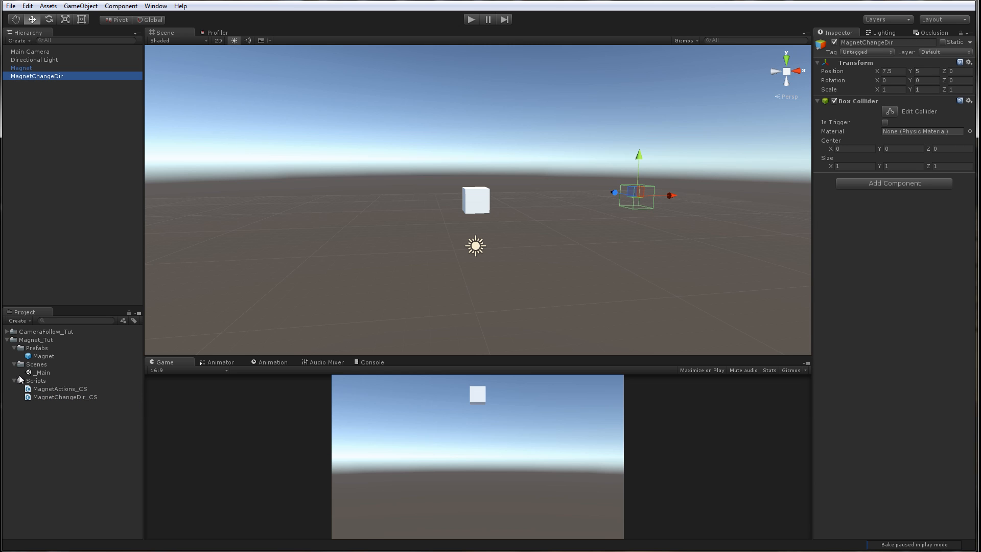
{"action": "left_click", "coordinate": [36, 348]}
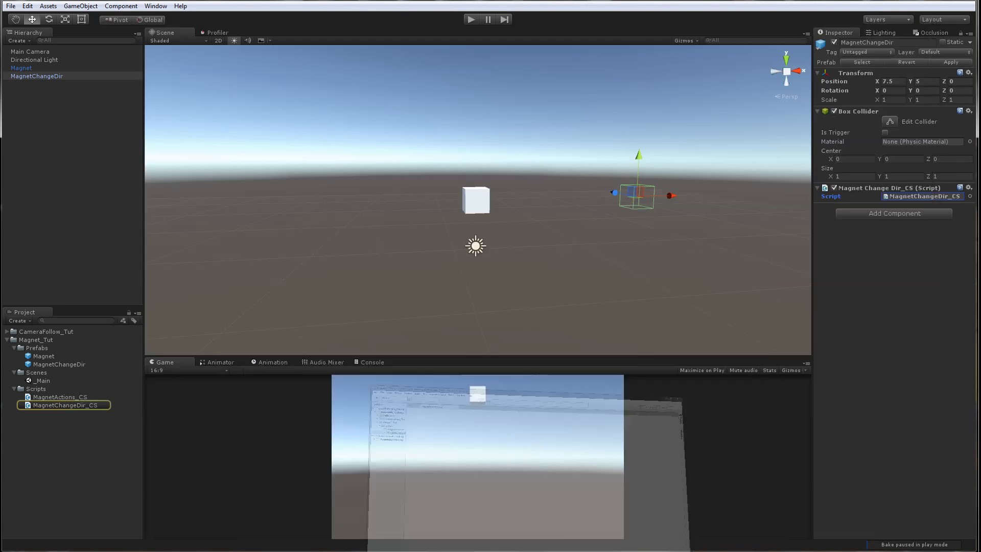
- Declare a public Vector3 magnetDirection under a Public Variables comment in MagnetChangeDir_CS
{"action": "double_click", "coordinate": [64, 405]}
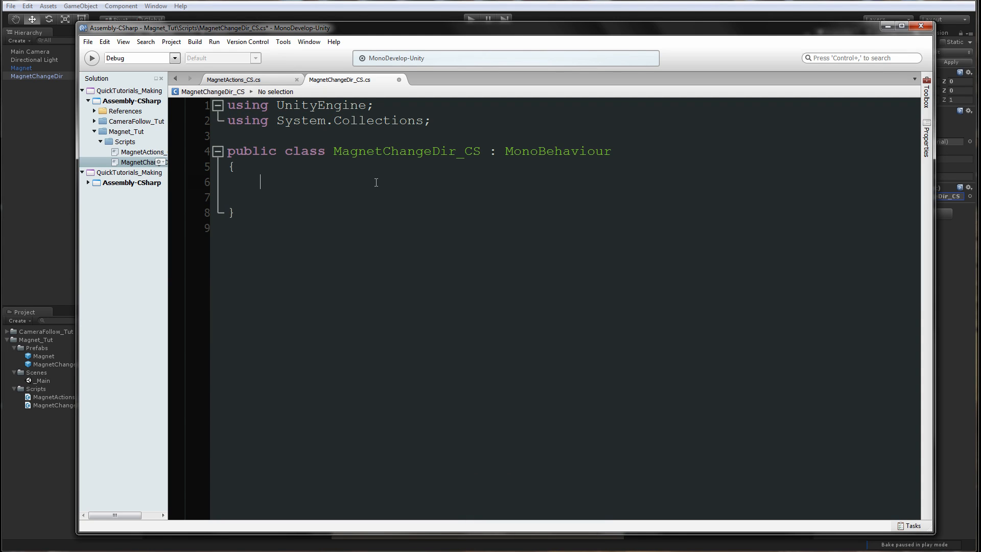
{"action": "type", "text": "//"}
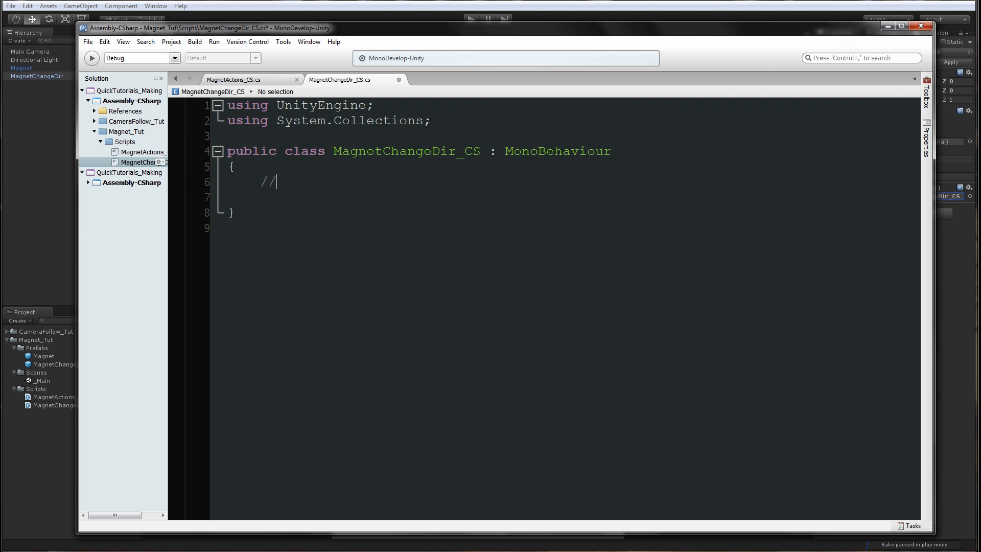
{"action": "type", "text": "Public Variables"}
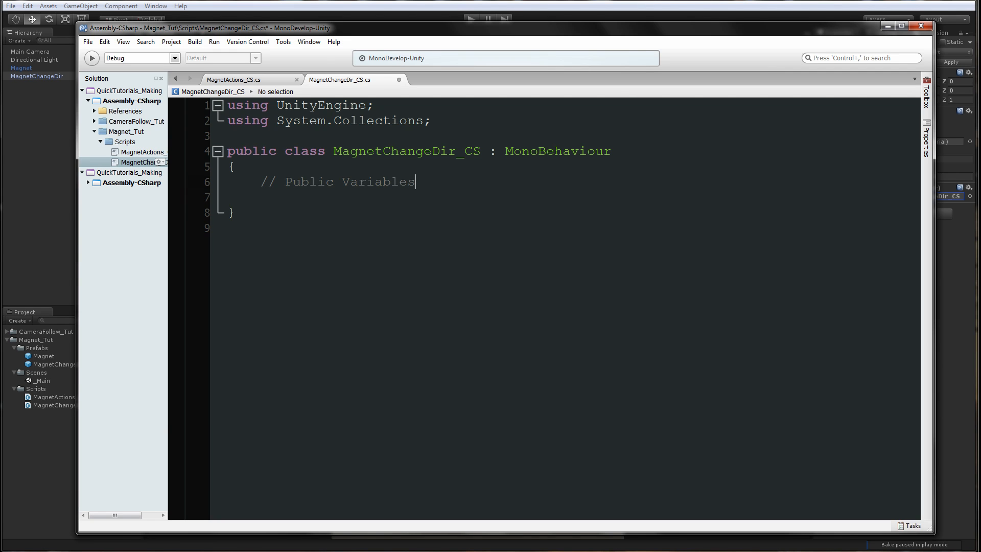
{"action": "type", "text": "public Vector3"}
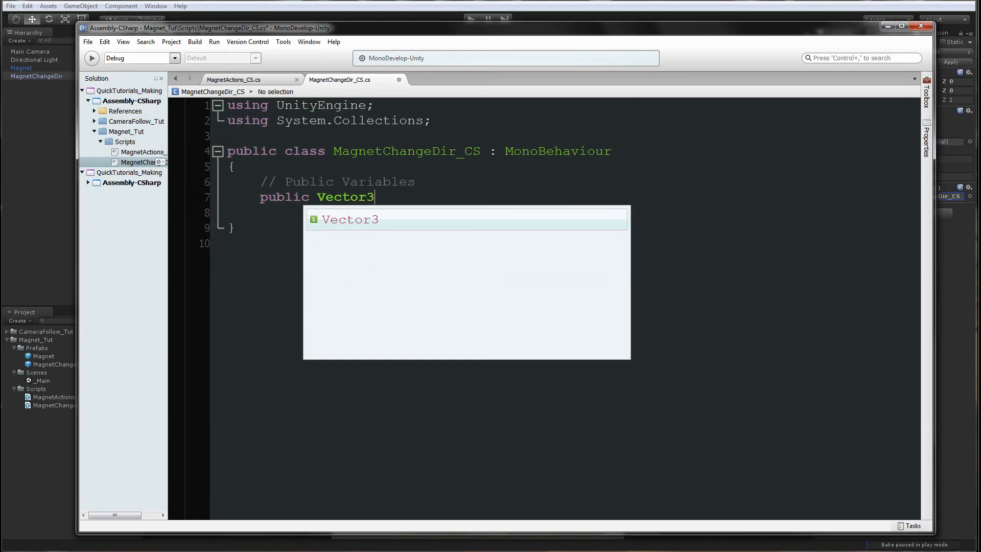
{"action": "type", "text": "mag"}
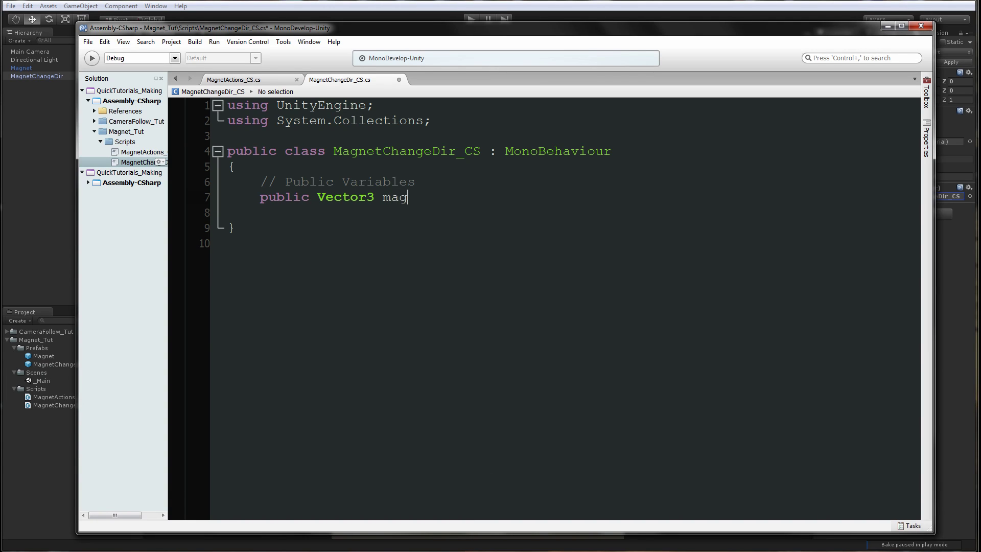
{"action": "type", "text": "netDirectio"}
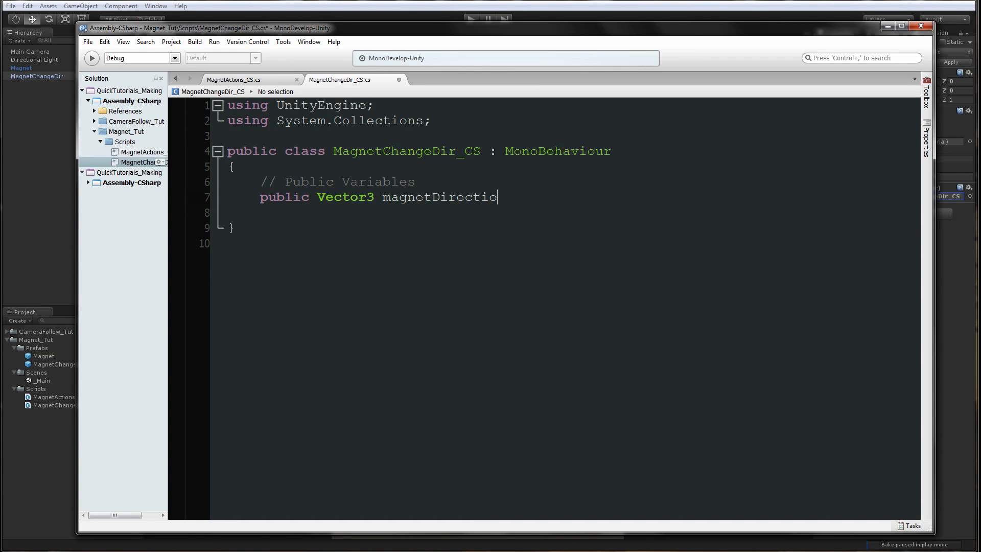
{"action": "type", "text": "n;"}
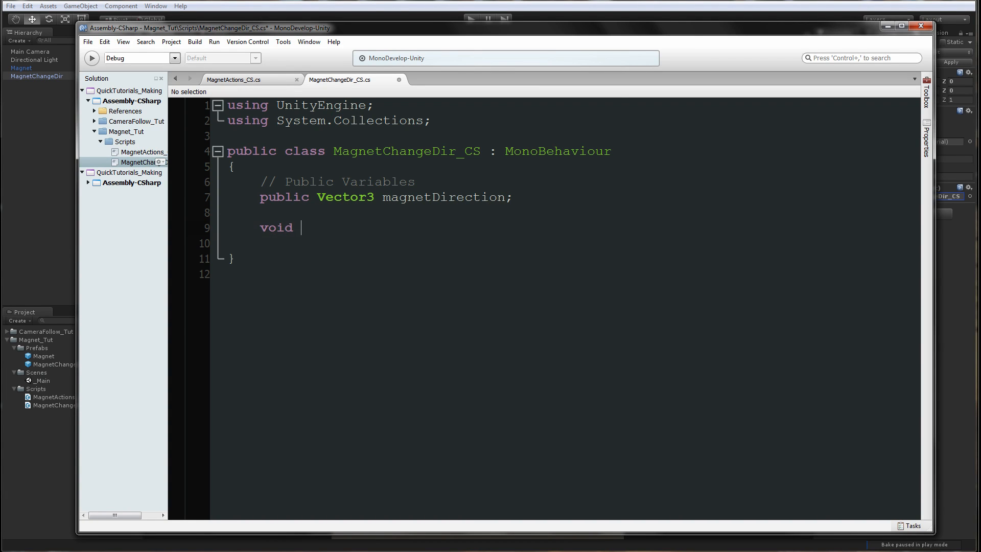
- Write OnTriggerEnter setting a Magnet-tagged collider's MagnetActions_CS newPosition to magnetDirection
{"action": "type", "text": "OnTriggerEn"}
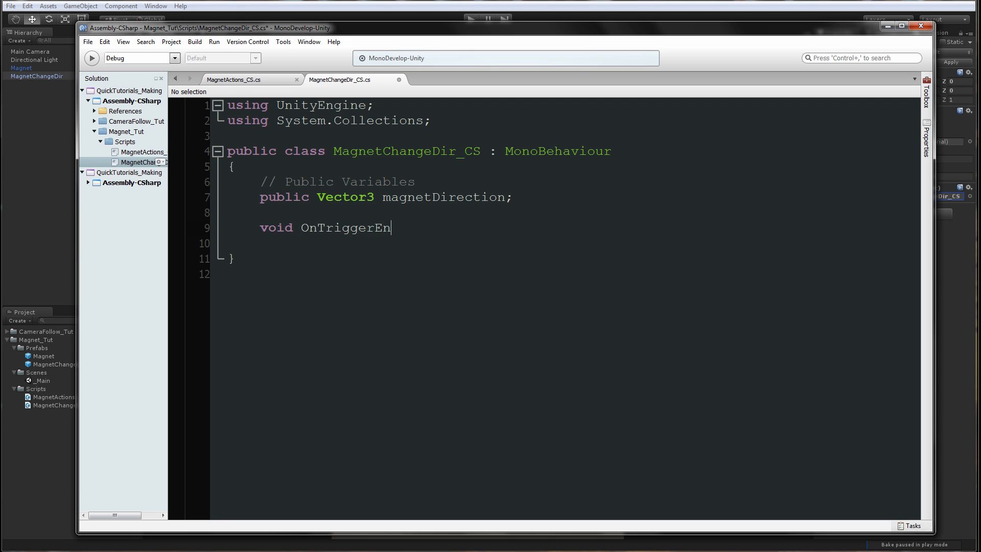
{"action": "type", "text": "ter (Collider oth"}
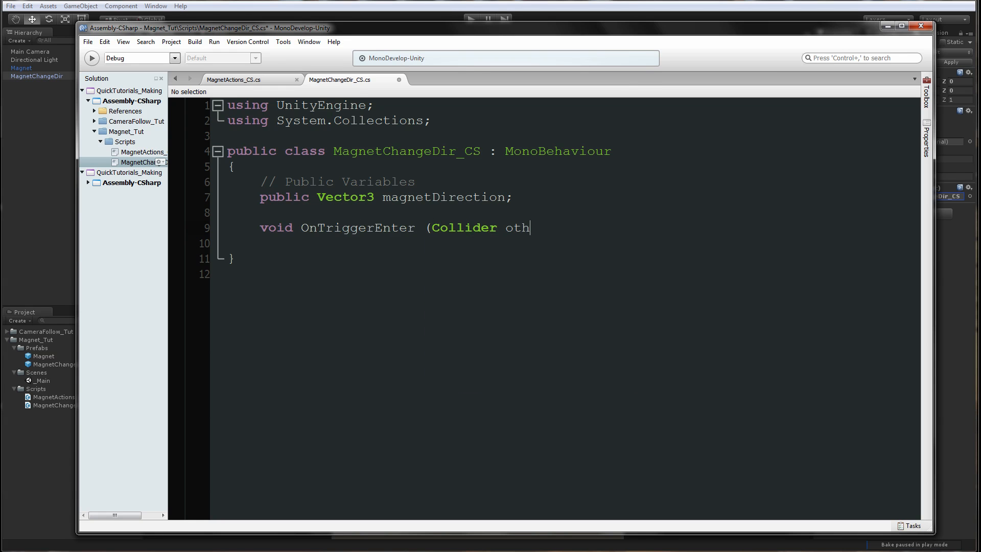
{"action": "type", "text": "er)"}
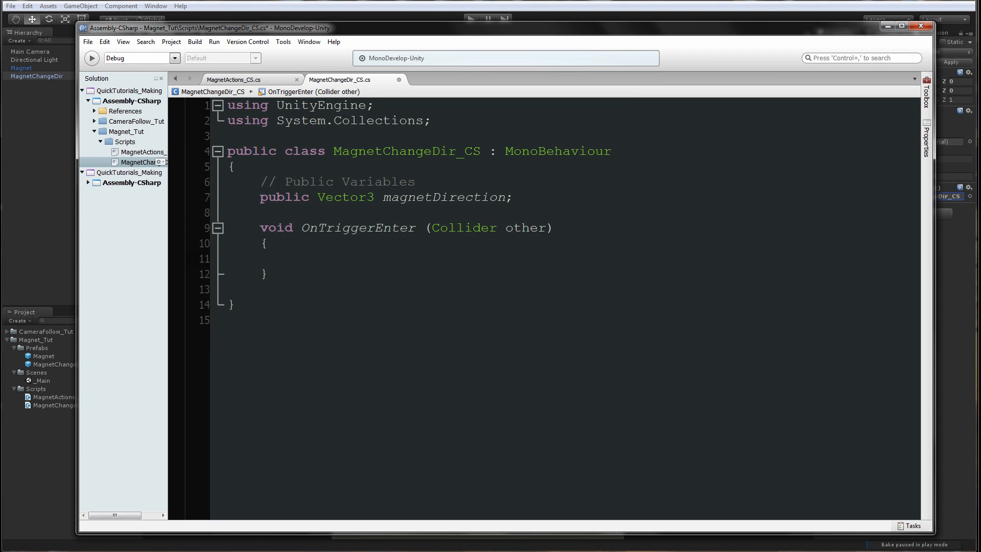
{"action": "type", "text": "if (other."}
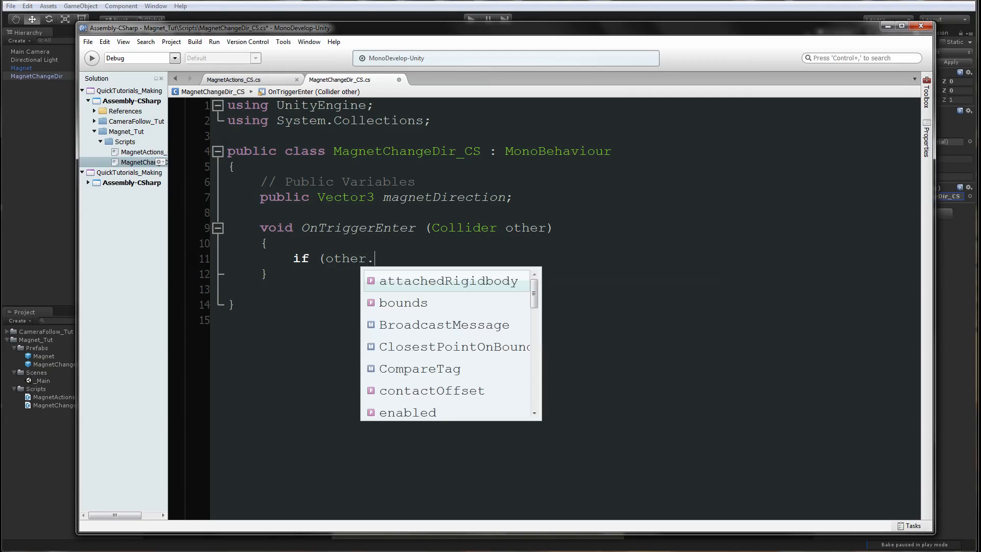
{"action": "type", "text": "tag == \"Mag"}
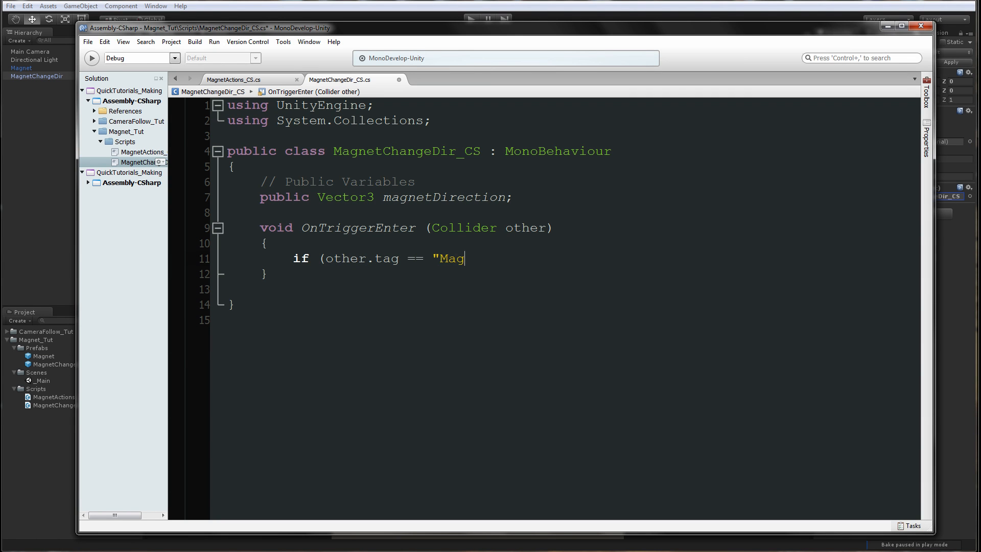
{"action": "type", "text": "net\"("}
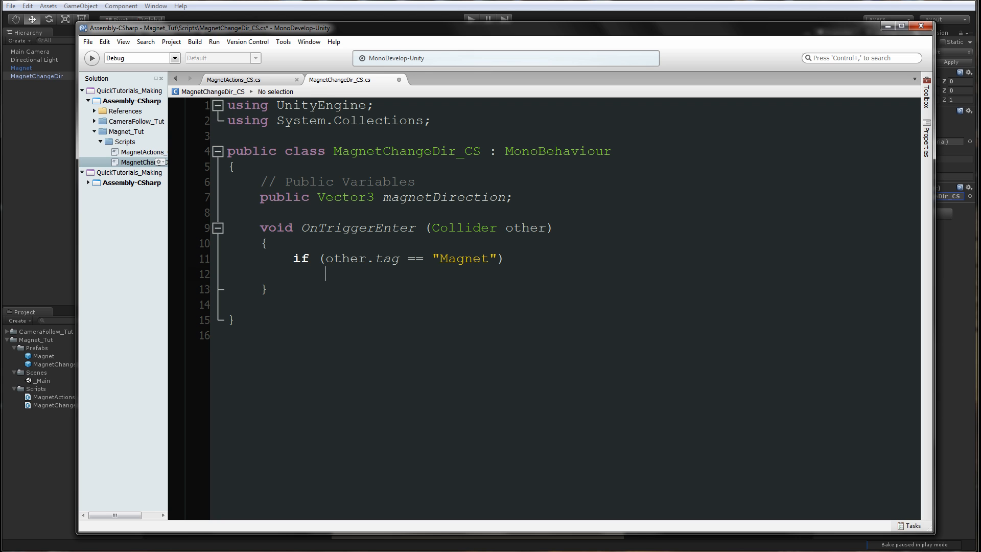
{"action": "type", "text": "other.G"}
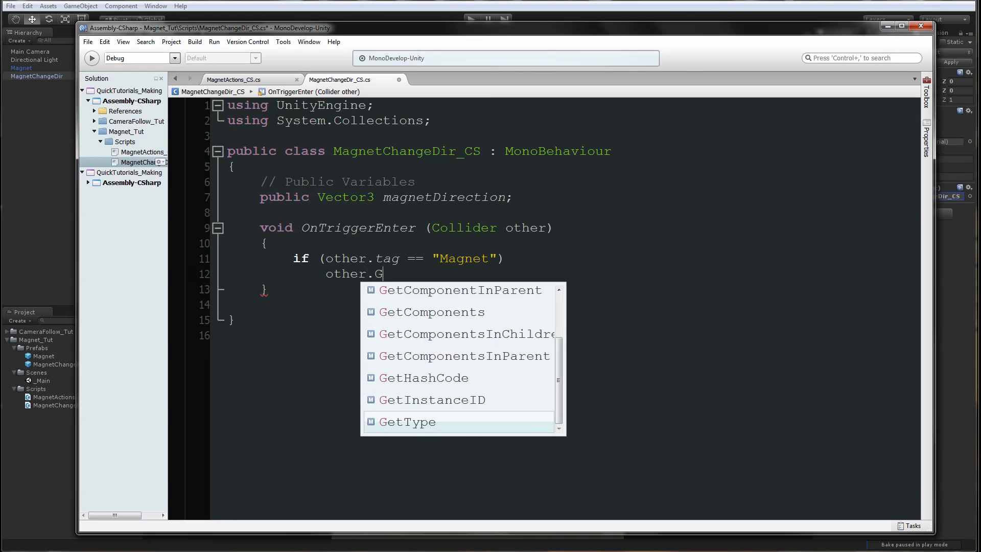
{"action": "type", "text": "etComponent<"}
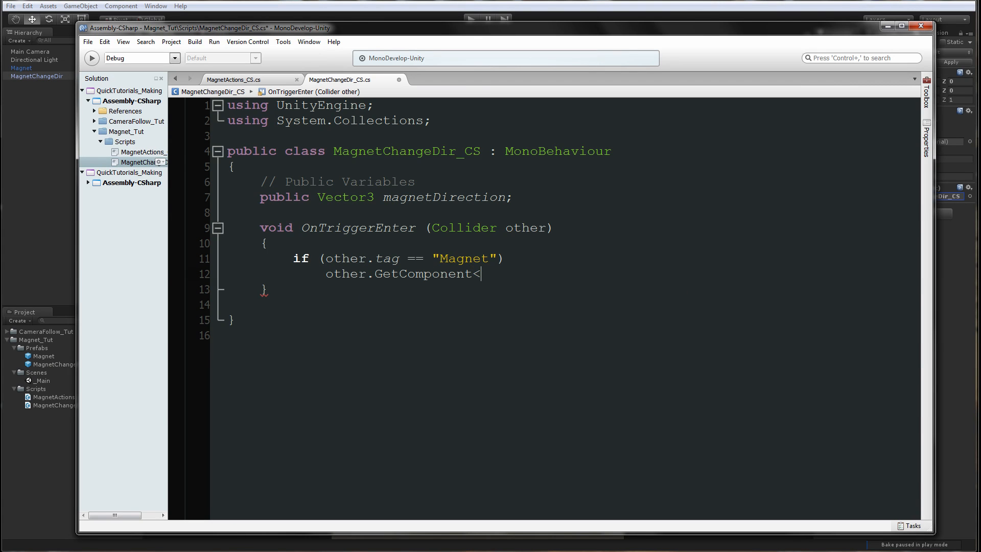
{"action": "type", "text": "MagnetA"}
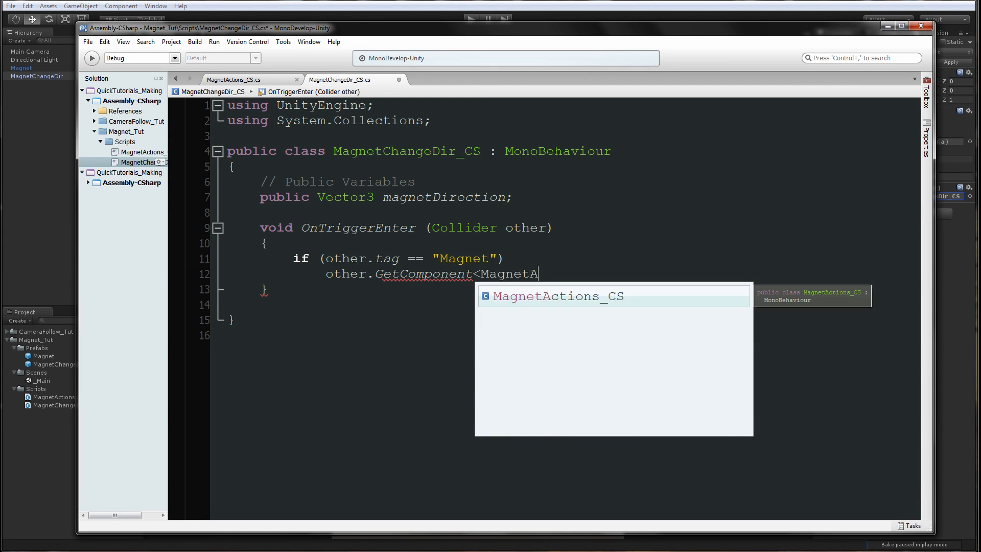
{"action": "type", "text": "ctions_CS>().newPosition = magnetDirection;"}
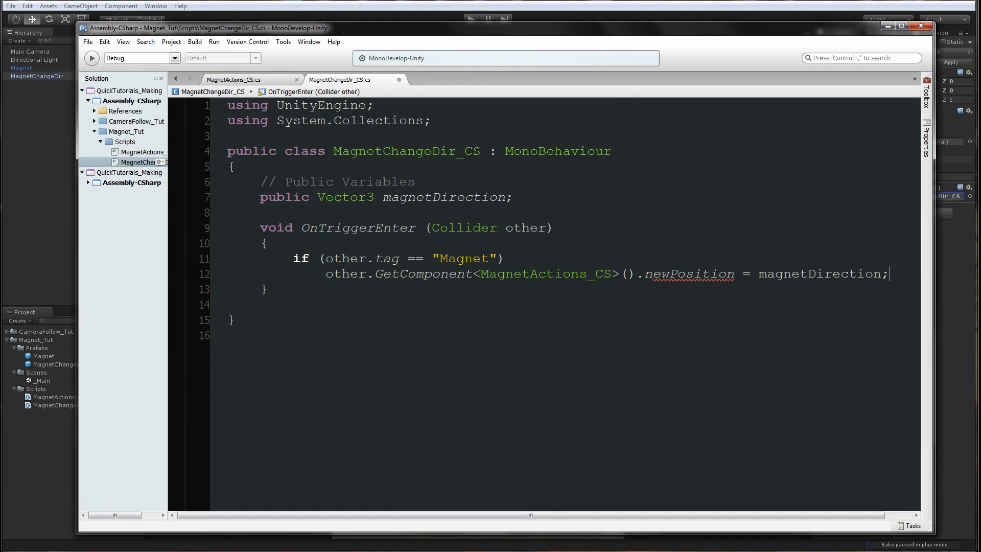
{"action": "mouse_move", "coordinate": [585, 275]}
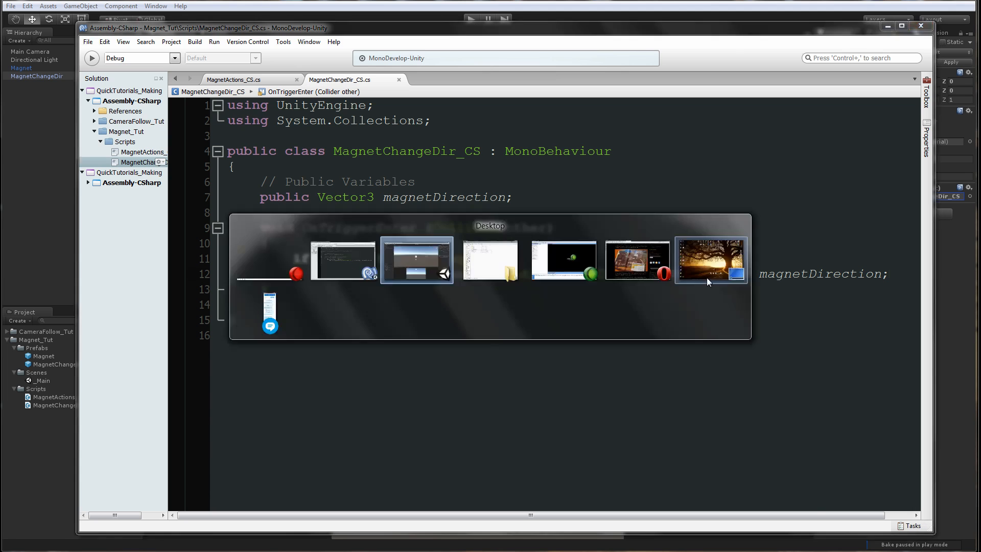
- Set Magnet Direction X to -7.5, then make a duplicate at X -7.5 directing to 7.5
{"action": "left_click", "coordinate": [416, 259]}
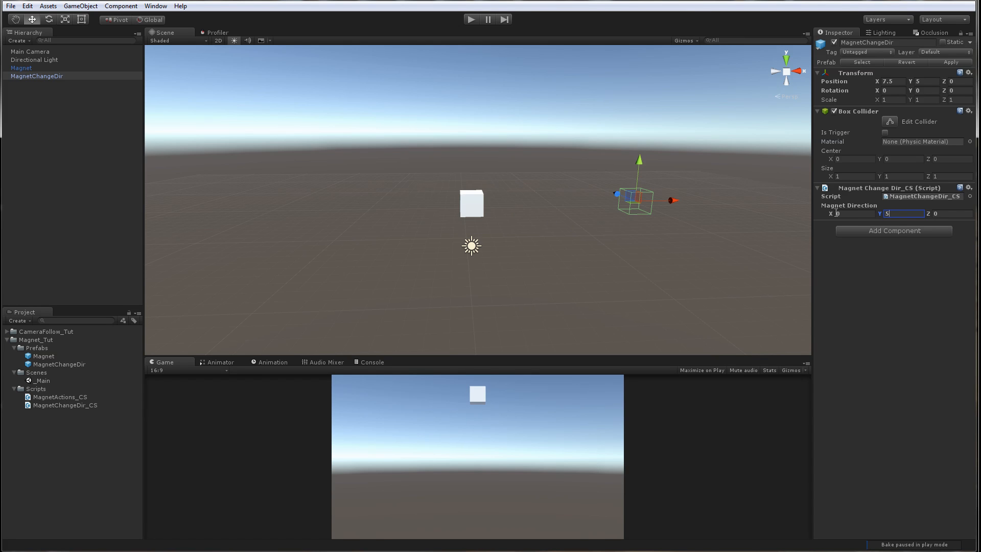
{"action": "type", "text": "-7.5"}
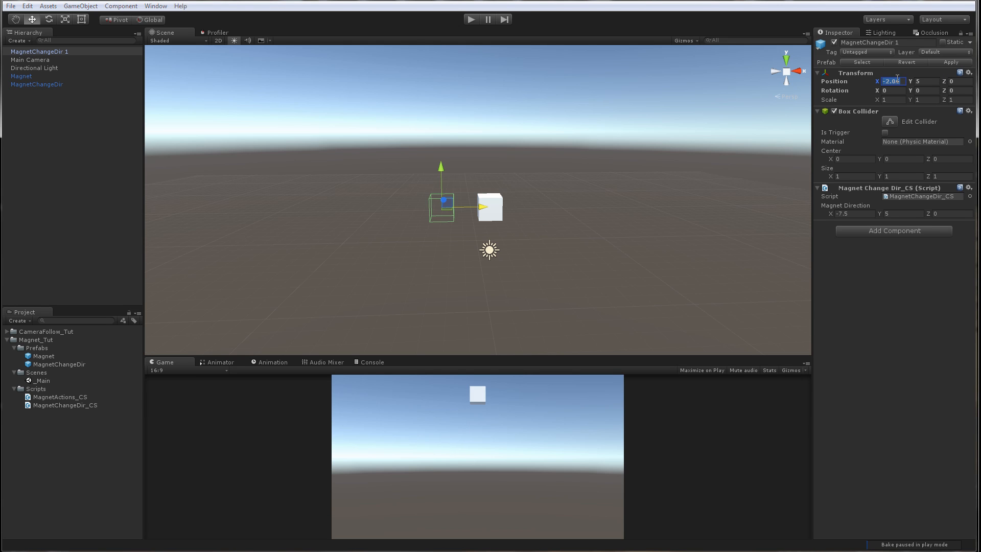
{"action": "type", "text": "7"}
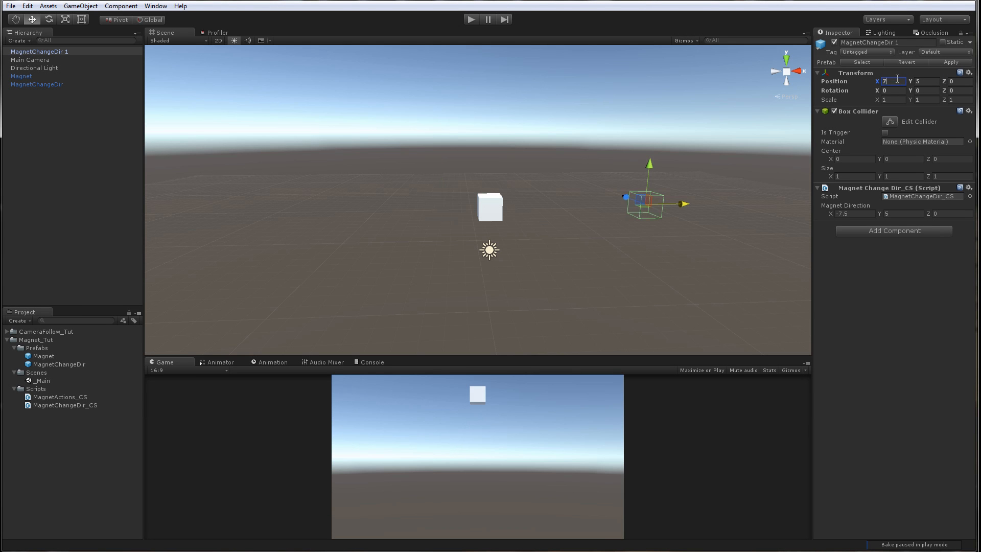
{"action": "type", "text": "-7.5"}
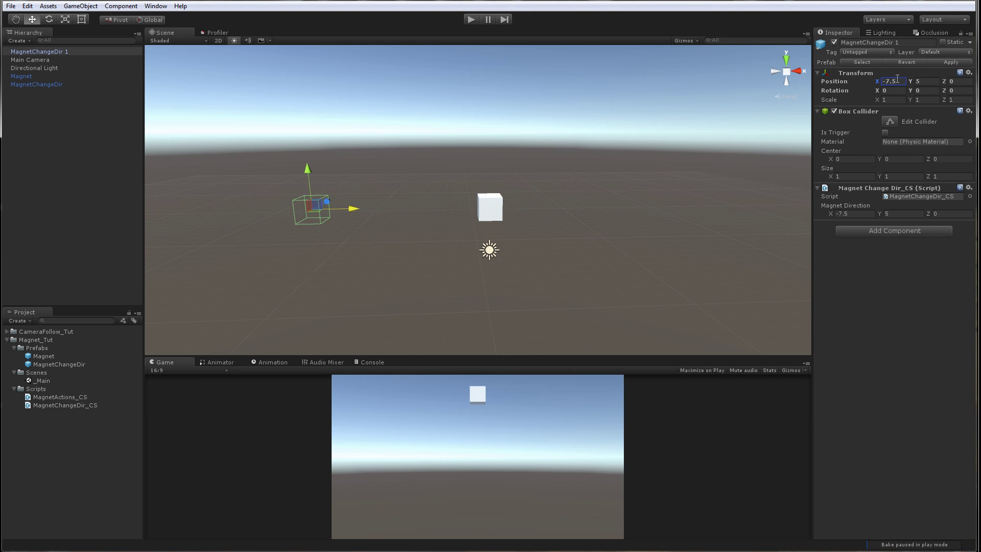
{"action": "left_click", "coordinate": [851, 214]}
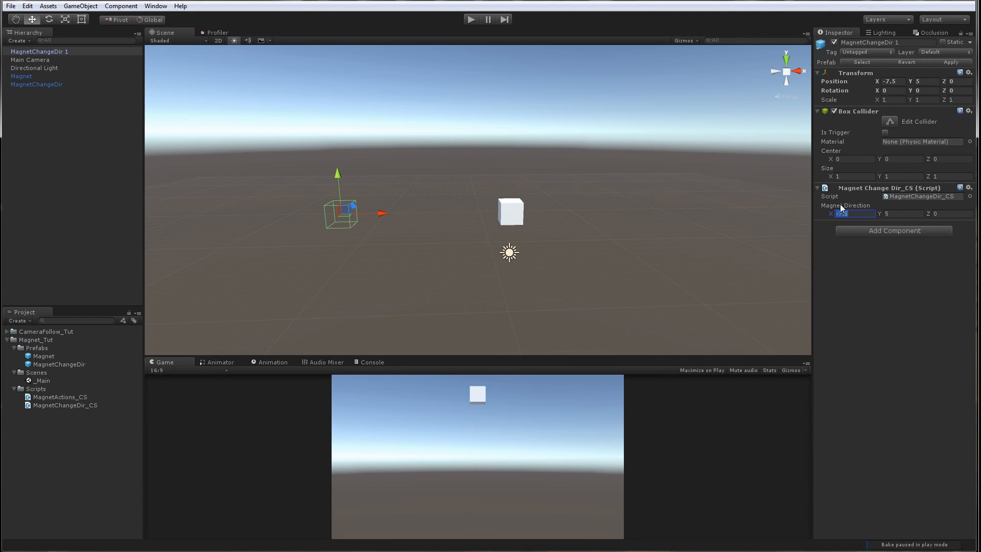
{"action": "type", "text": "7.5"}
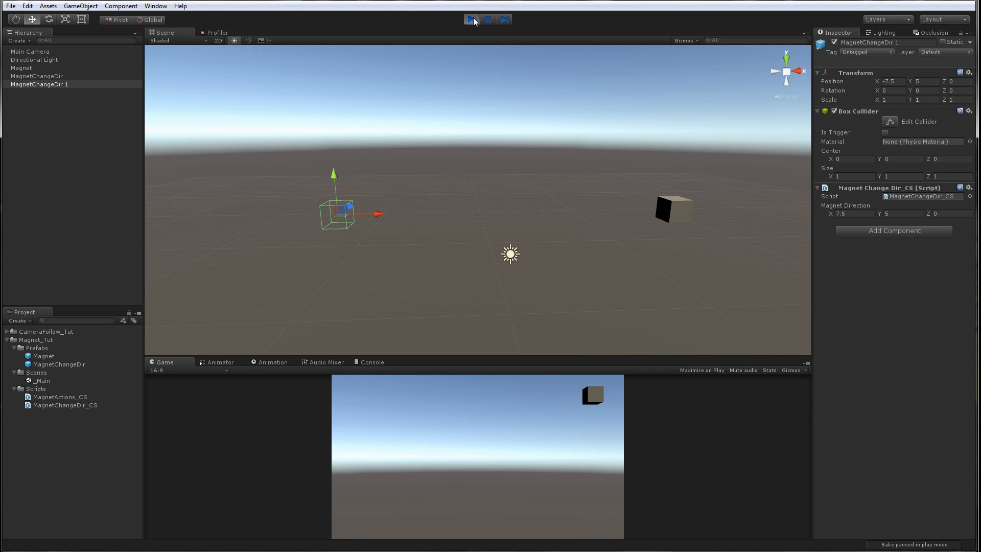
- Run and stop a play test while inspecting the Magnet
{"action": "left_click", "coordinate": [21, 68]}
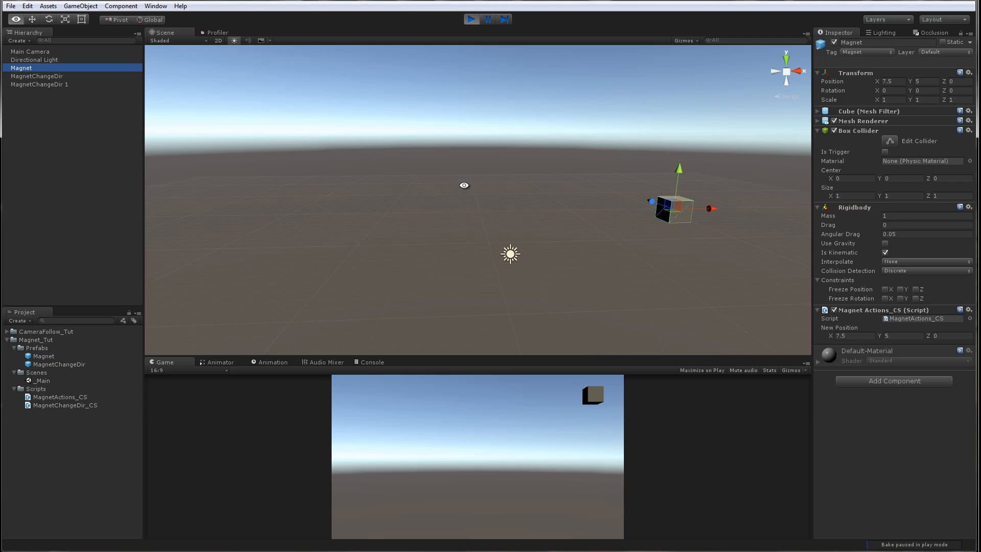
{"action": "left_click", "coordinate": [471, 19]}
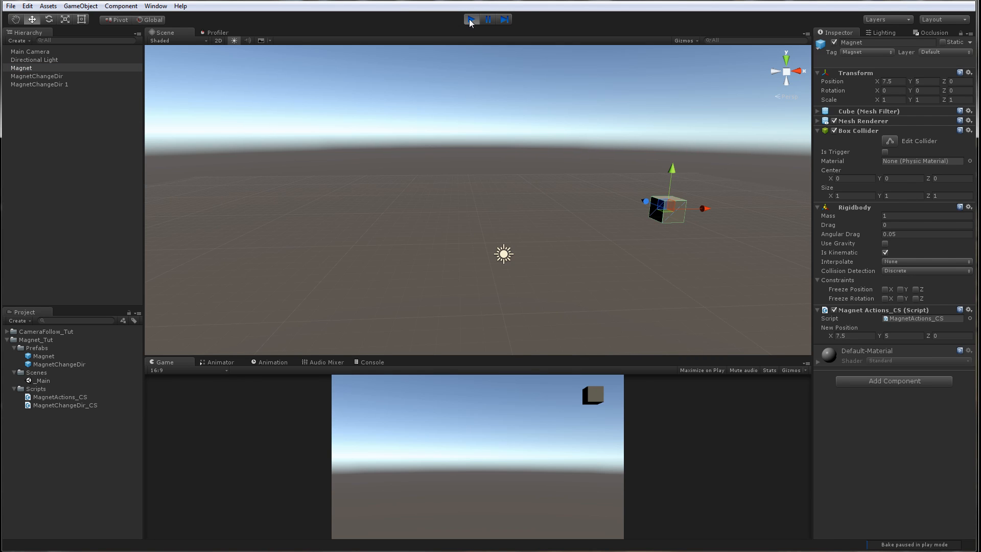
{"action": "left_click", "coordinate": [470, 19]}
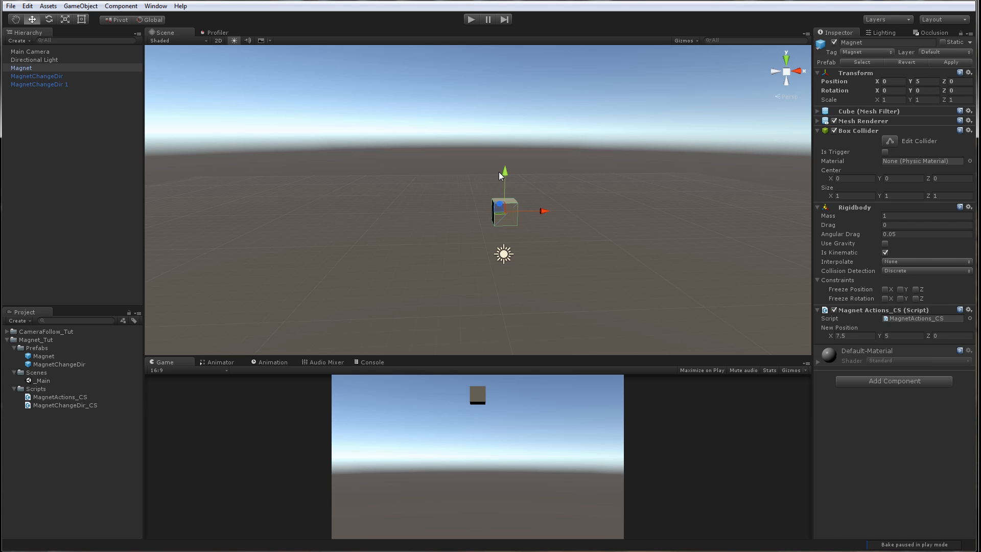
- Tick Is Trigger on the MagnetChangeDir prefab's Box Collider and adjust the trigger's X position
{"action": "left_click", "coordinate": [36, 76]}
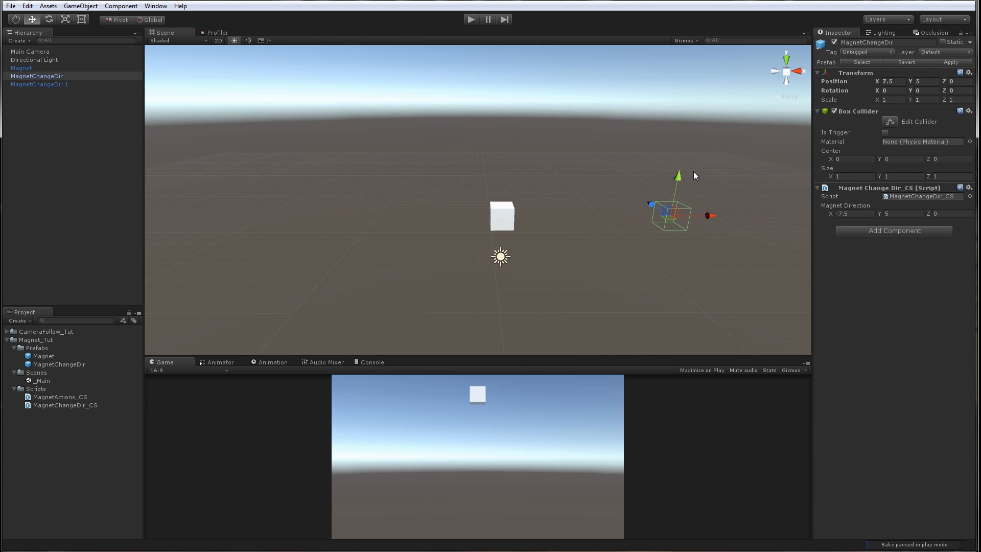
{"action": "left_click", "coordinate": [57, 364]}
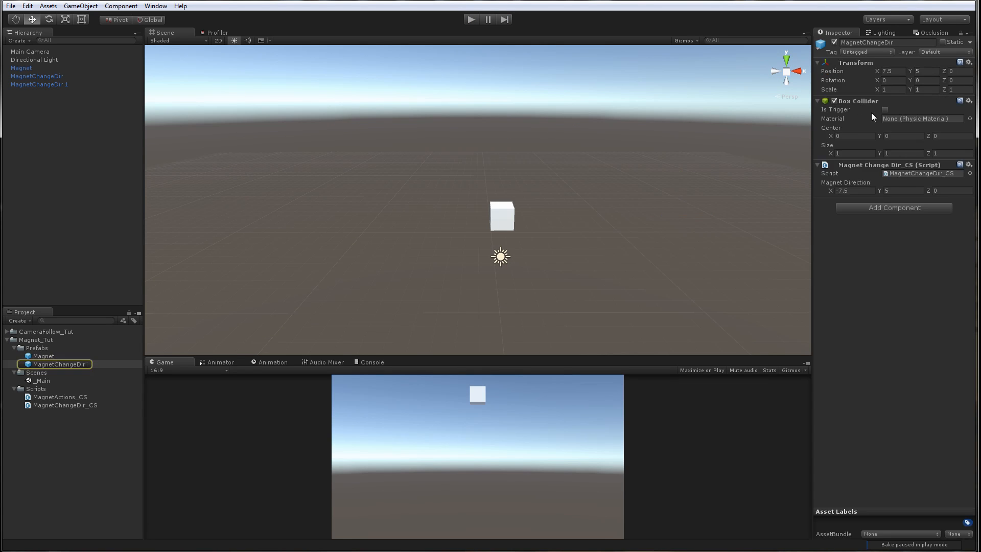
{"action": "left_click", "coordinate": [20, 67]}
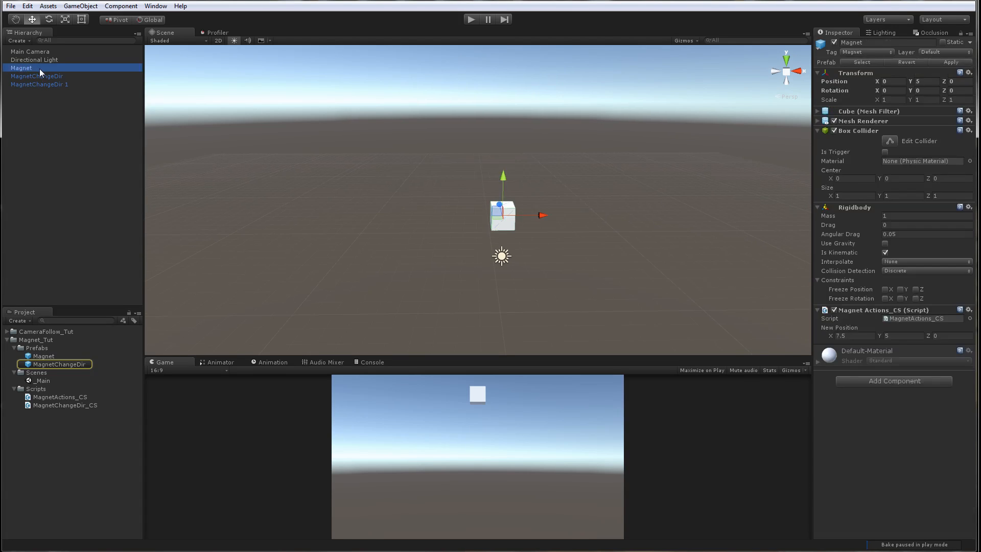
{"action": "left_click", "coordinate": [38, 76]}
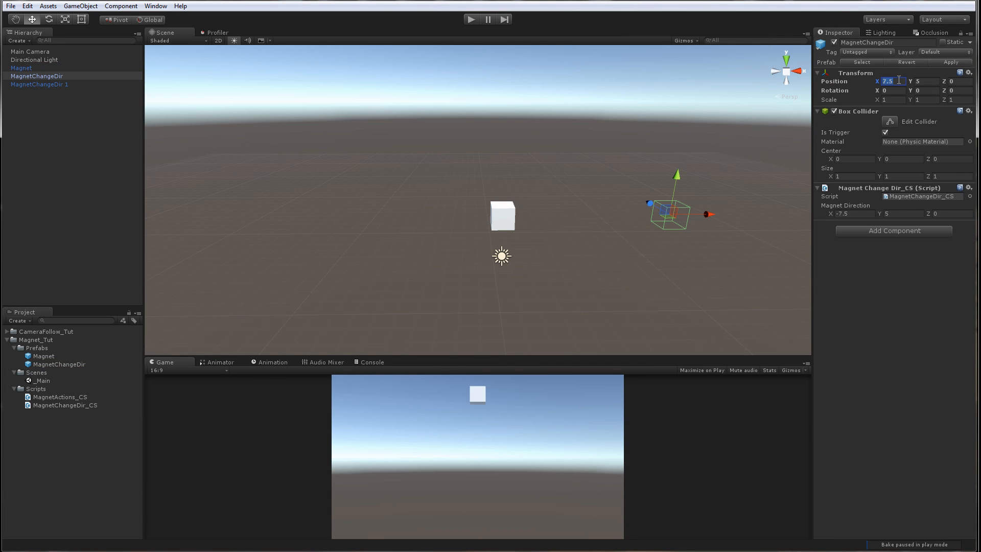
{"action": "left_click", "coordinate": [39, 83]}
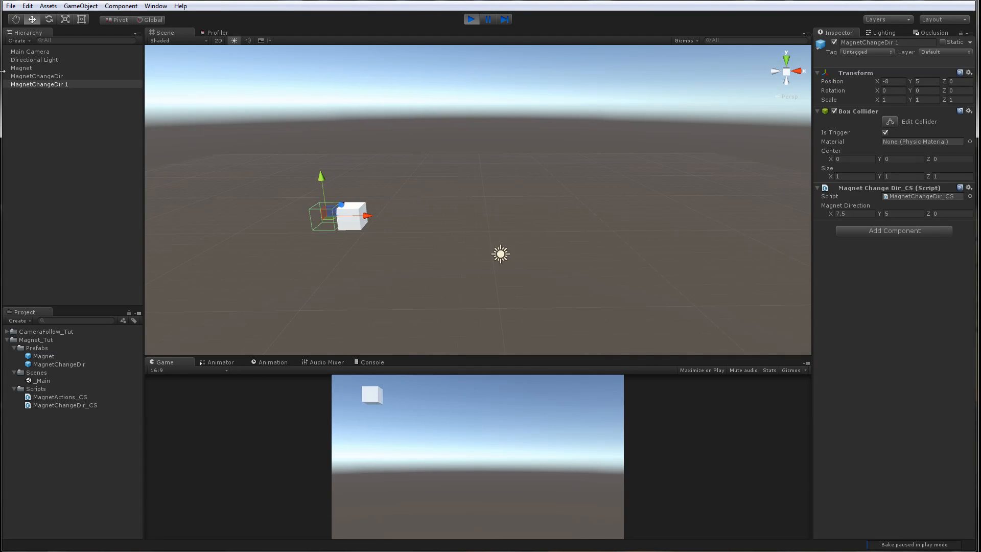
{"action": "left_click", "coordinate": [22, 68]}
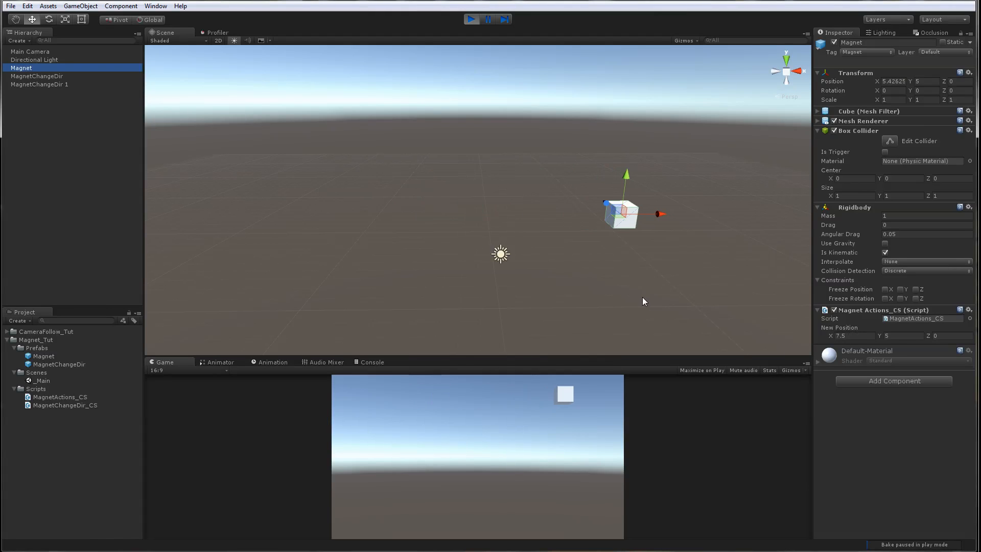
{"action": "left_click", "coordinate": [470, 19]}
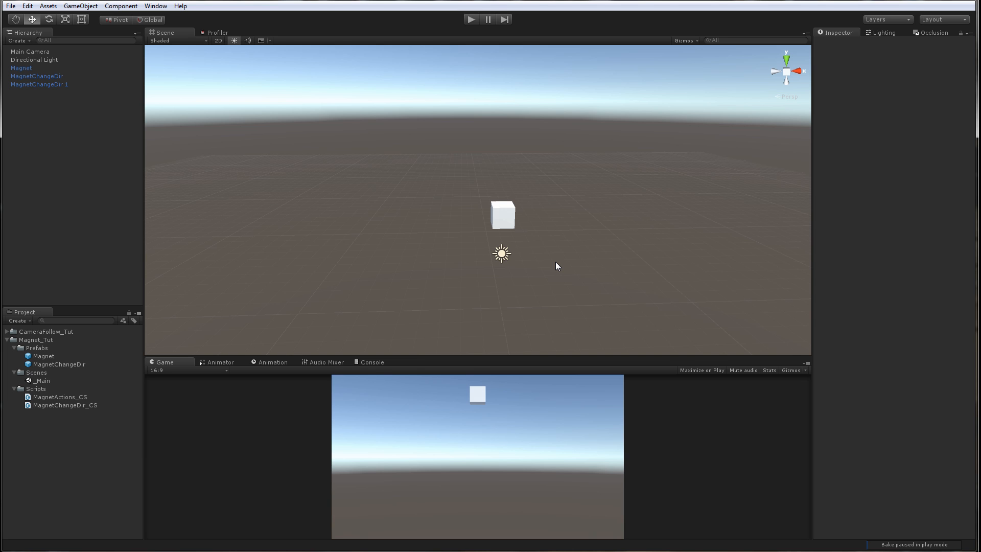
{"action": "mouse_move", "coordinate": [548, 216]}
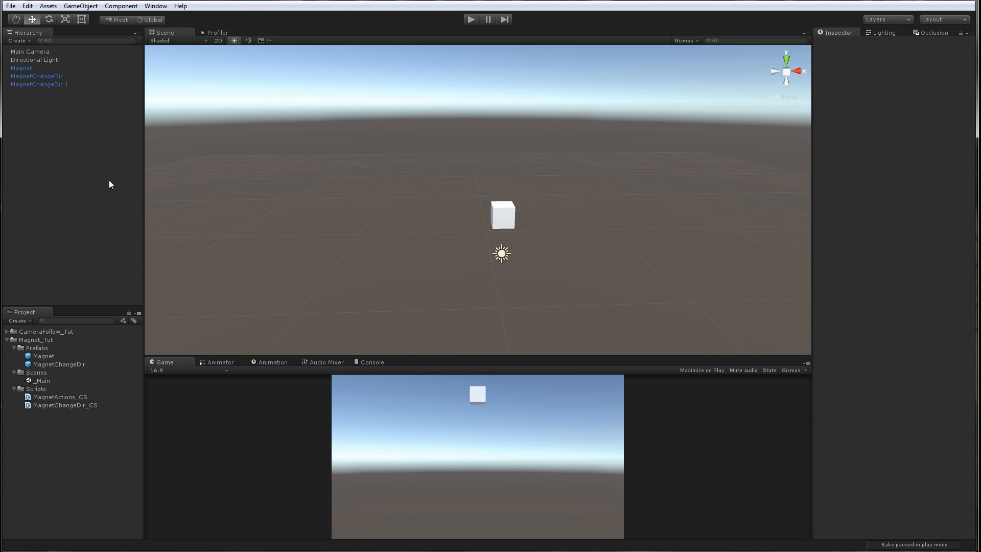
- Add a sphere named Coin with a Rigidbody whose Use Gravity is unticked
{"action": "right_click", "coordinate": [111, 184]}
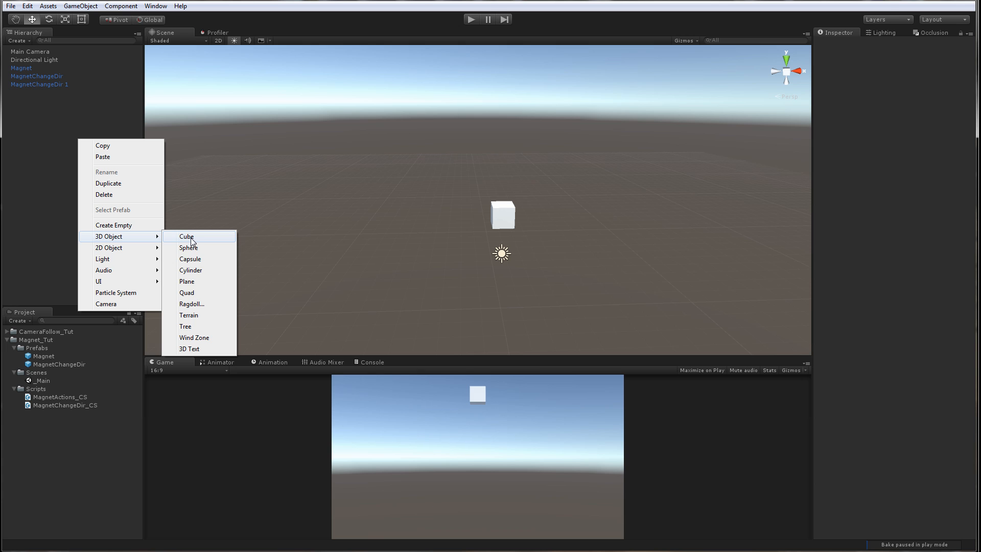
{"action": "left_click", "coordinate": [188, 247]}
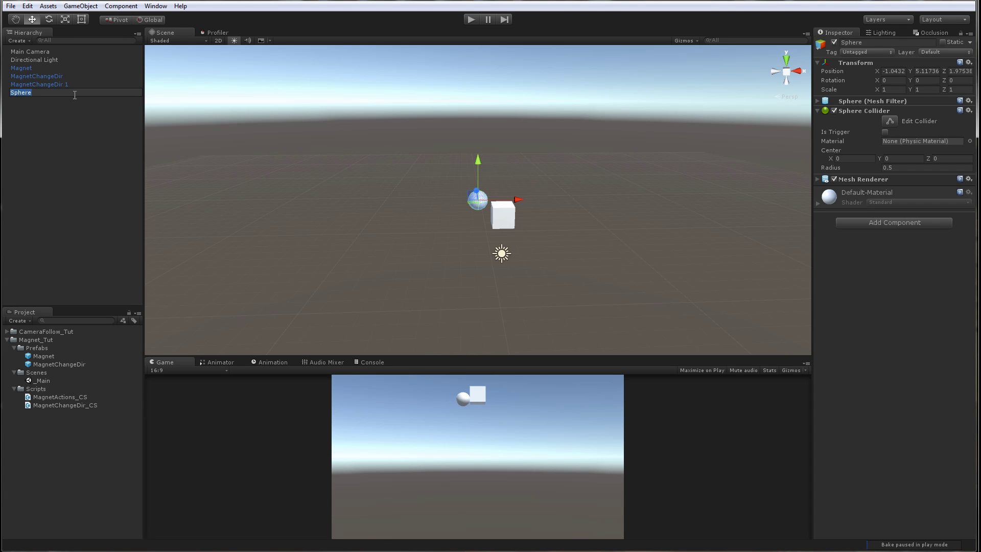
{"action": "type", "text": "Coin"}
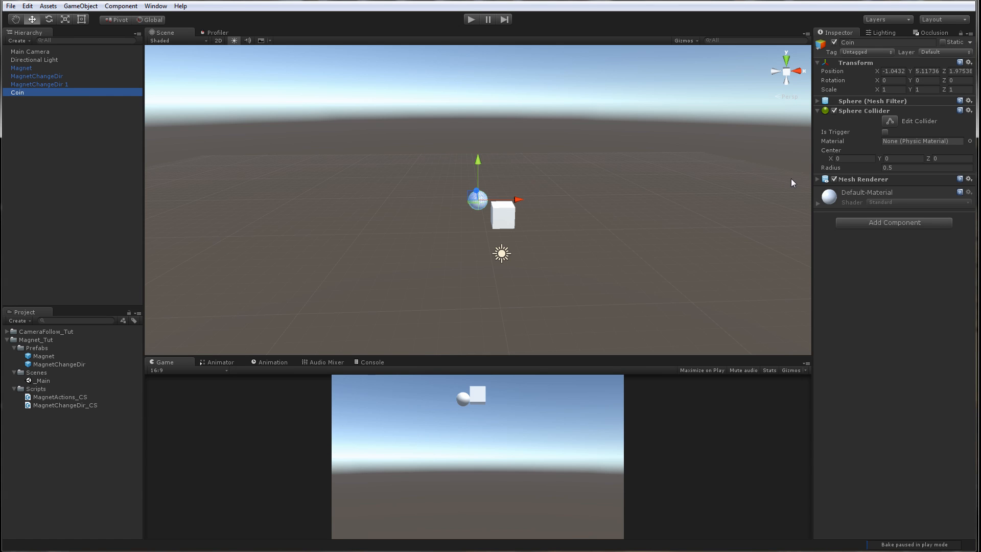
{"action": "left_click", "coordinate": [893, 223]}
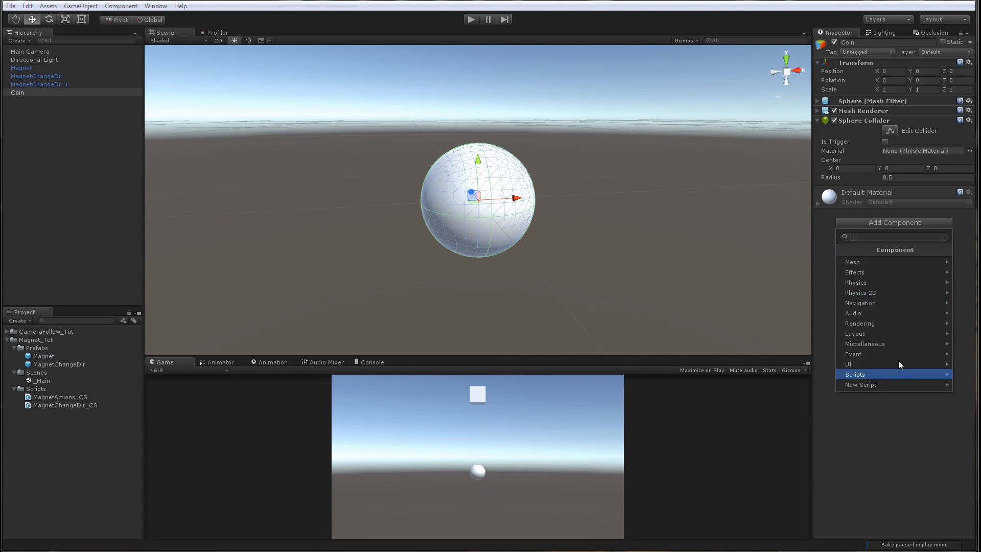
{"action": "left_click", "coordinate": [856, 282]}
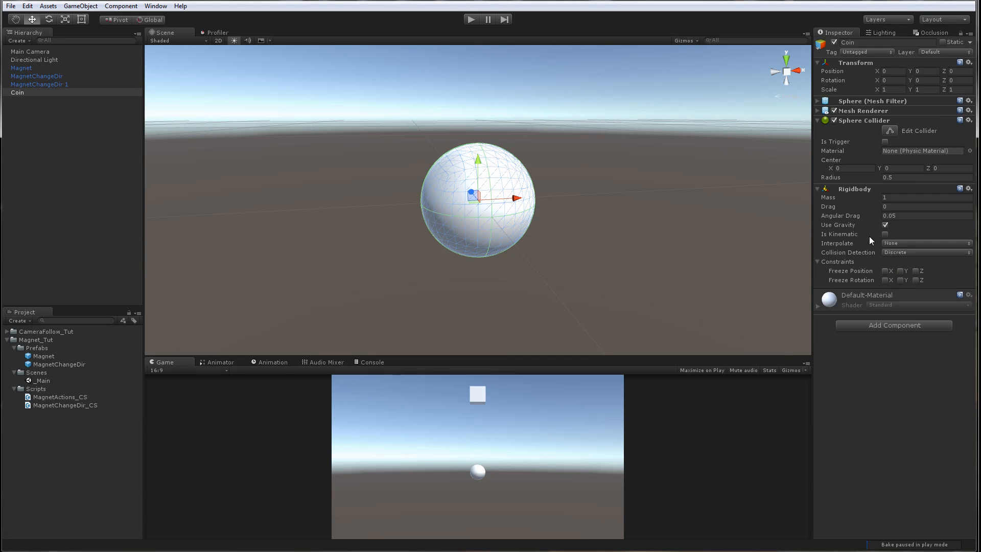
{"action": "left_click", "coordinate": [885, 225]}
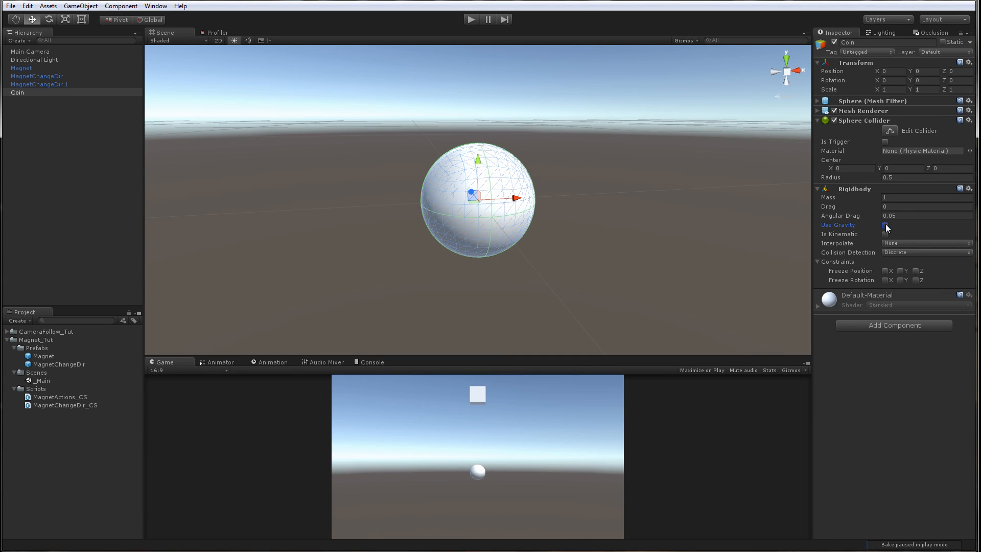
{"action": "left_click", "coordinate": [884, 224]}
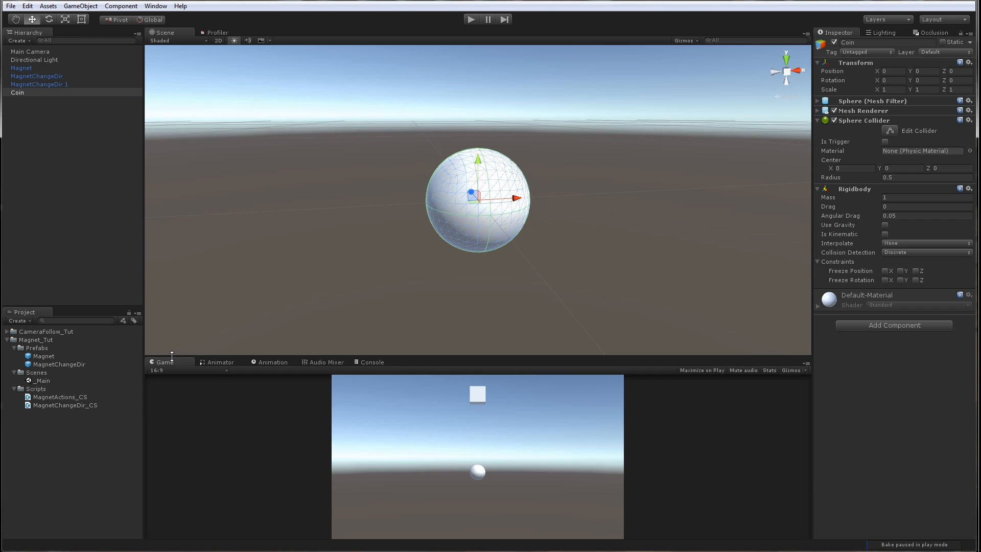
- Create CoinActions_CS, attach it to the Coin sphere, and save Coin as a prefab
{"action": "right_click", "coordinate": [30, 389]}
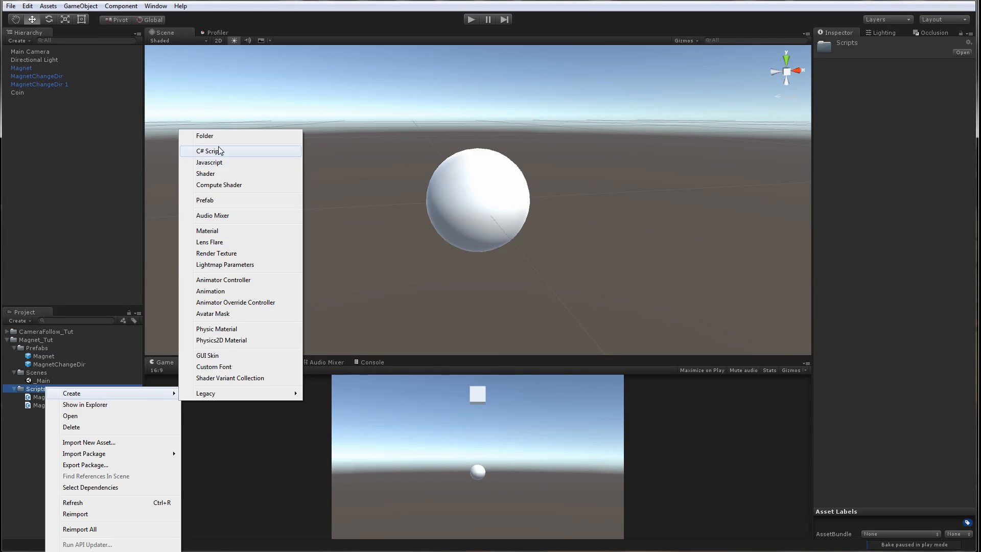
{"action": "left_click", "coordinate": [213, 151]}
{"action": "type", "text": "CoinActions_CS"}
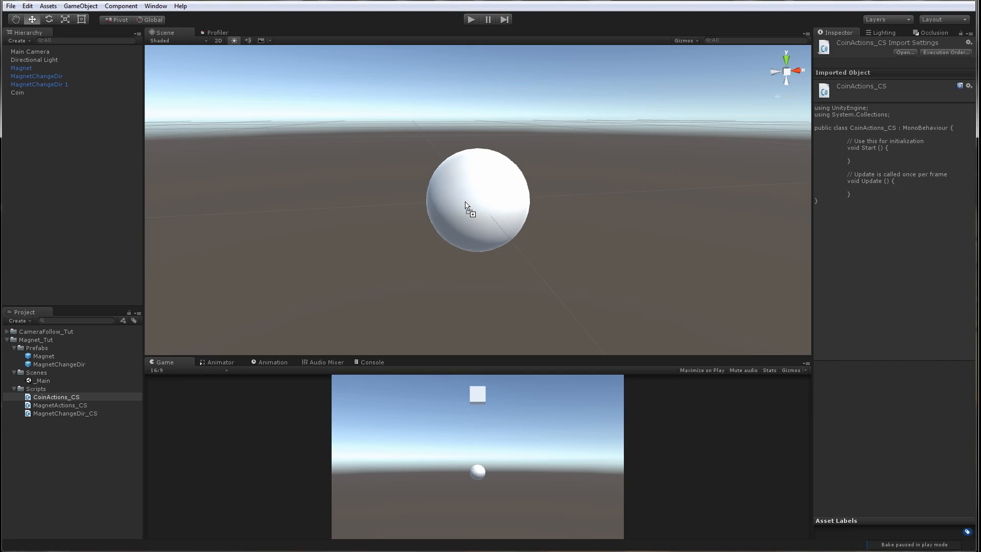
{"action": "left_click", "coordinate": [14, 93]}
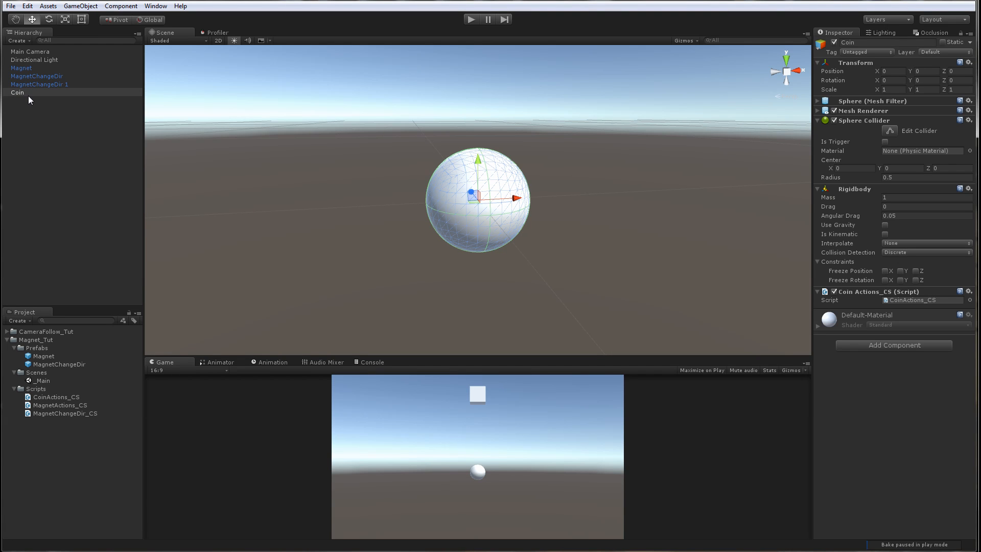
{"action": "left_click", "coordinate": [37, 348]}
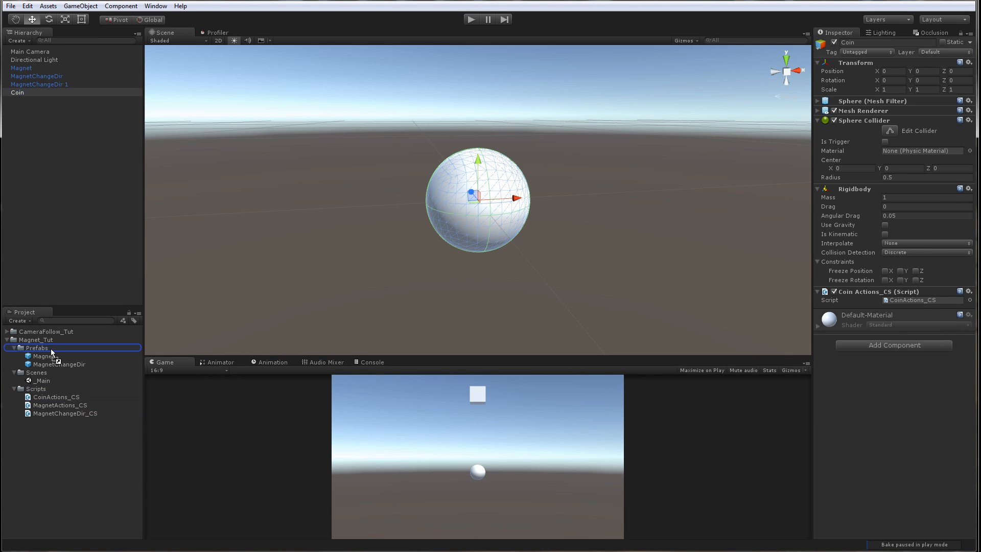
{"action": "left_click", "coordinate": [40, 356]}
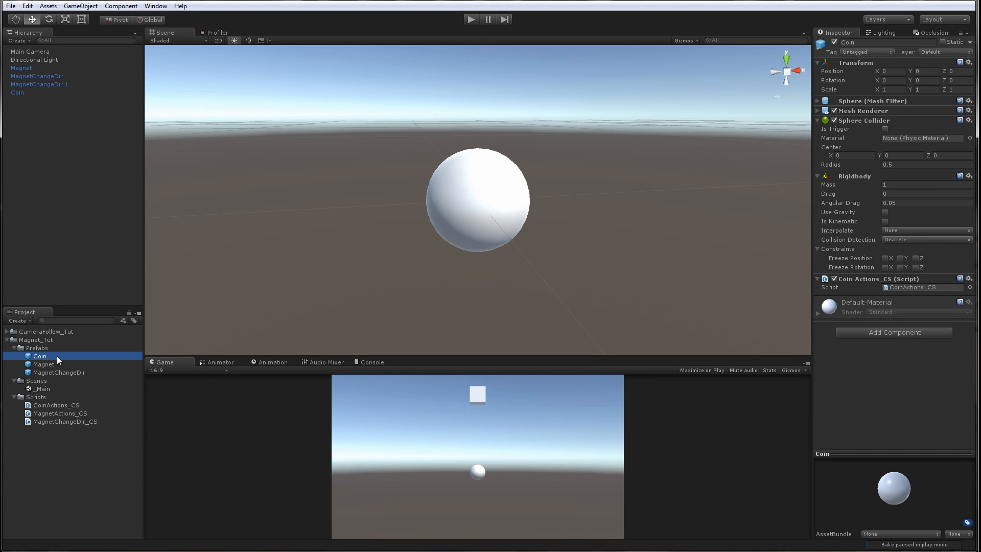
{"action": "left_click", "coordinate": [17, 93]}
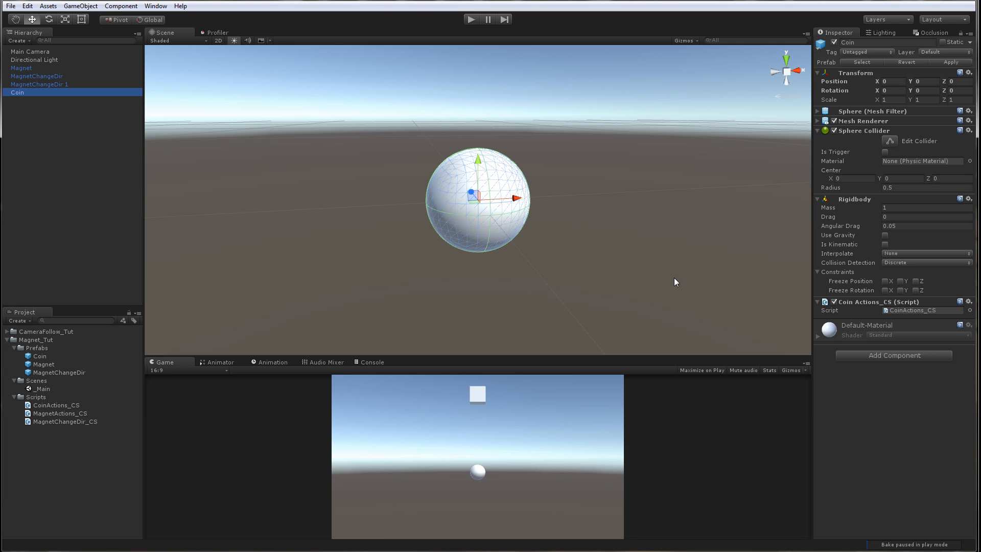
{"action": "mouse_move", "coordinate": [683, 355]}
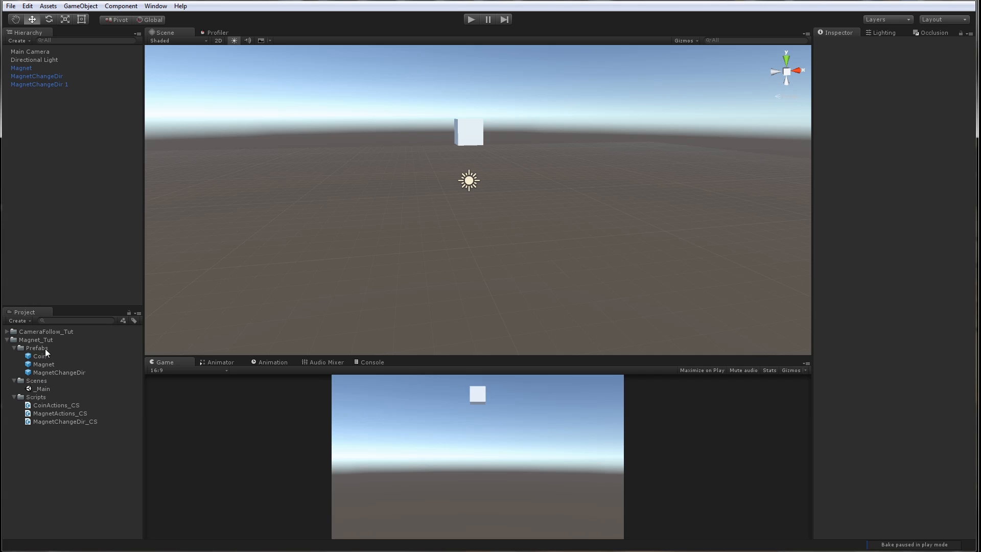
{"action": "mouse_move", "coordinate": [42, 135]}
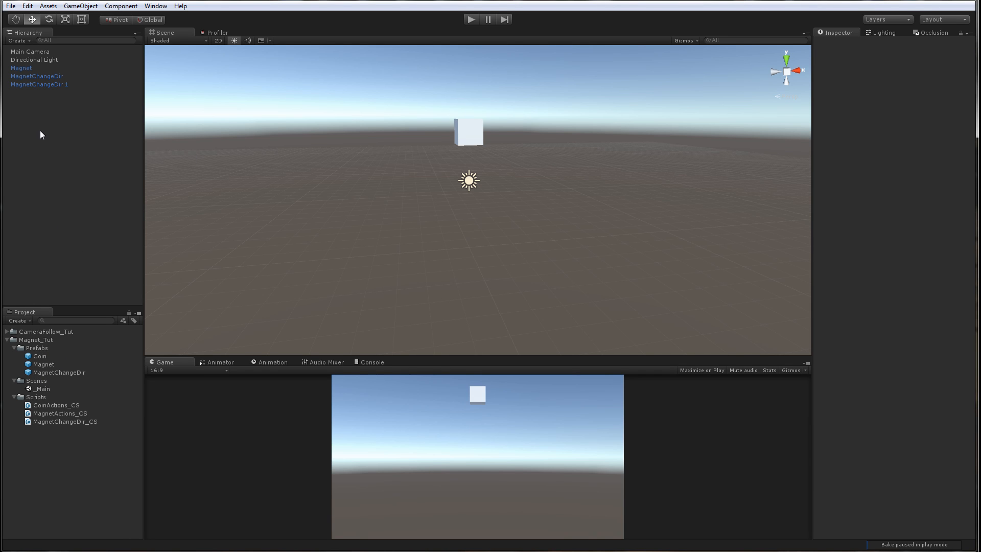
{"action": "mouse_move", "coordinate": [85, 162]}
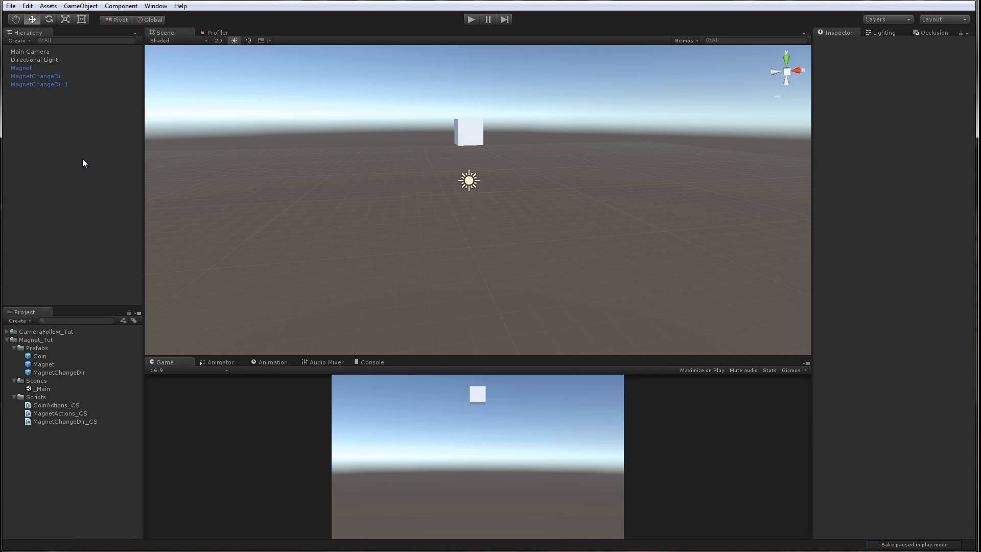
- Add an empty object, name it, and save it as the GameController prefab
{"action": "left_click", "coordinate": [82, 6]}
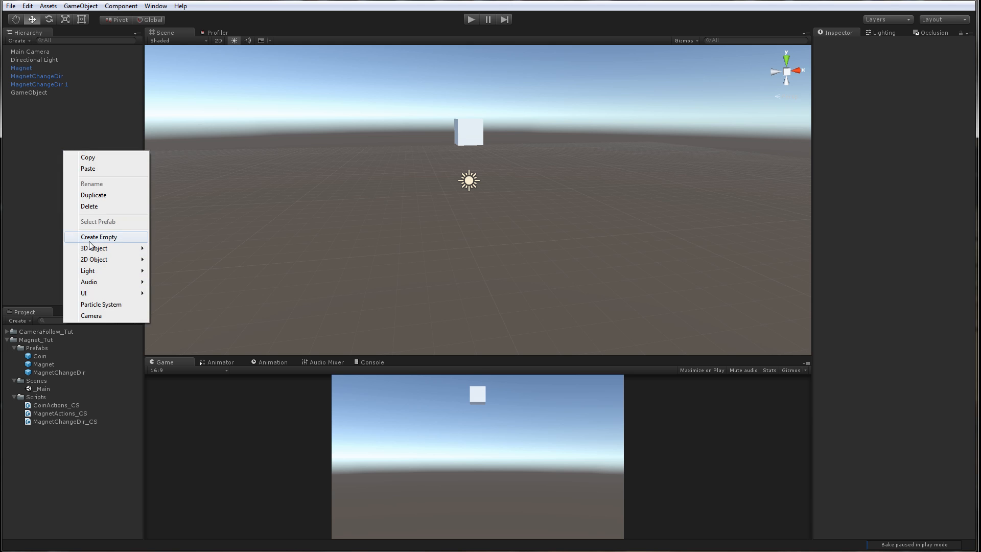
{"action": "left_click", "coordinate": [99, 237]}
{"action": "type", "text": "GameM"}
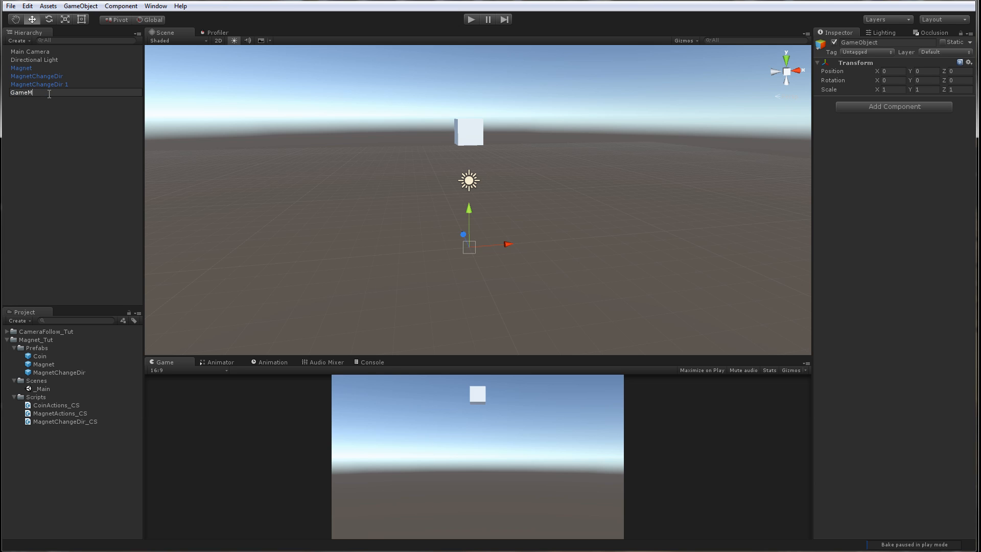
{"action": "type", "text": "anager"}
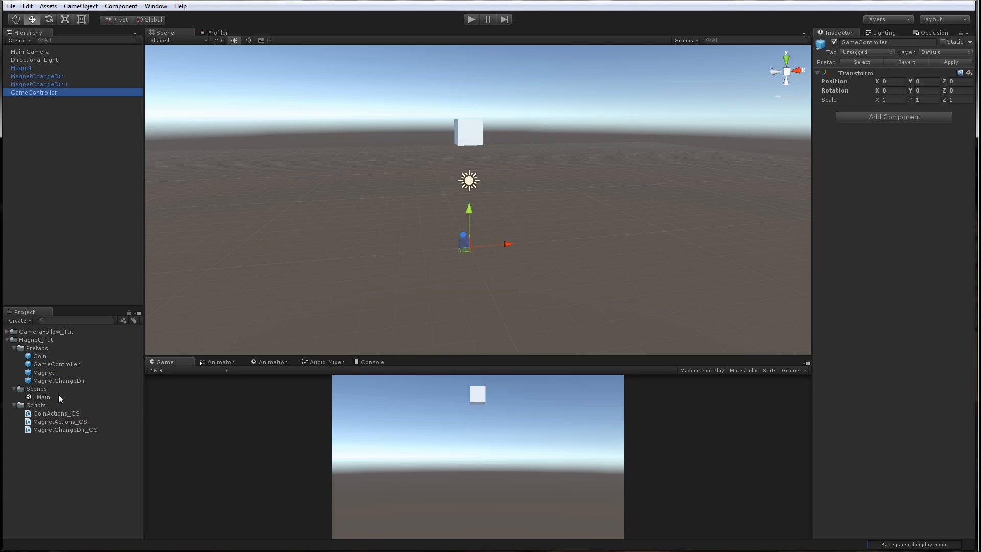
- Create GameController_CS, attach it to the GameController prefab, and open it in MonoDevelop
{"action": "right_click", "coordinate": [36, 405]}
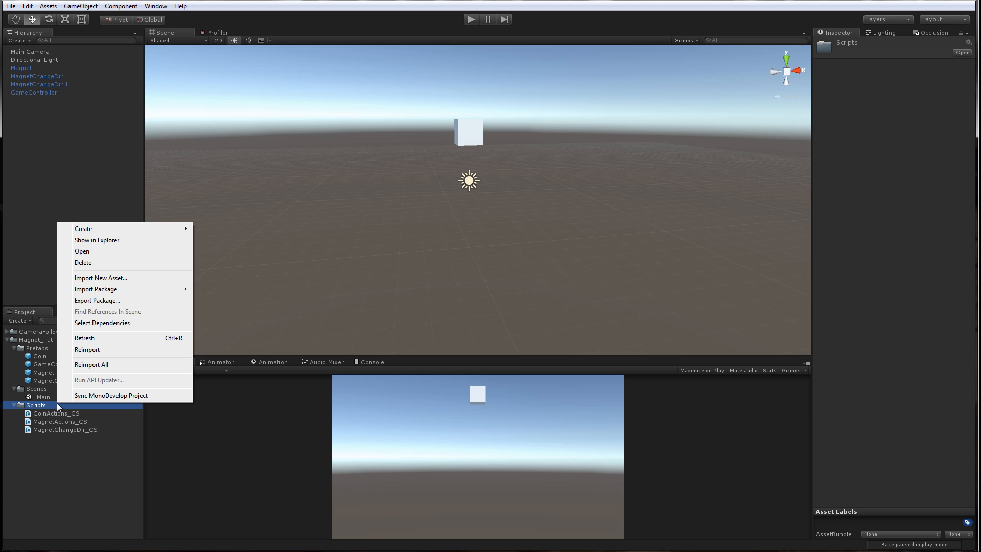
{"action": "mouse_move", "coordinate": [150, 232]}
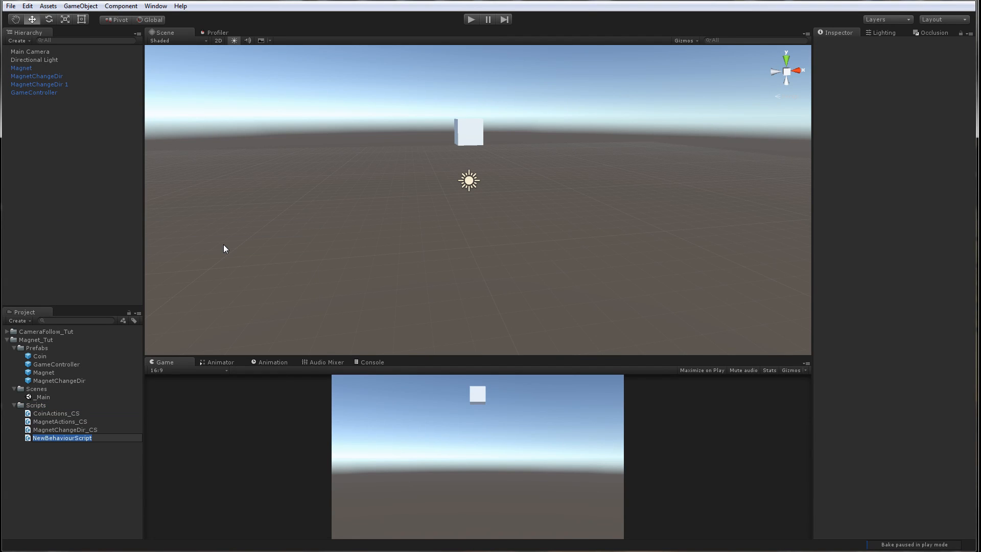
{"action": "type", "text": "GameController_CS"}
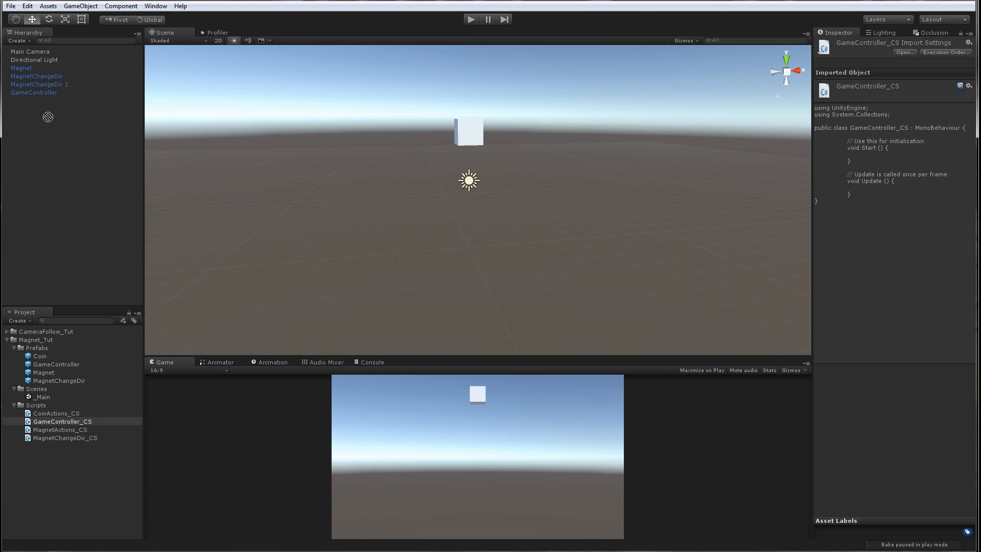
{"action": "left_click", "coordinate": [61, 420]}
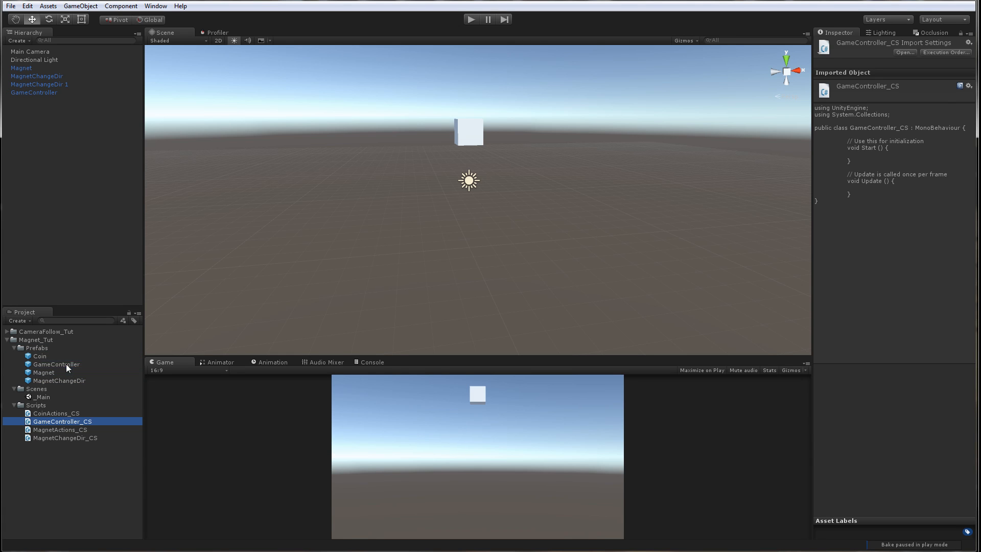
{"action": "left_click", "coordinate": [56, 363]}
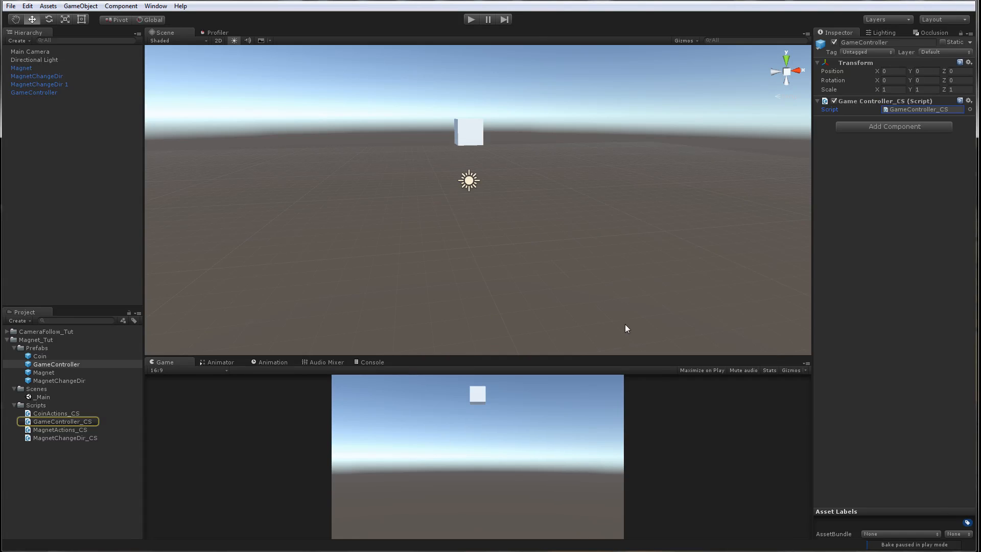
{"action": "double_click", "coordinate": [60, 421]}
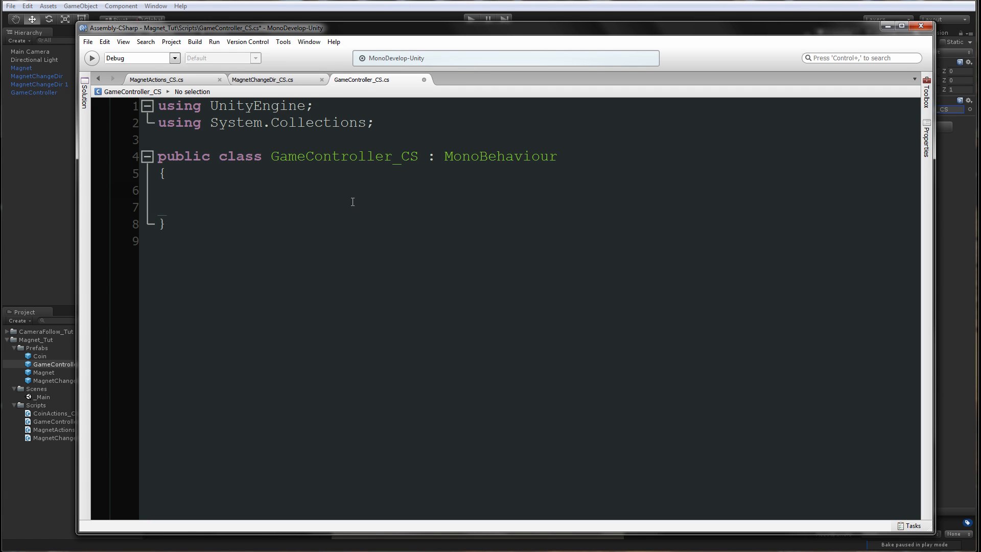
- Add a Public Variables comment and a public GameObject coin field
{"action": "left_click", "coordinate": [192, 190]}
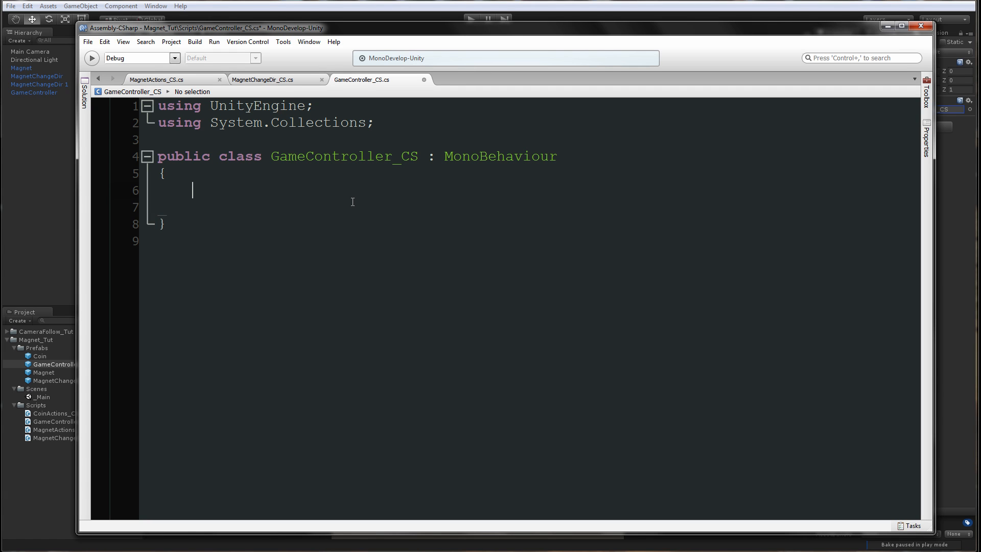
{"action": "type", "text": "// Public Va"}
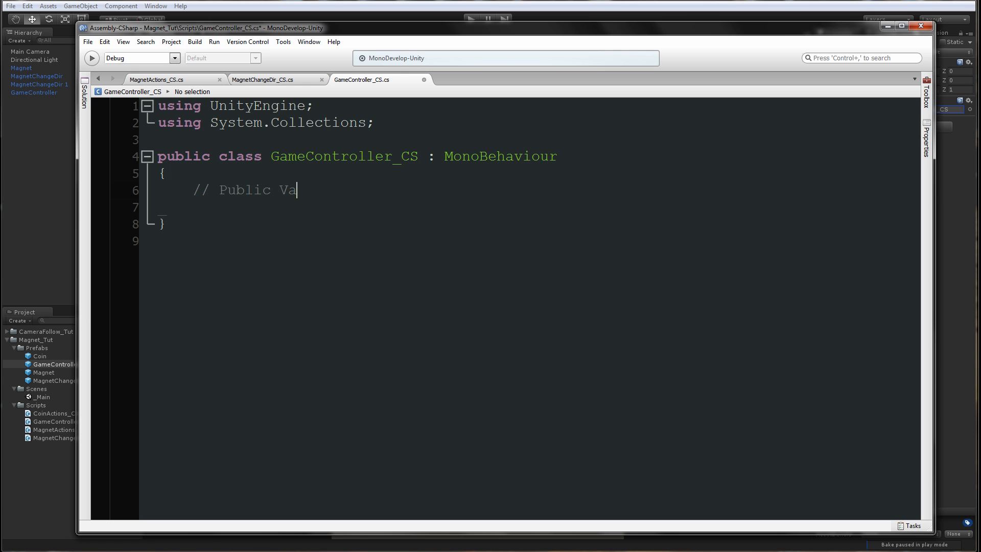
{"action": "type", "text": "riables"}
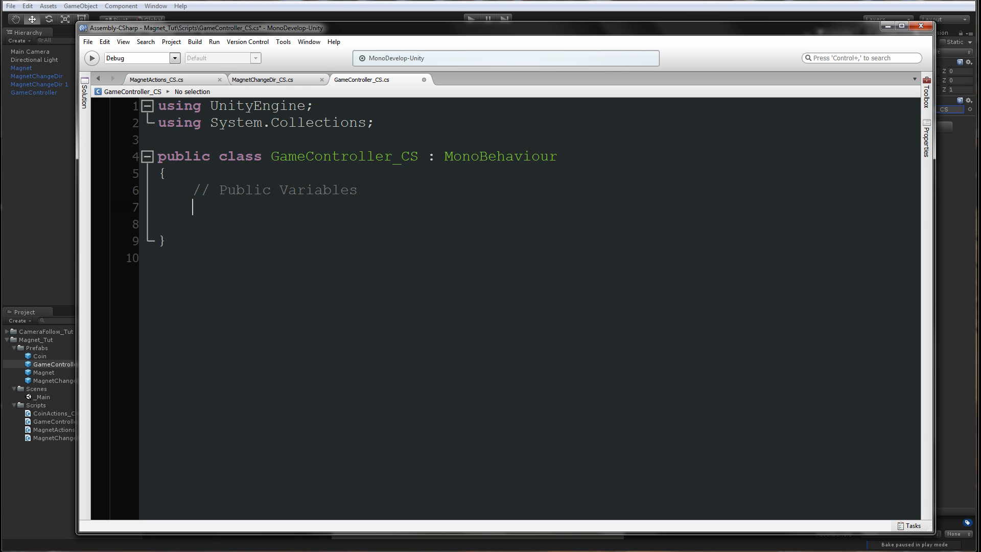
{"action": "type", "text": "public"}
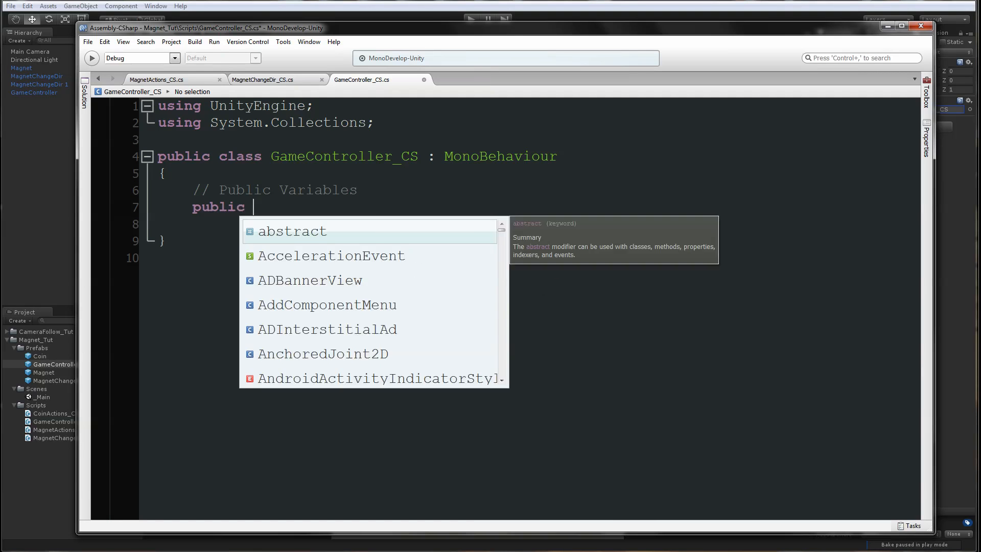
{"action": "type", "text": "GameObject cvoin;"}
{"action": "type", "text": "// P"}
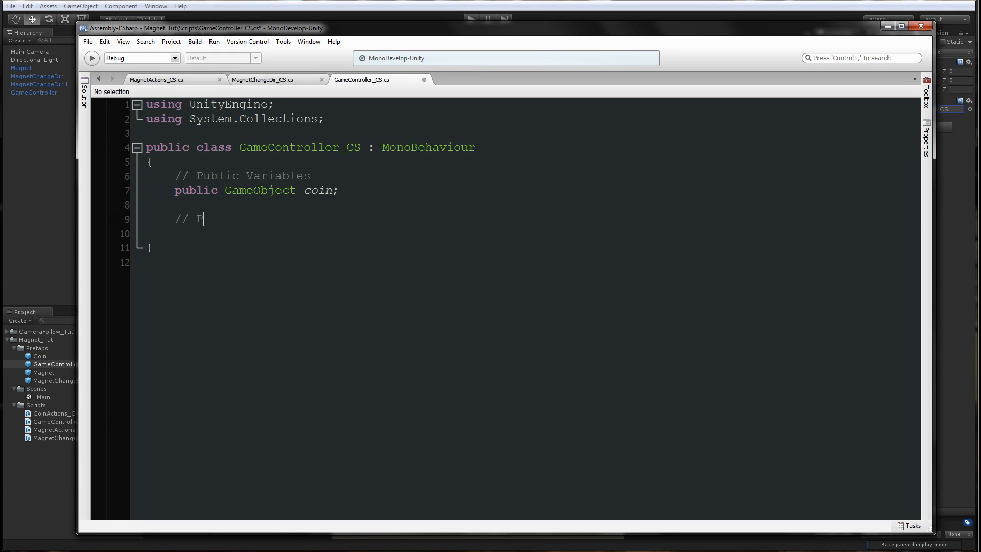
- Add a Private Variables comment, a private Rigidbody coinRb field, and begin Update()
{"action": "type", "text": "rivate Variables"}
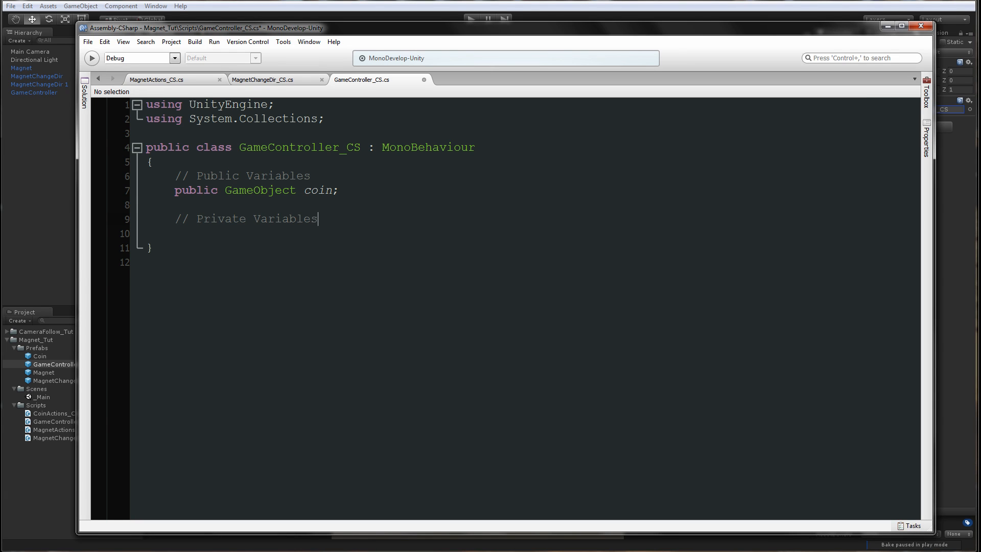
{"action": "key", "text": "Return"}
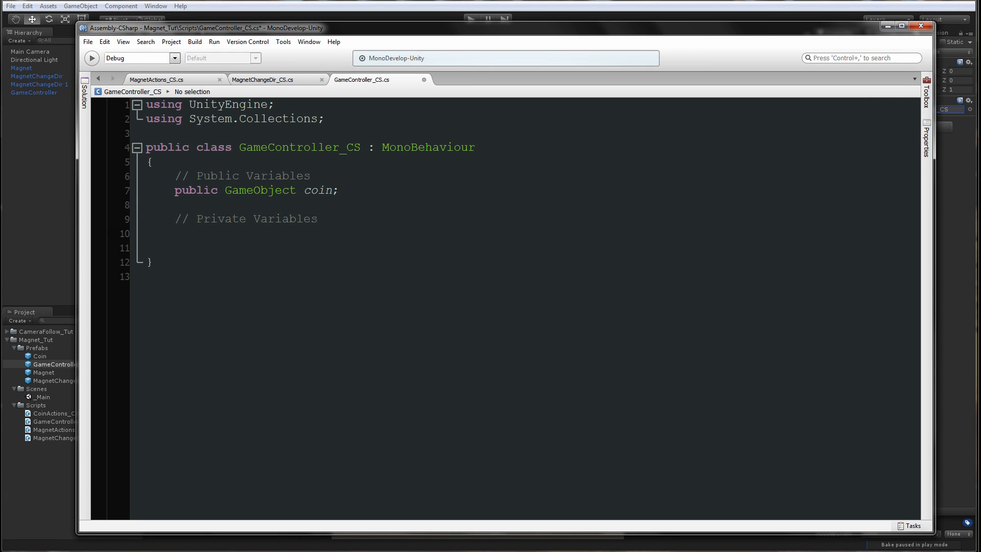
{"action": "type", "text": "priva"}
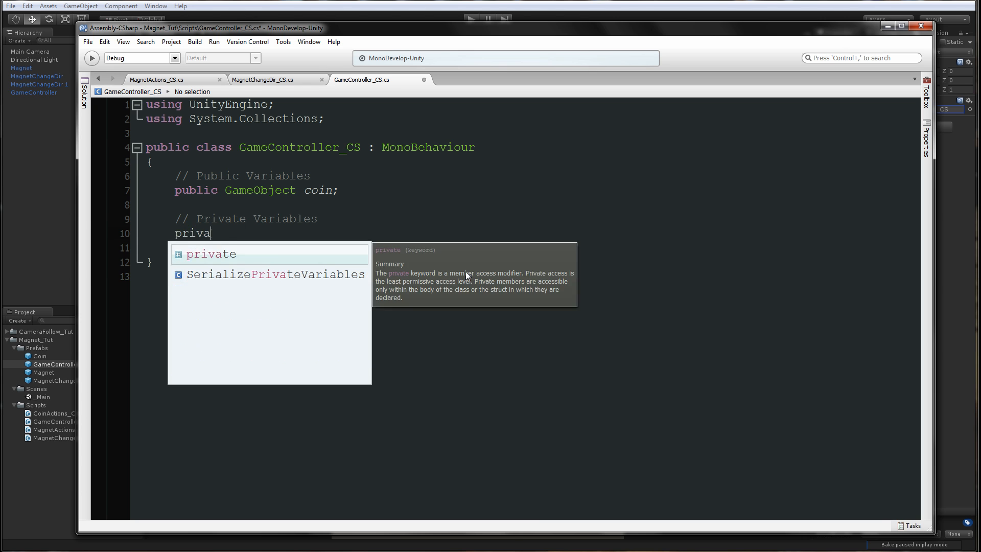
{"action": "type", "text": "Rigidbody"}
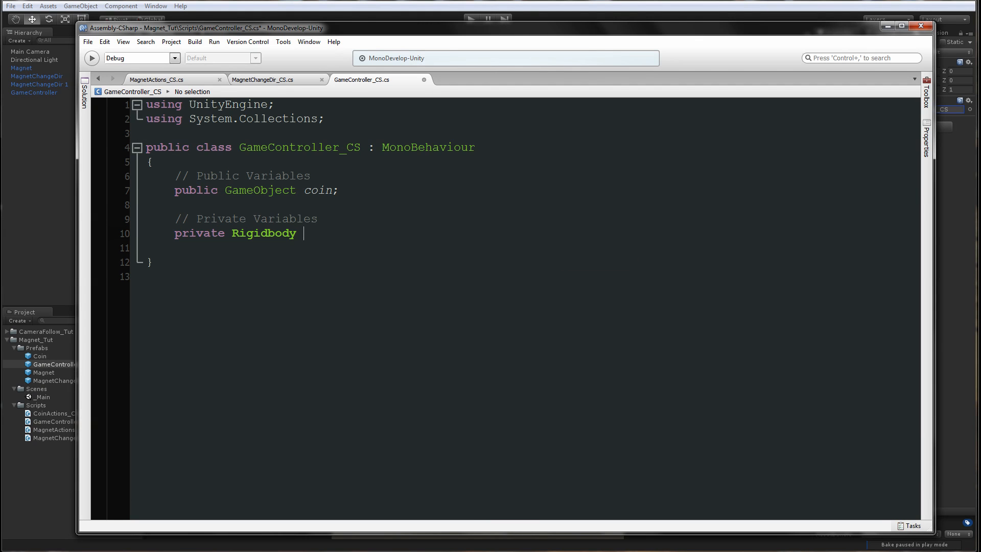
{"action": "type", "text": "coinRb;"}
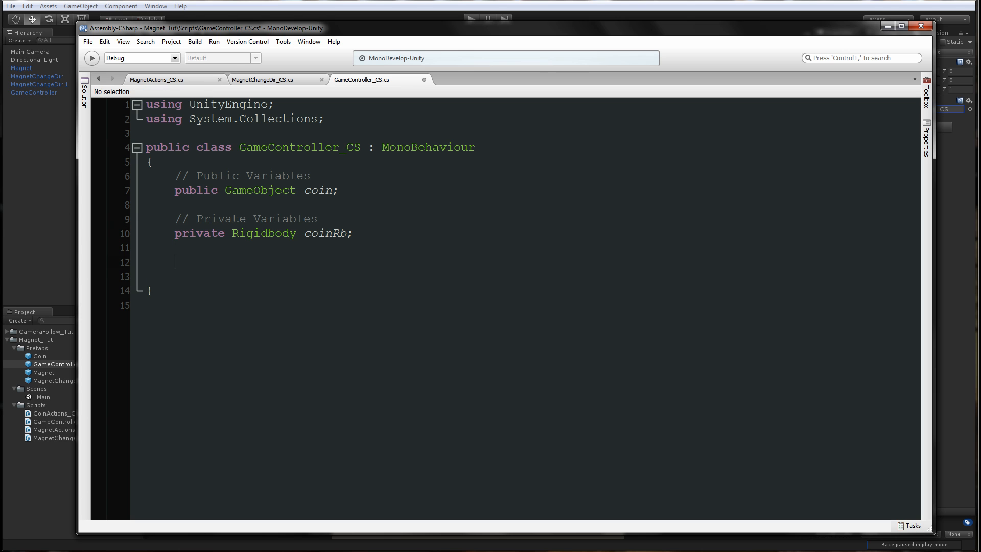
{"action": "type", "text": "void Update()"}
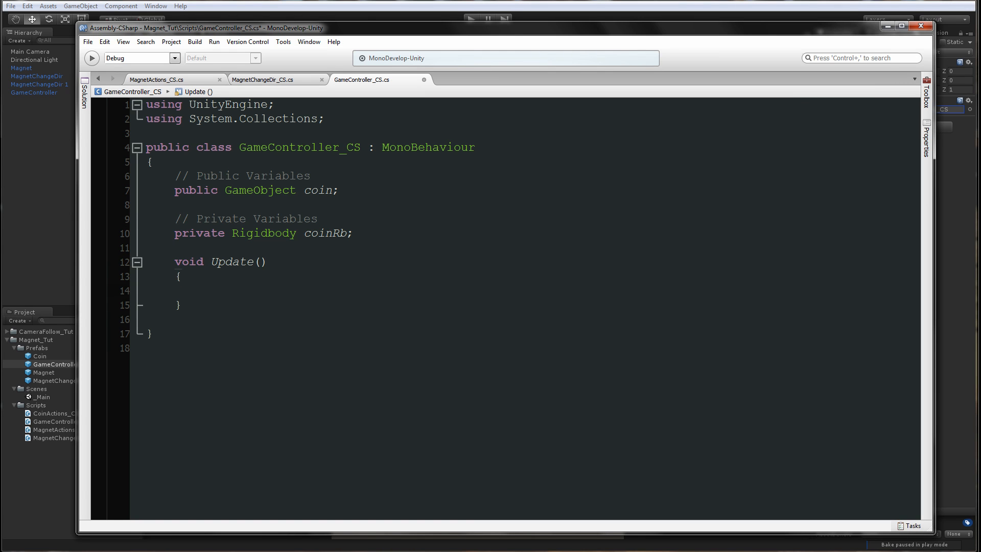
- Add an if (Input.GetMouseButtonDown(0)) block that stores Input.mousePosition in Vector3 mousePosition
{"action": "type", "text": "if (Input."}
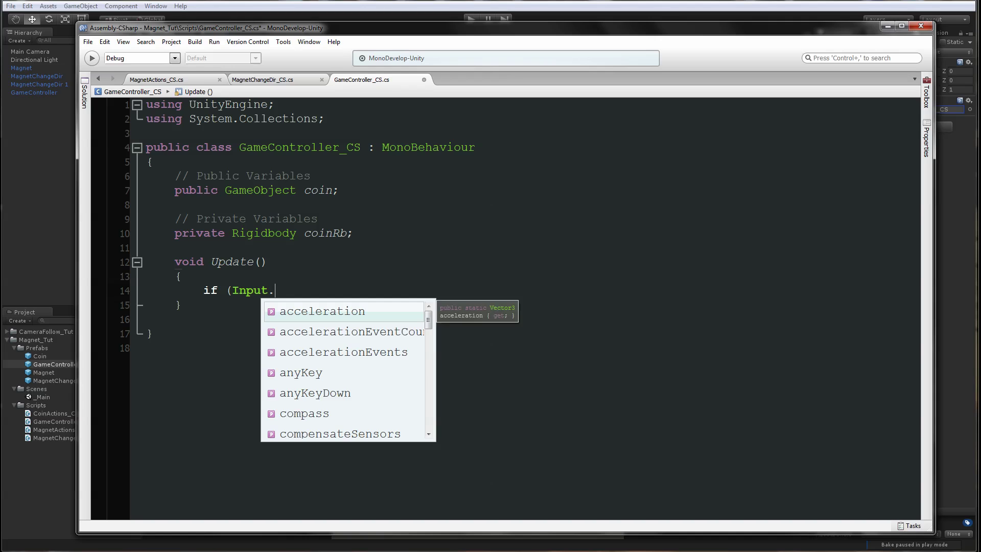
{"action": "type", "text": "GetMouseButtonDown(0"}
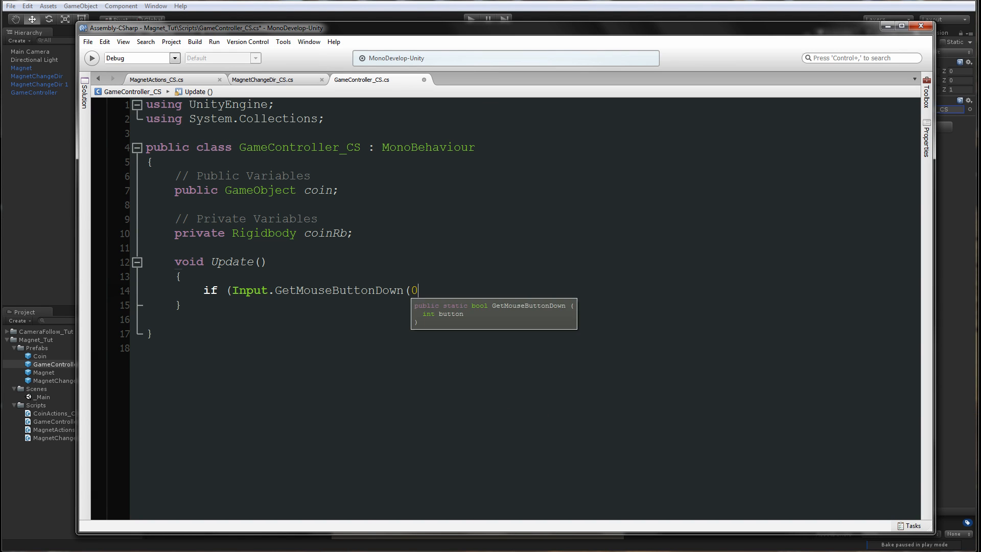
{"action": "type", "text": "))"}
{"action": "type", "text": "{"}
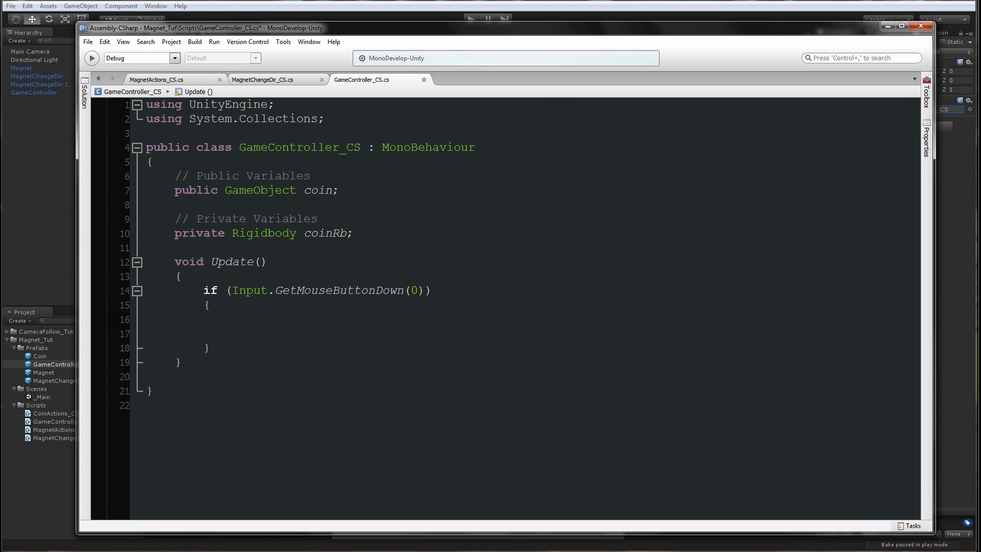
{"action": "type", "text": "Vector3"}
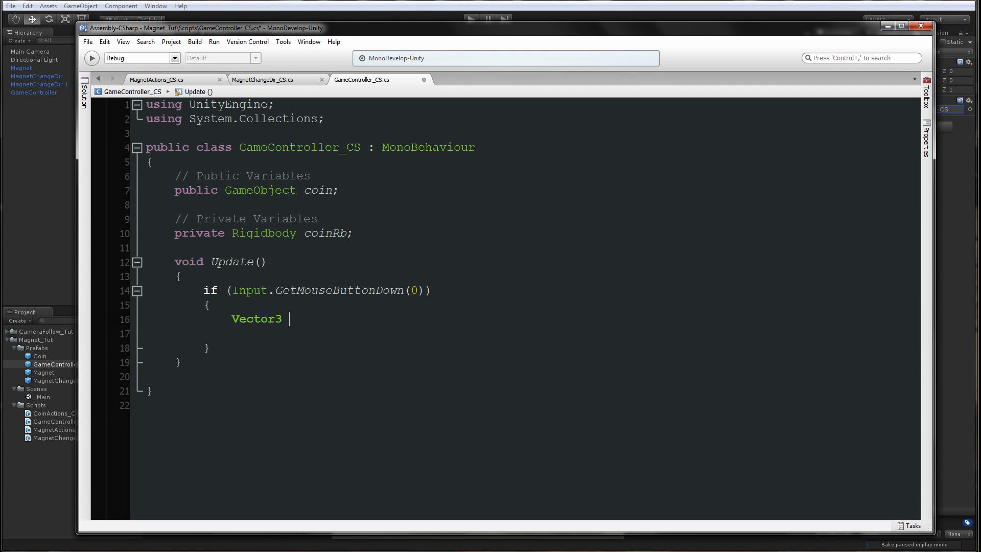
{"action": "type", "text": "mousePosition ="}
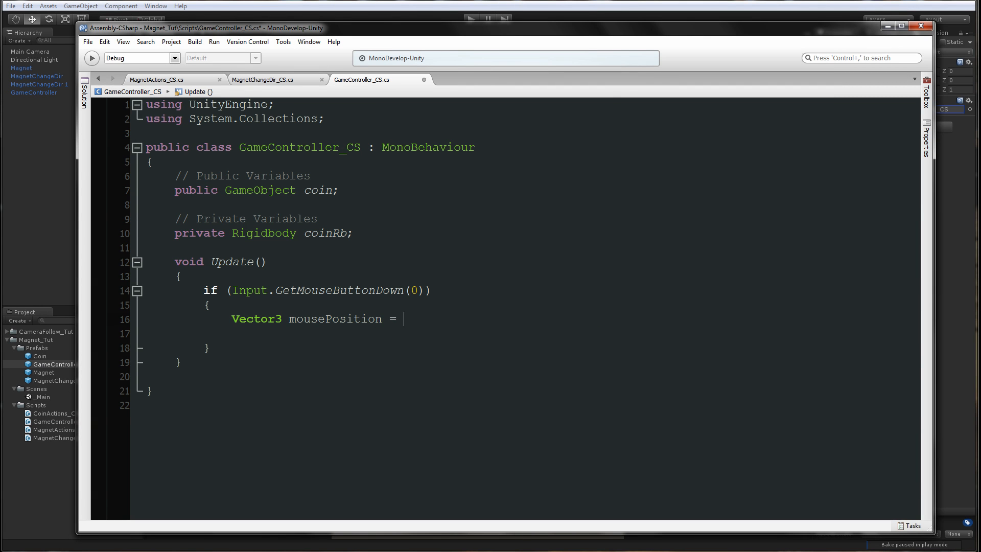
{"action": "type", "text": "Input."}
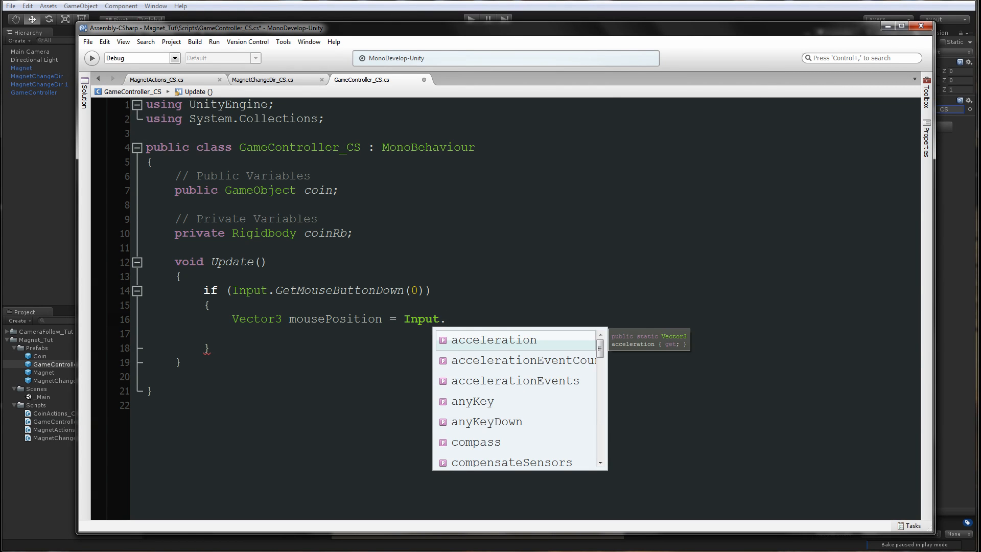
{"action": "type", "text": "mousePosition;"}
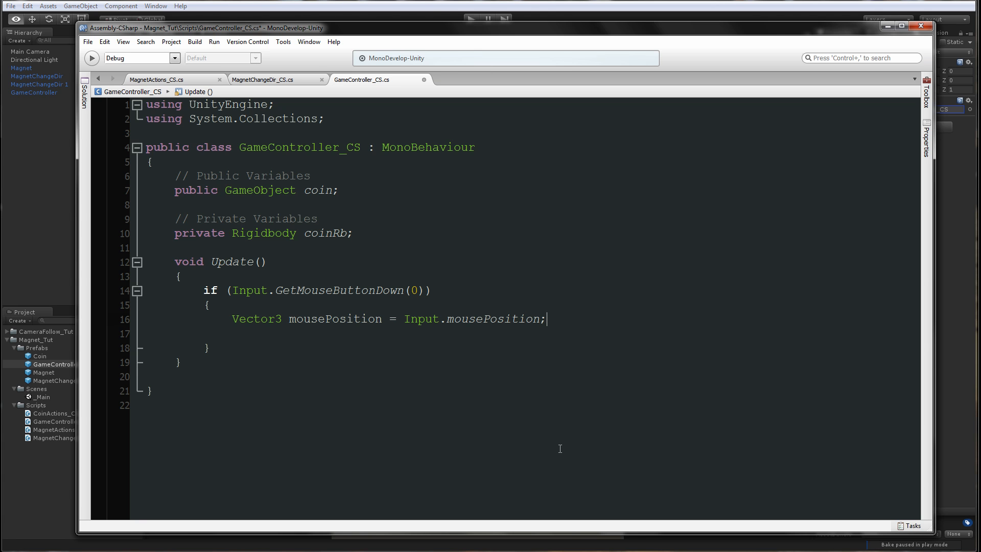
{"action": "key", "text": "Return"}
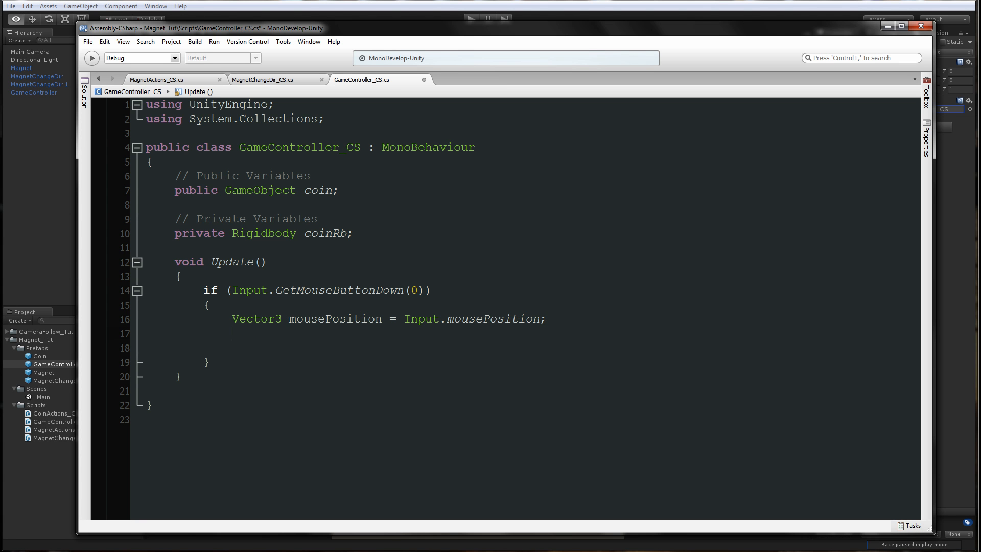
{"action": "type", "text": "mousePoisi"}
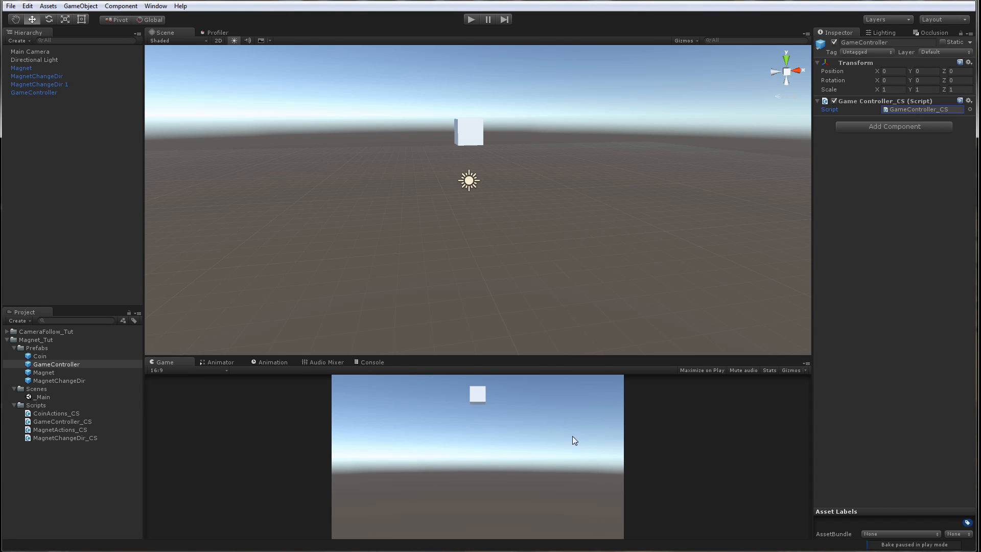
{"action": "mouse_move", "coordinate": [477, 475]}
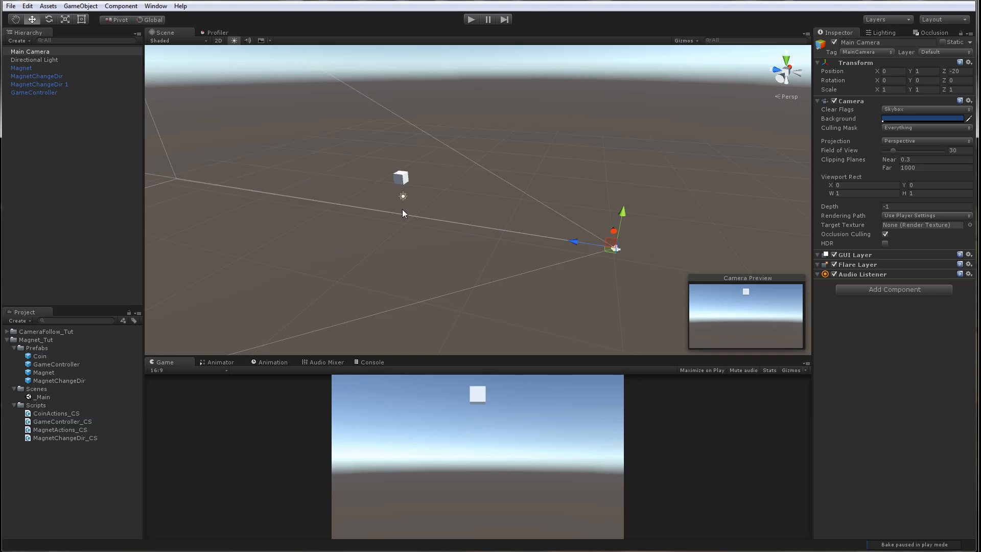
- Switch back to the MonoDevelop window showing GameController_CS.cs
{"action": "left_click", "coordinate": [21, 67]}
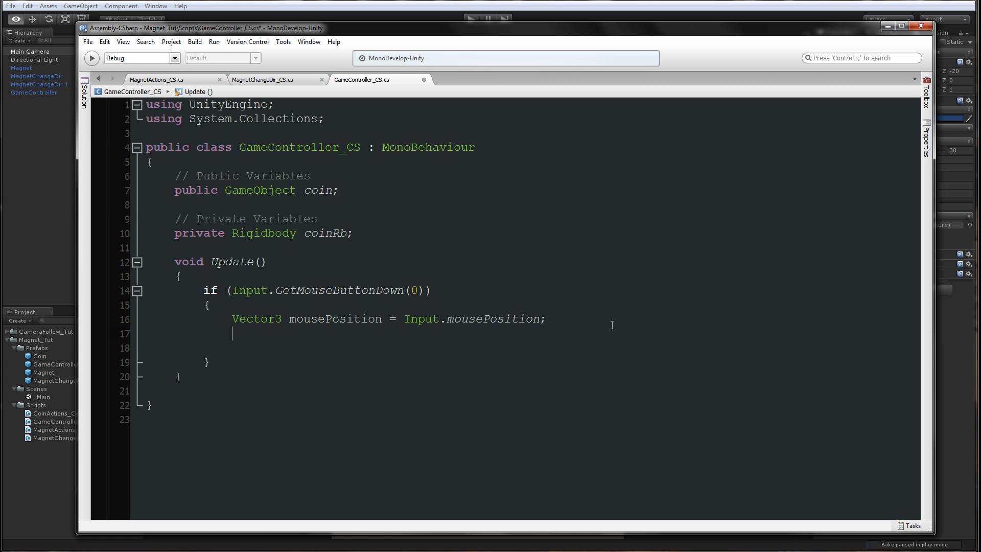
- Set mousePosition.z to 20f and convert it to Vector3 instancePosition with Camera.main.ScreenToWorldPoint
{"action": "type", "text": "mousePosition.z = 20"}
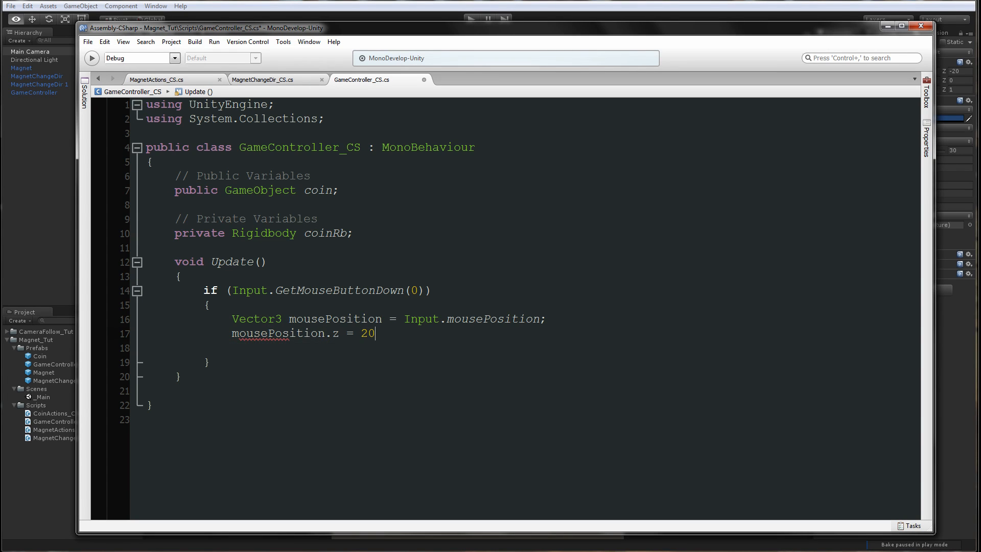
{"action": "type", "text": "f;"}
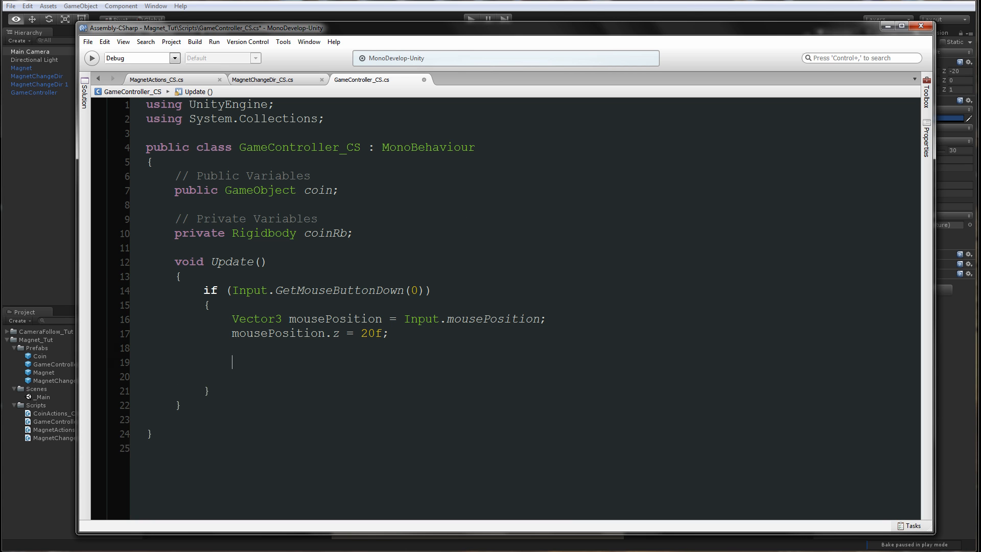
{"action": "type", "text": "Vector3"}
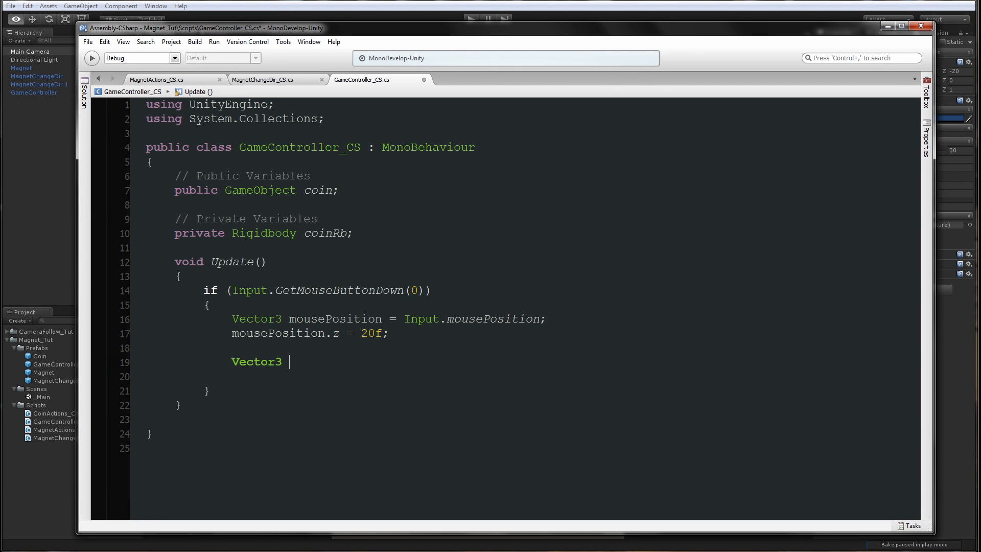
{"action": "type", "text": "instancePosit"}
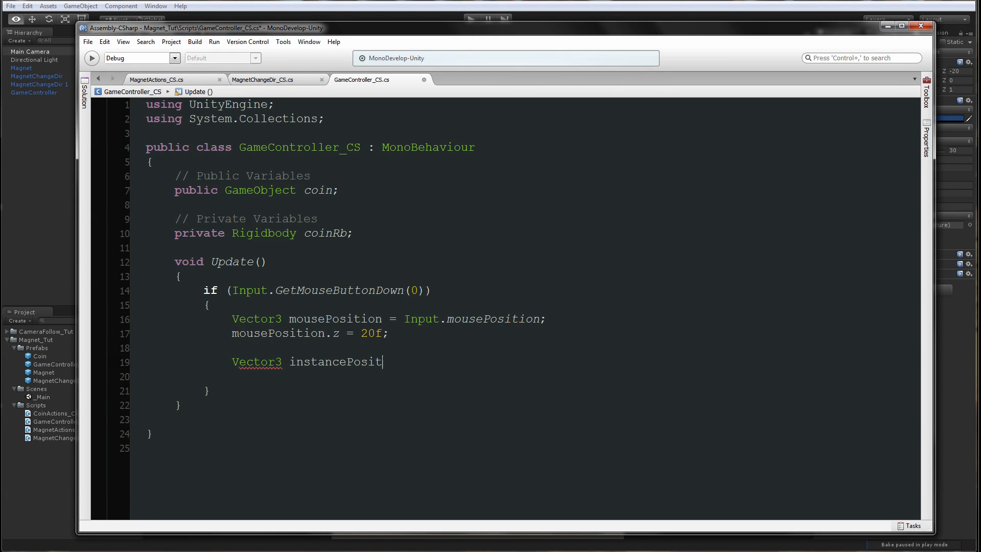
{"action": "type", "text": "ion"}
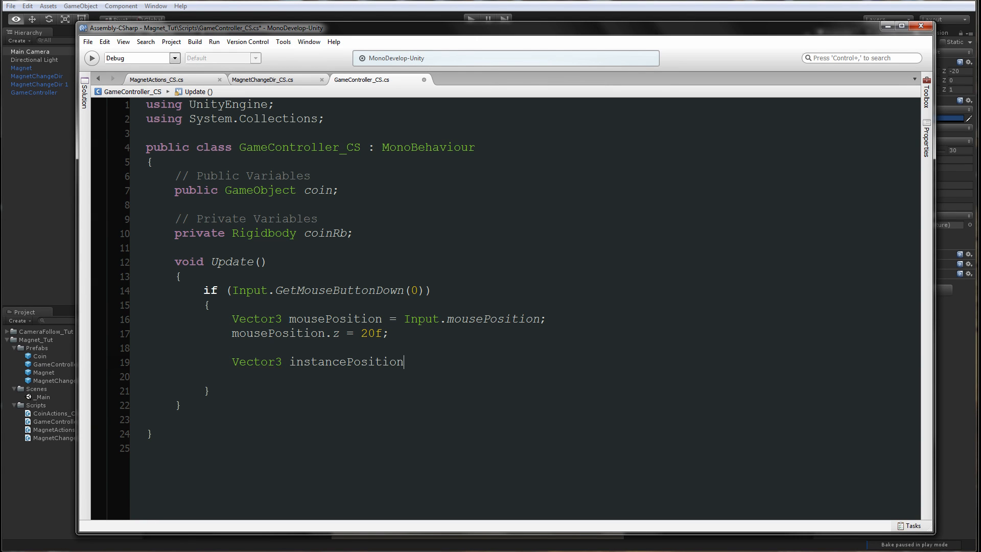
{"action": "type", "text": "= Camera."}
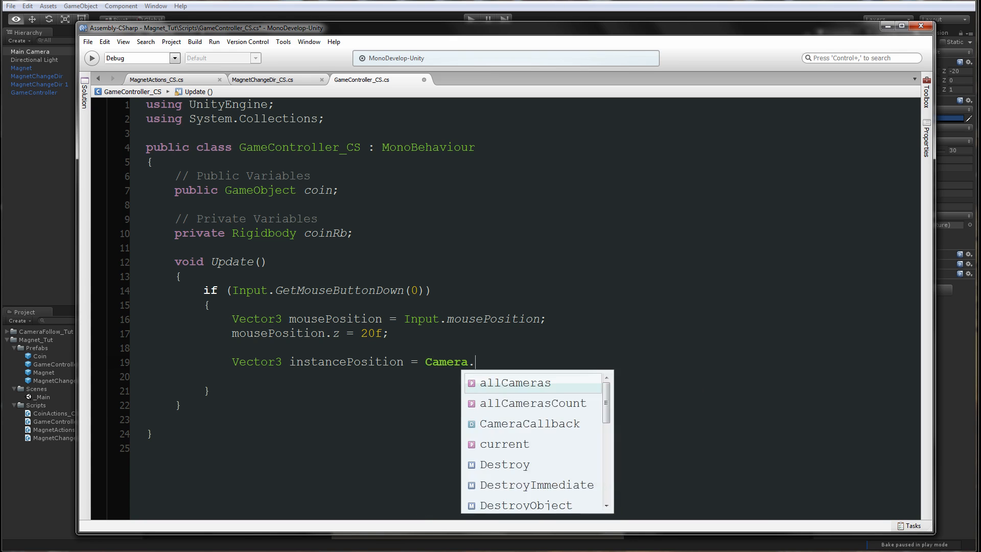
{"action": "type", "text": "main.S"}
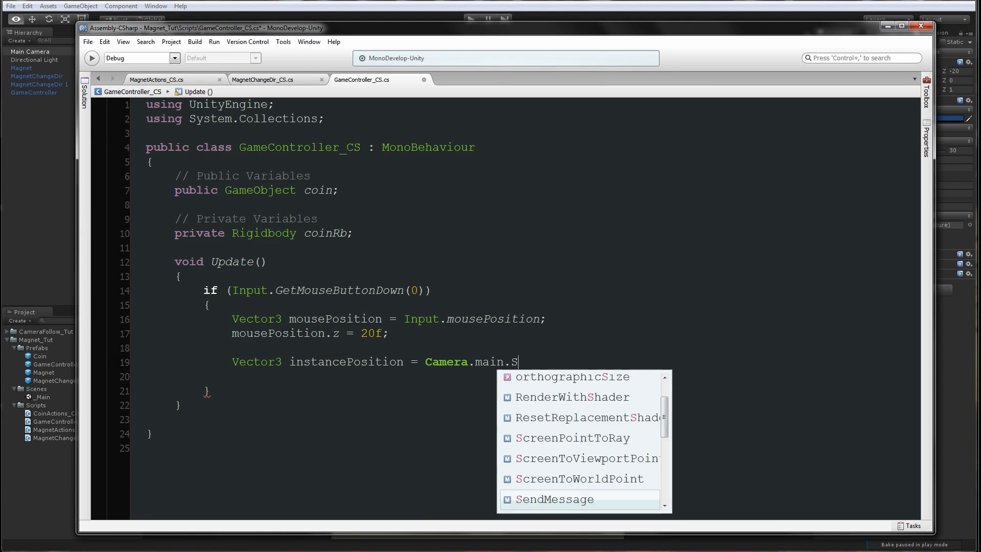
{"action": "type", "text": "creenToWorldPoint("}
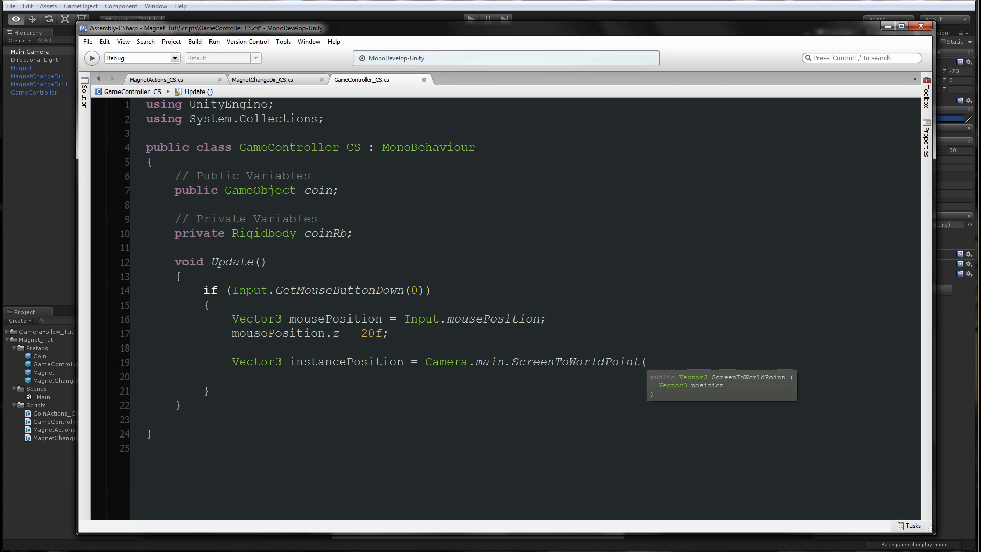
{"action": "type", "text": "mousePosition)"}
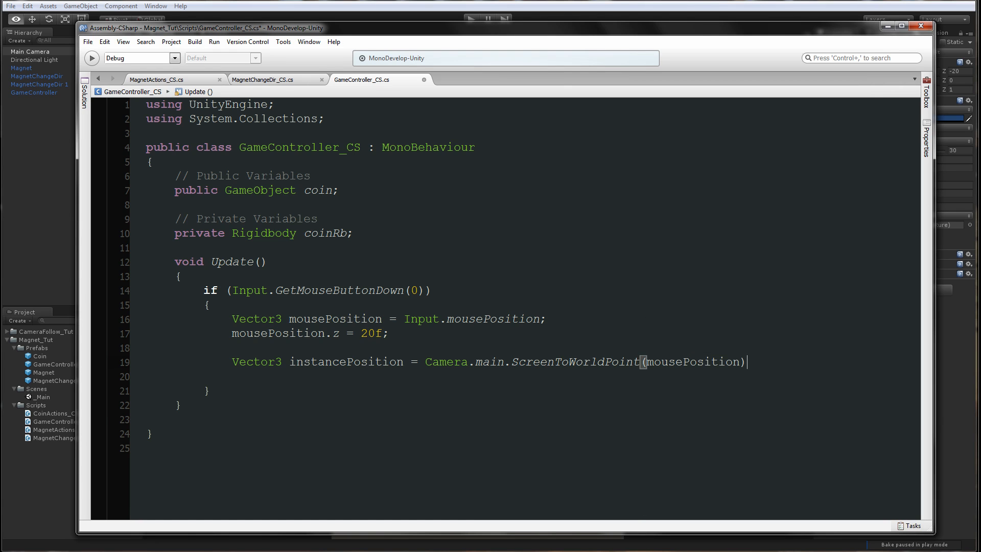
{"action": "type", "text": ";"}
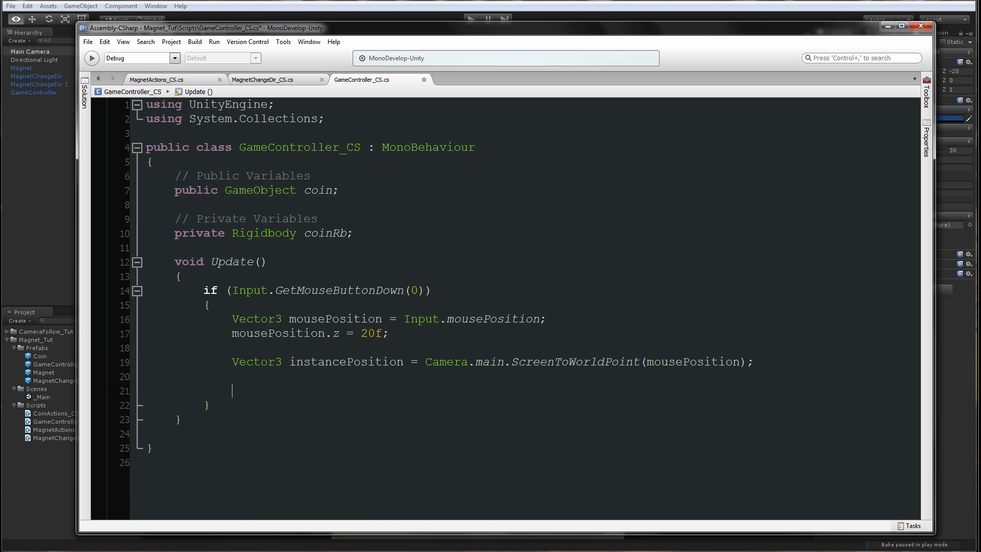
- Spawn the coin with Instantiate(coin, instancePosition, Quaternion.identity)
{"action": "type", "text": "Instantiate"}
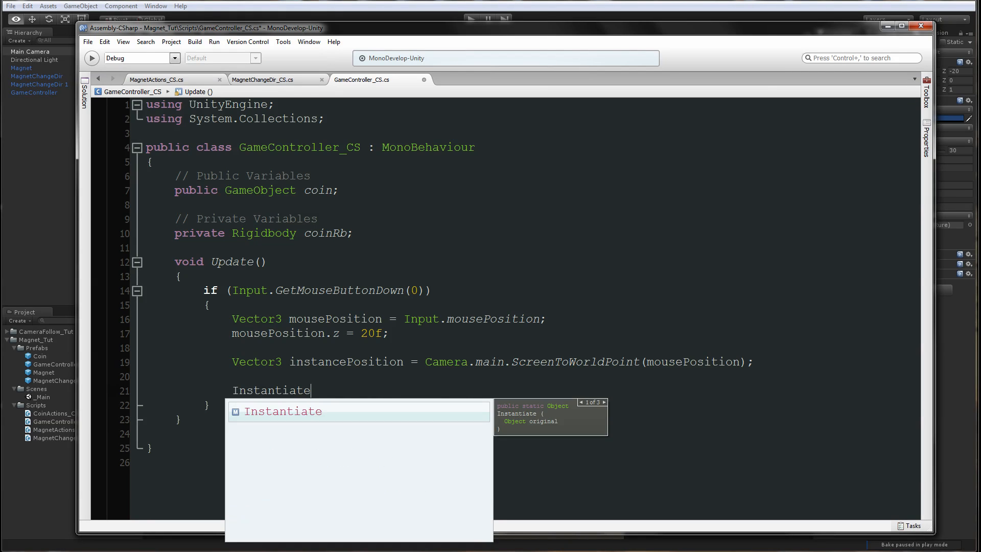
{"action": "type", "text": "(coin,"}
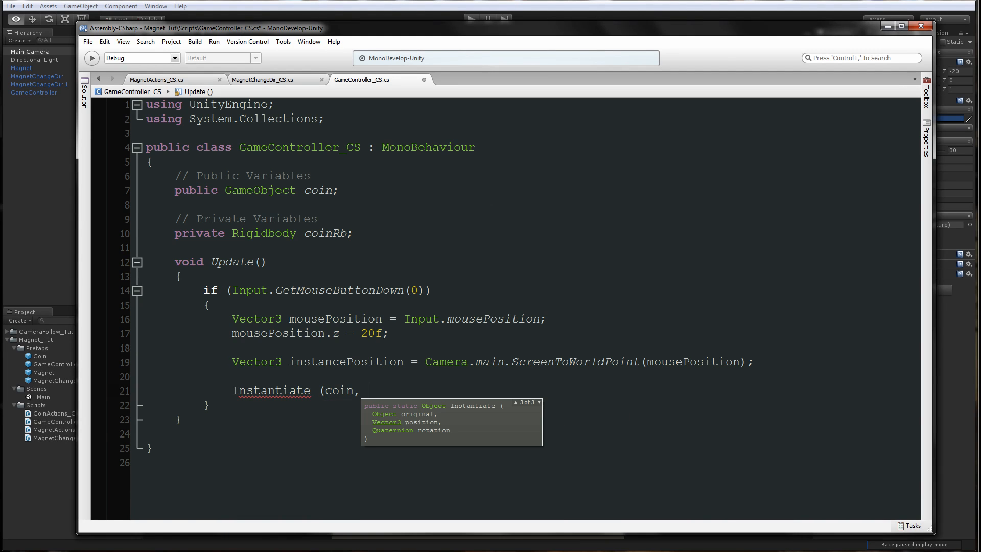
{"action": "type", "text": "instancePosition"}
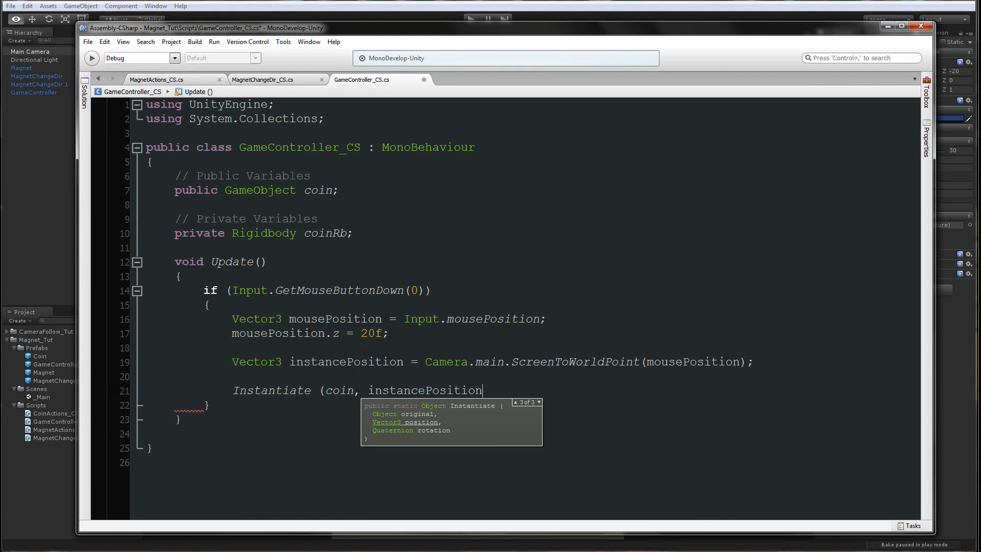
{"action": "type", "text": ", Quaternion.identity"}
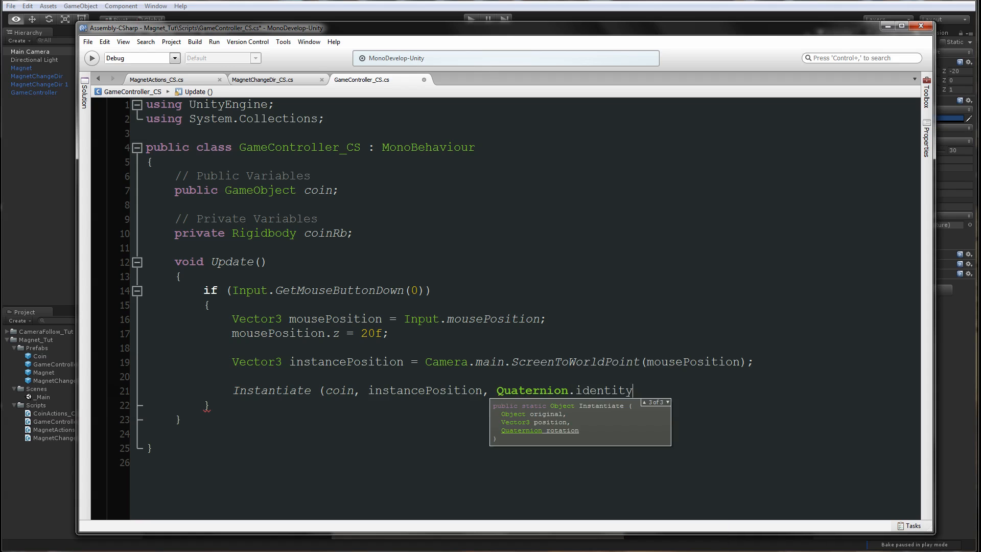
{"action": "type", "text": ");"}
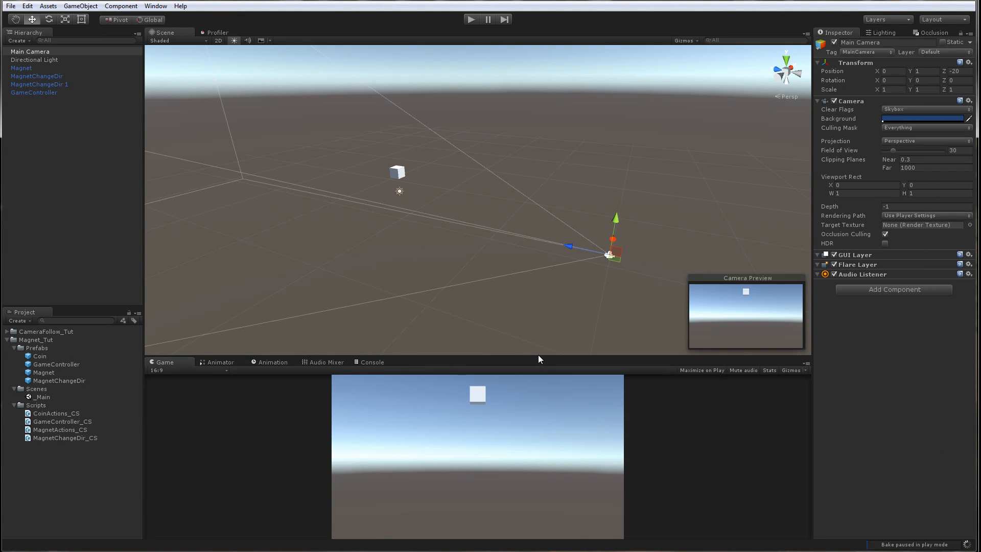
- Test-play the scene, stop after the unassigned coin error, and drag the Coin prefab into the Coin field
{"action": "left_click", "coordinate": [471, 20]}
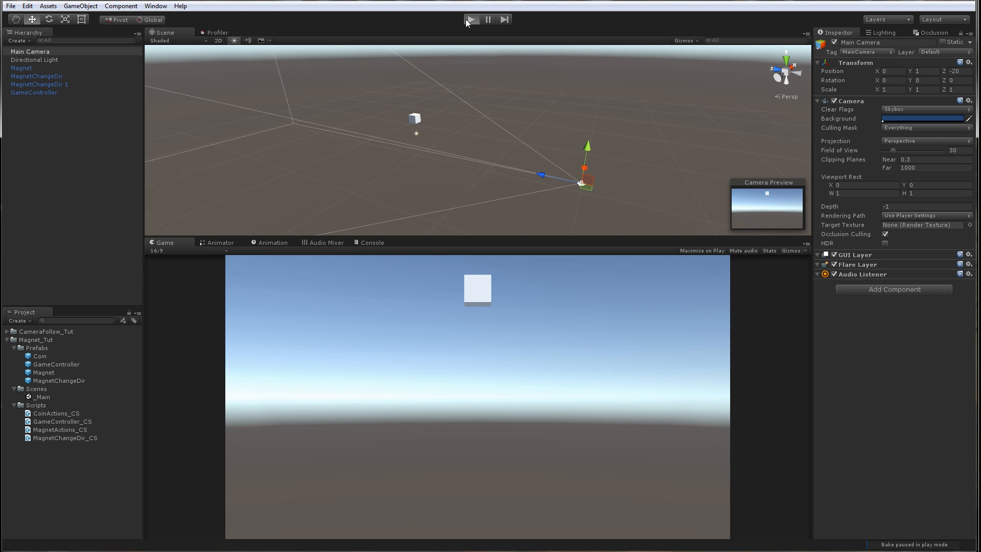
{"action": "left_click", "coordinate": [472, 19]}
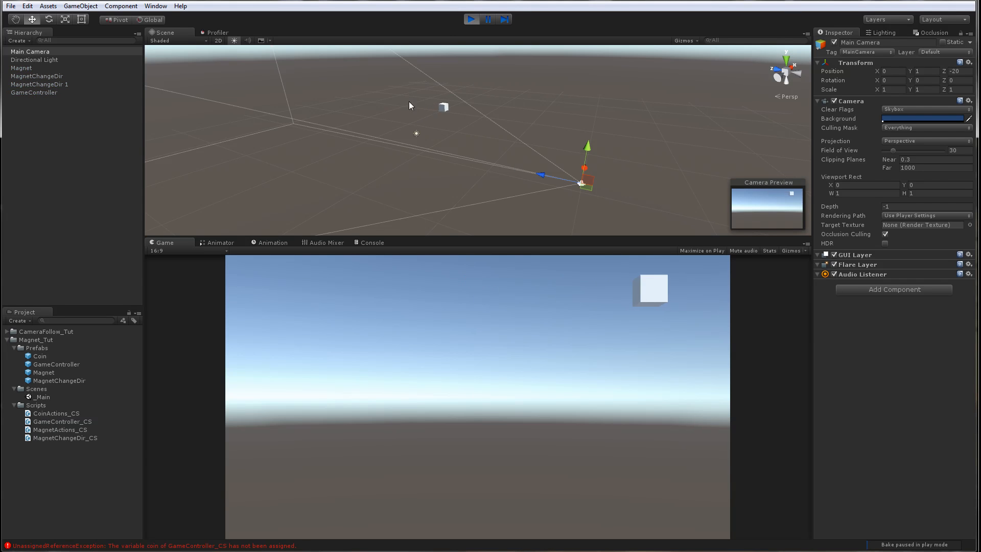
{"action": "left_click", "coordinate": [487, 19]}
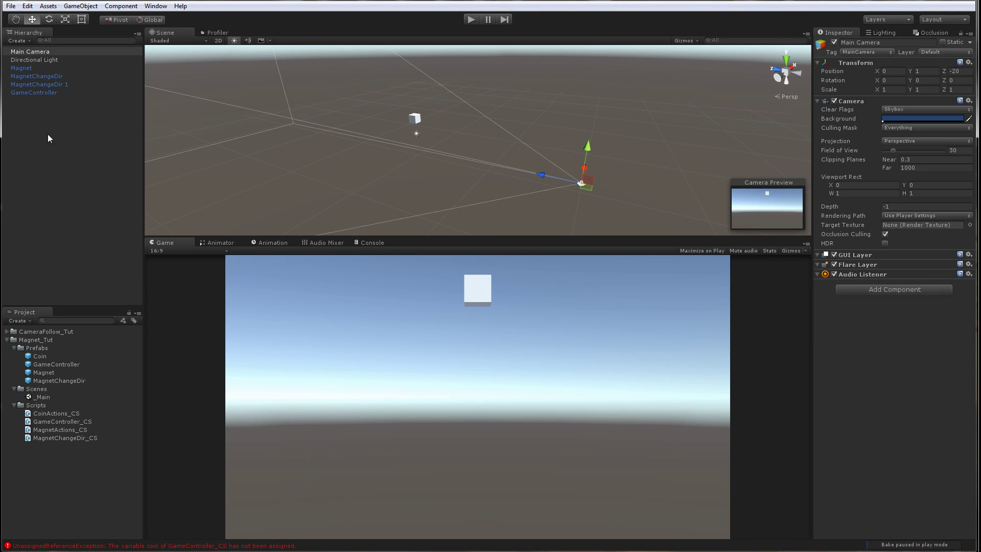
{"action": "left_click", "coordinate": [56, 364]}
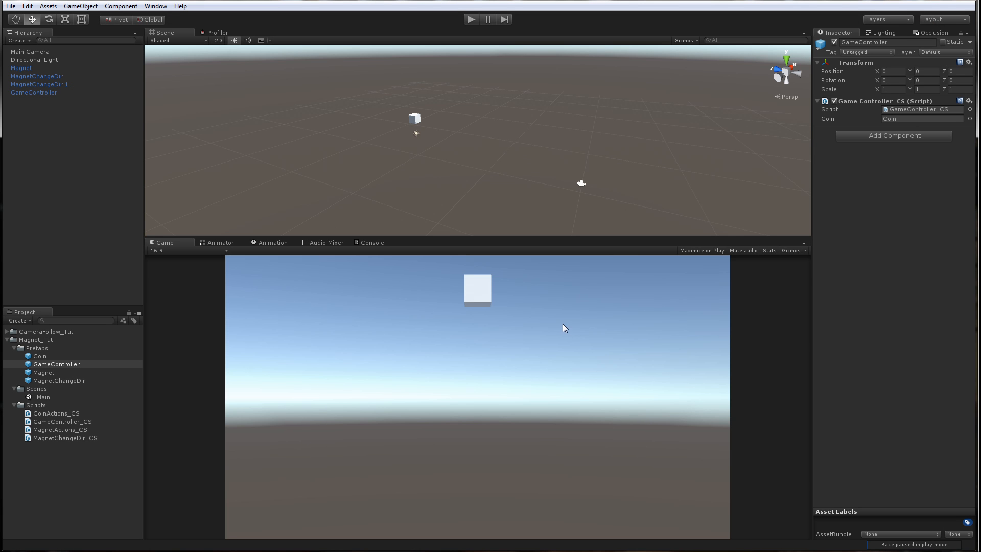
{"action": "mouse_move", "coordinate": [289, 191]}
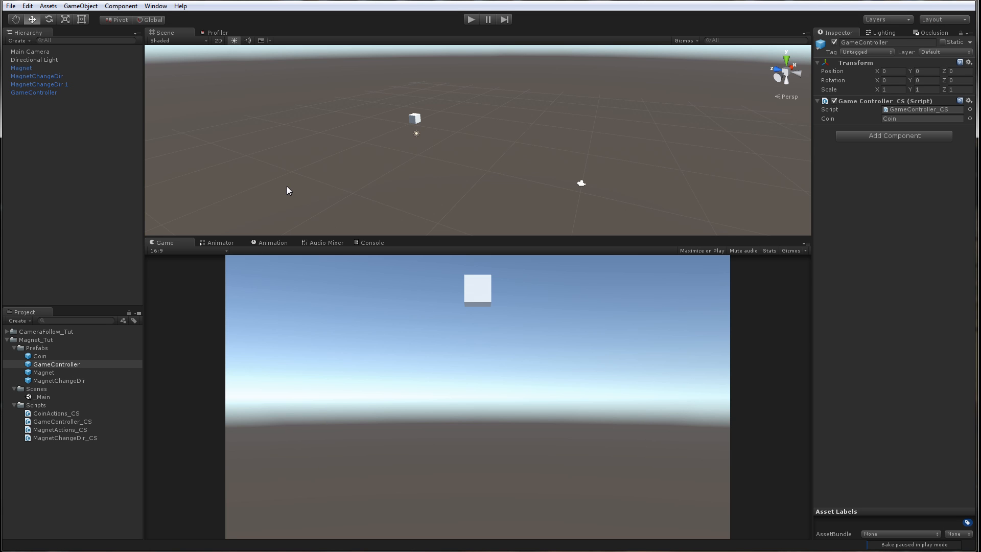
{"action": "mouse_move", "coordinate": [285, 188]}
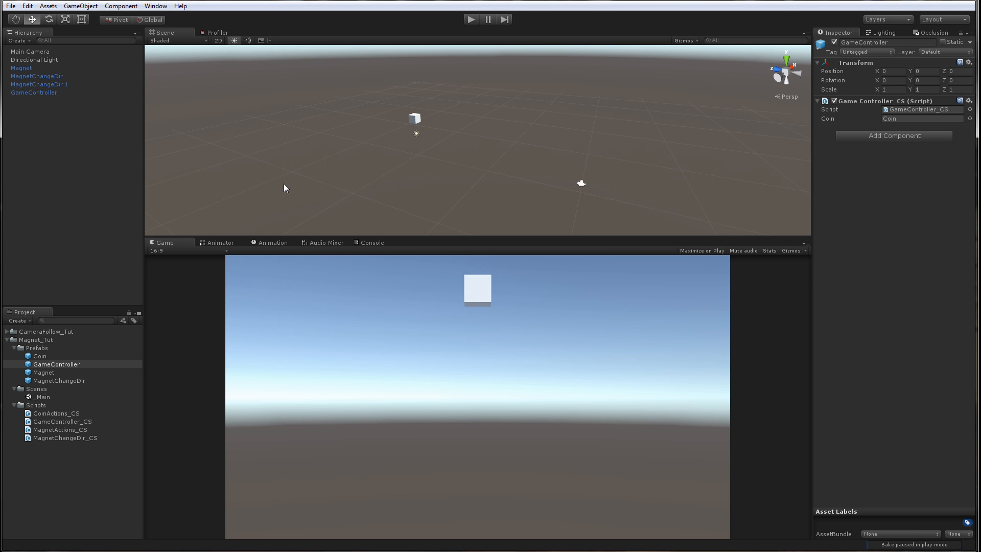
{"action": "mouse_move", "coordinate": [292, 197]}
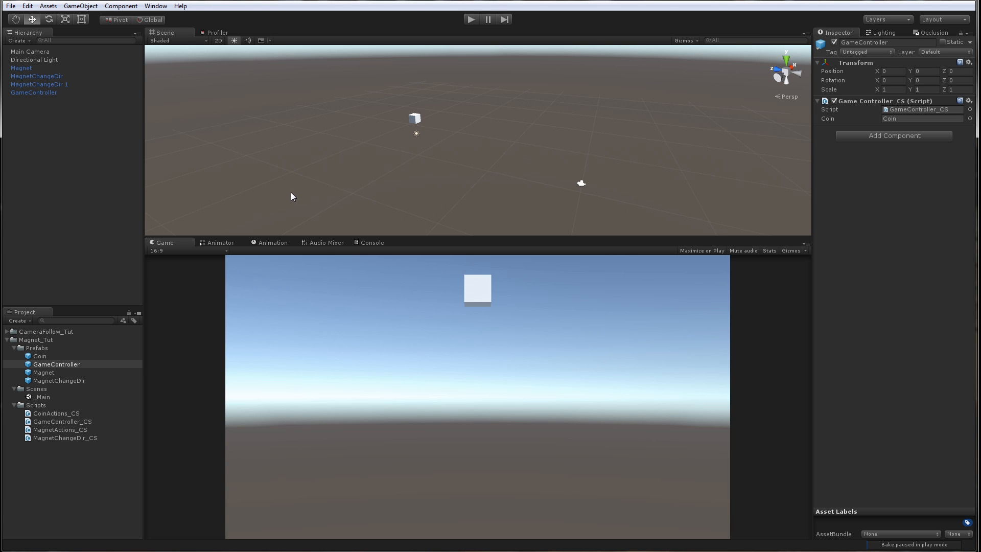
{"action": "mouse_move", "coordinate": [414, 441]}
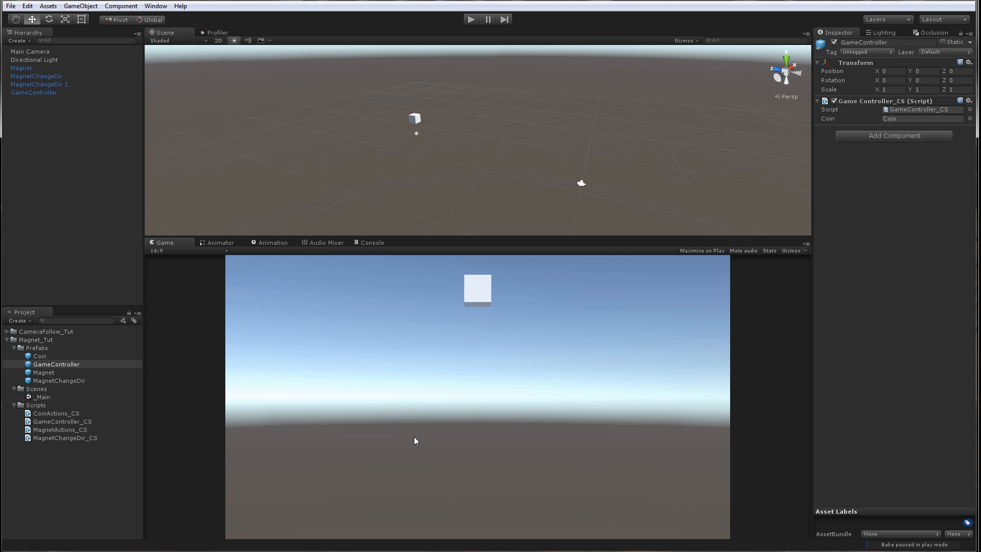
{"action": "mouse_move", "coordinate": [412, 439]}
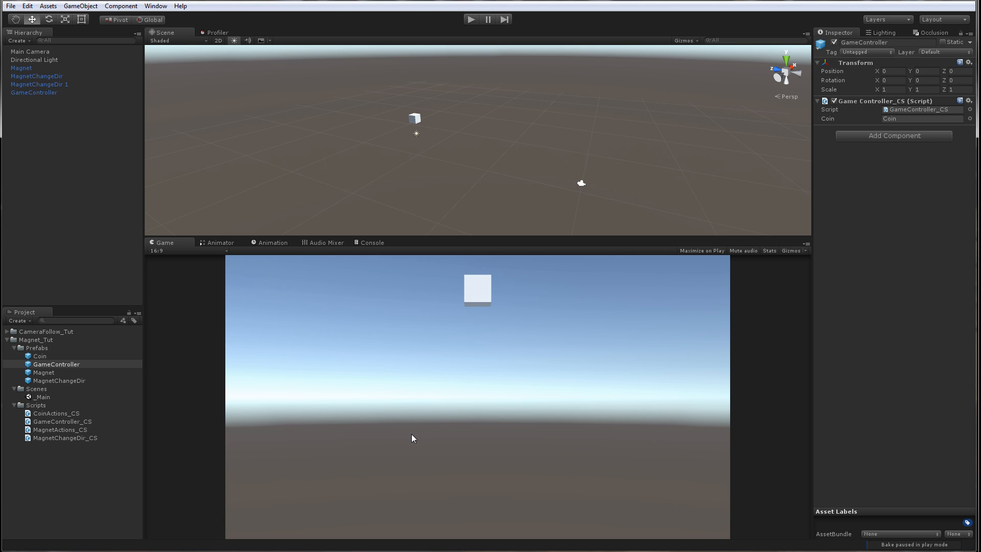